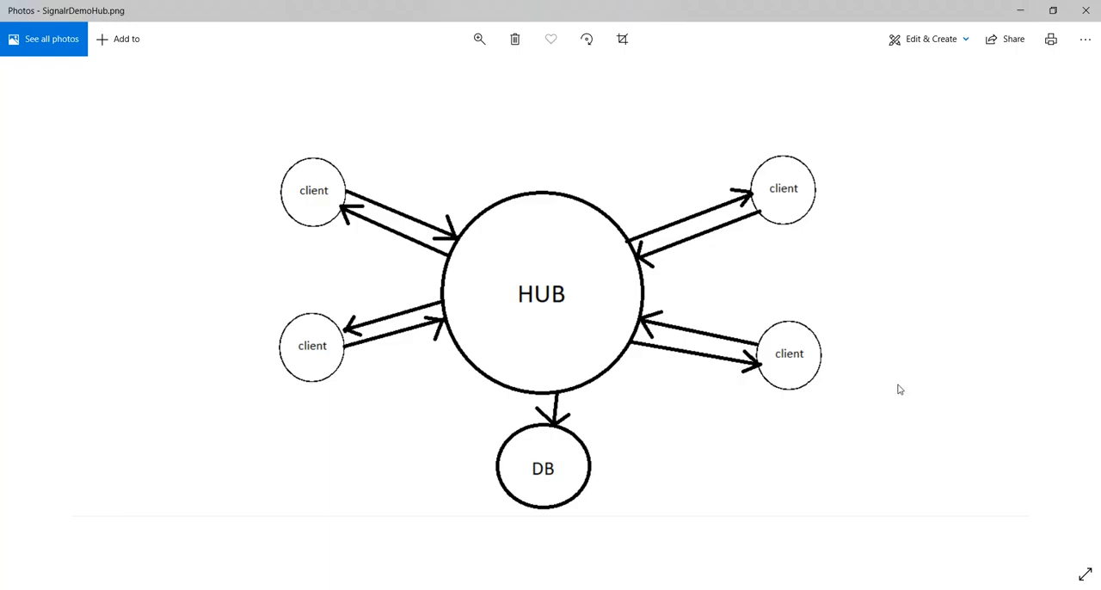
mouse_move(892, 390)
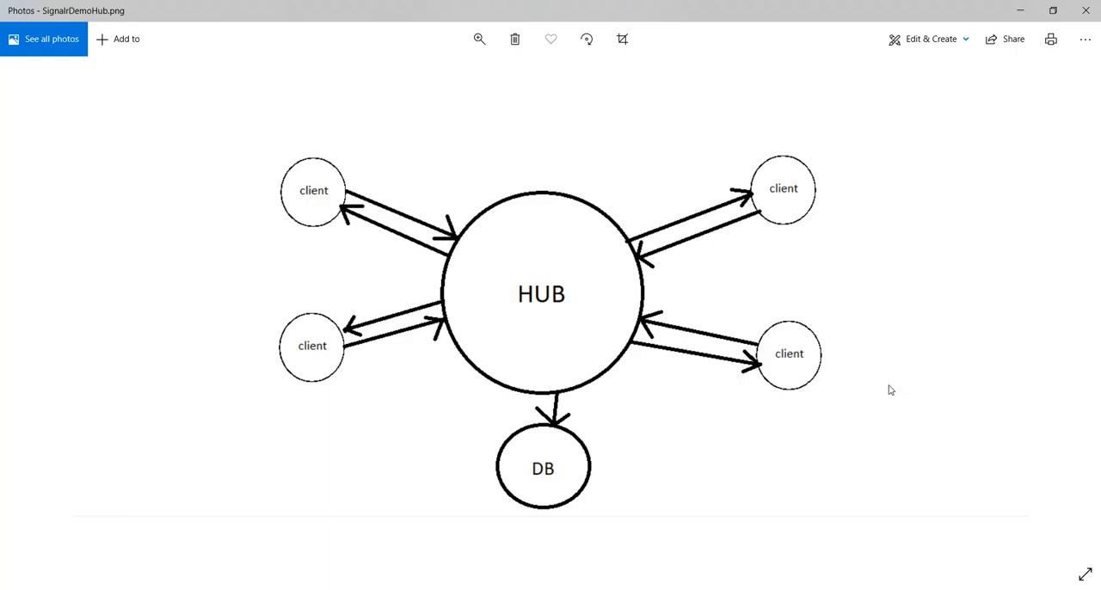
mouse_move(881, 391)
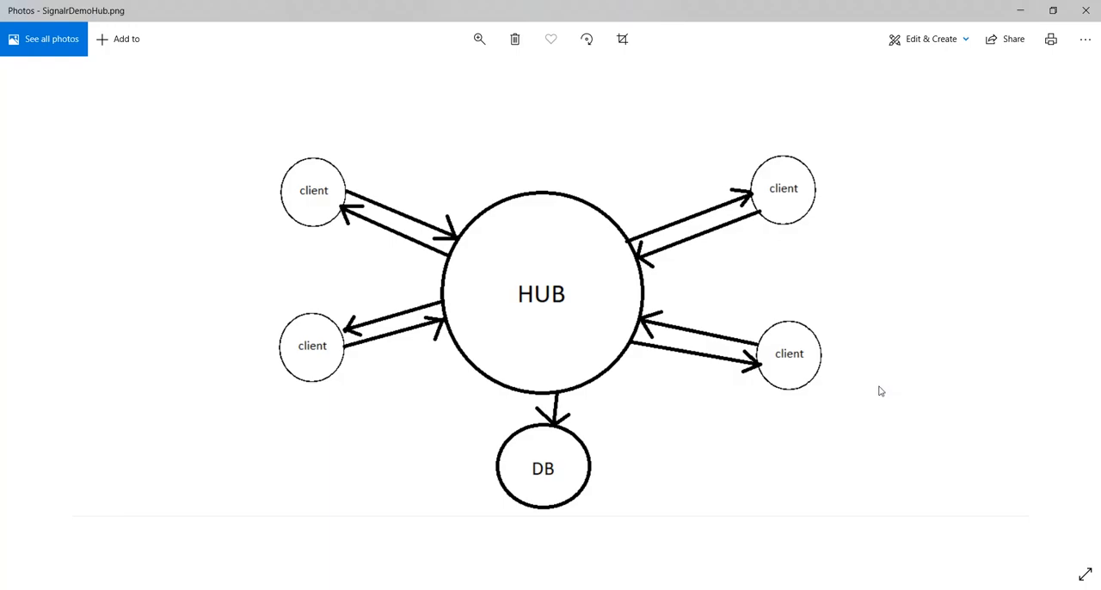
mouse_move(874, 392)
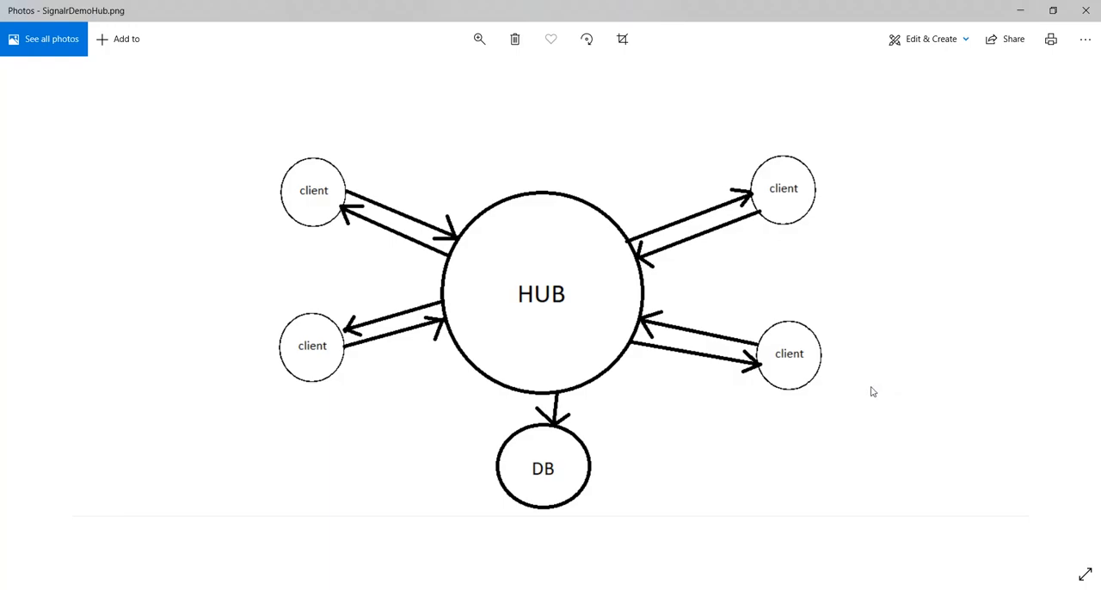
mouse_move(864, 392)
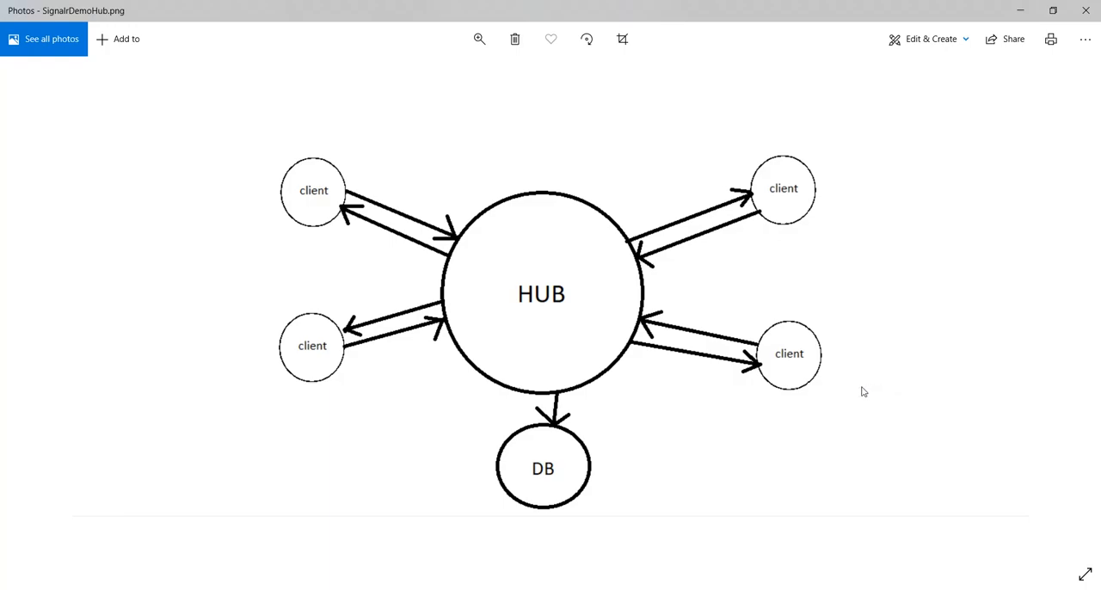
mouse_move(855, 391)
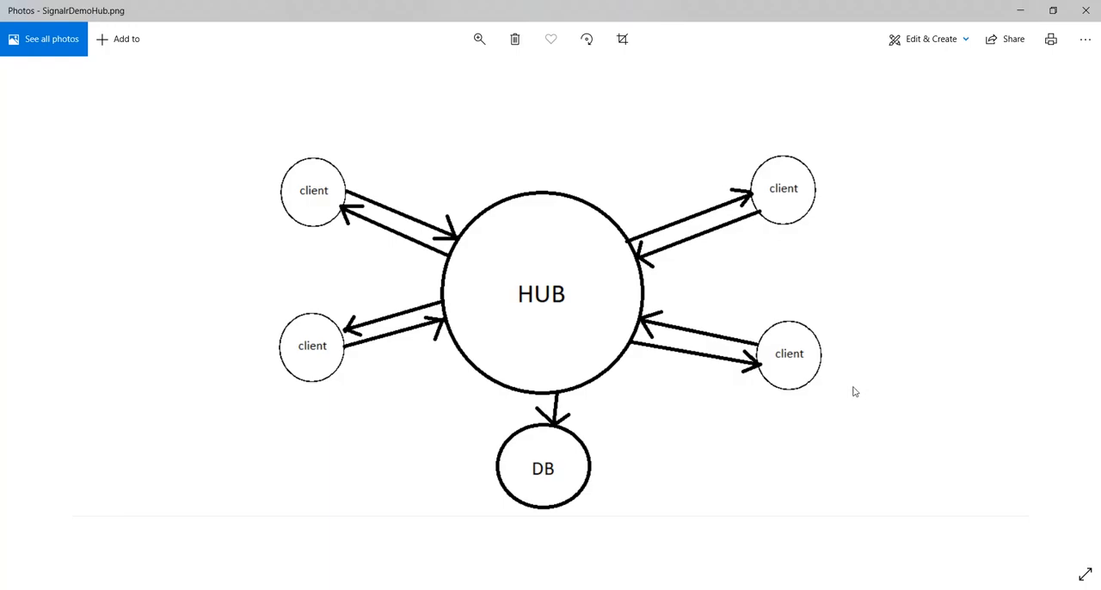
mouse_move(847, 392)
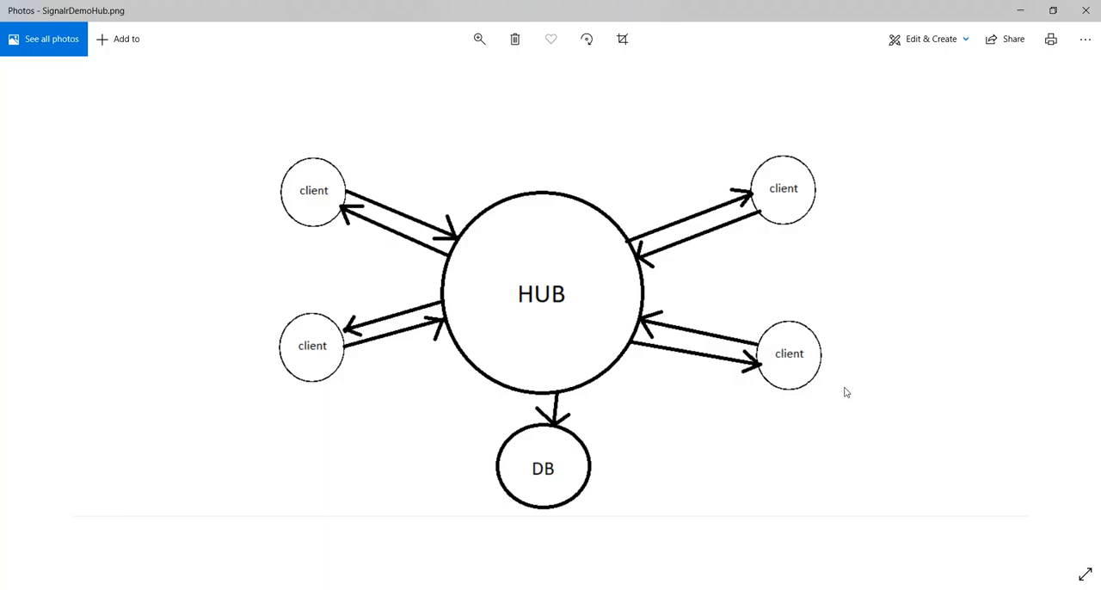
mouse_move(735, 312)
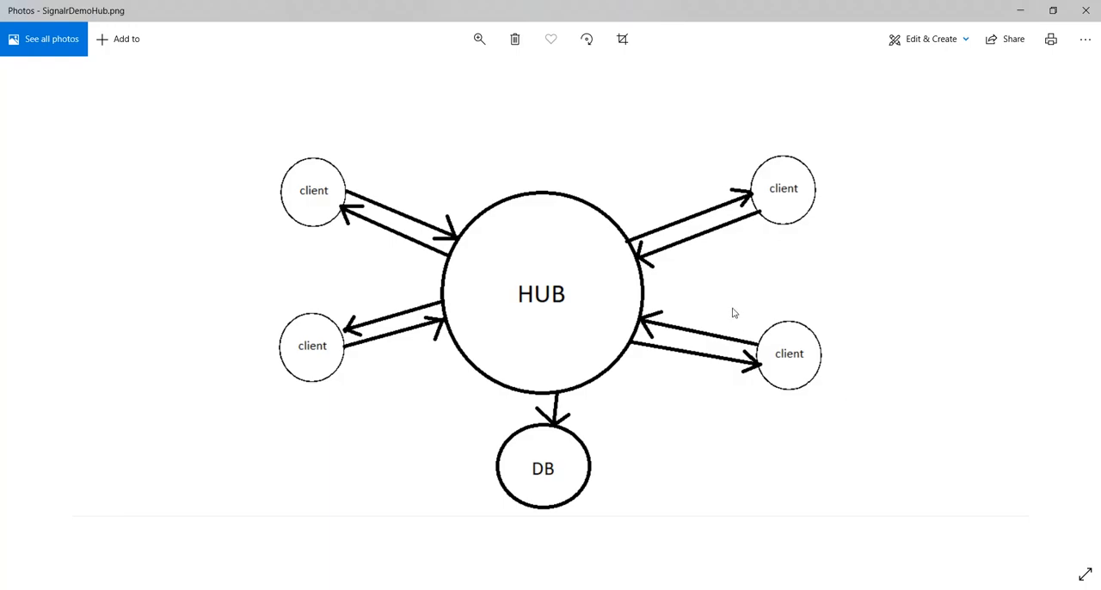
mouse_move(548, 430)
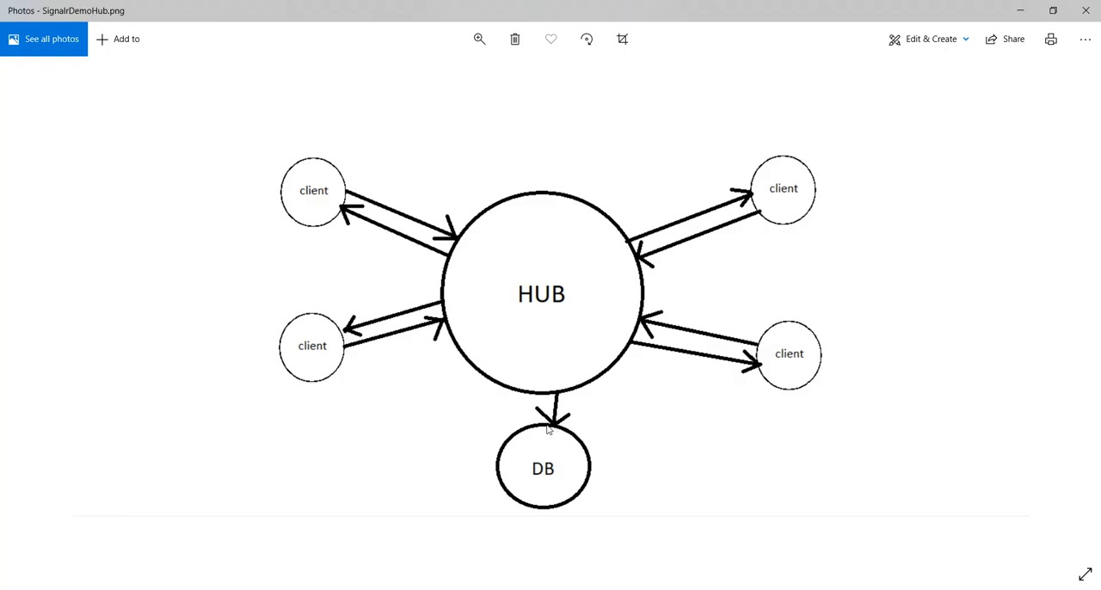
mouse_move(559, 251)
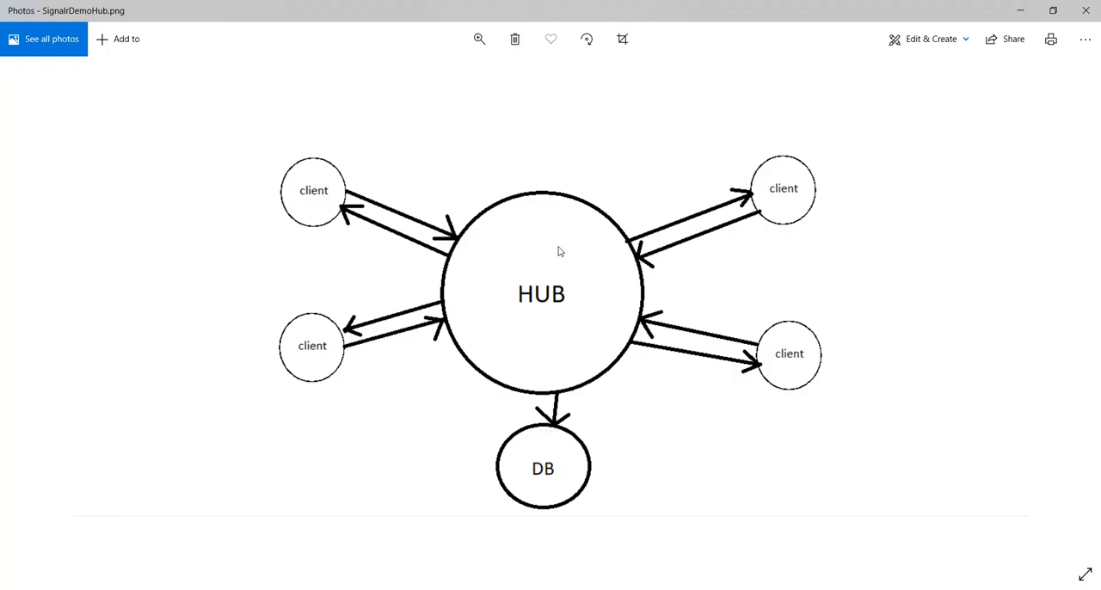
mouse_move(532, 198)
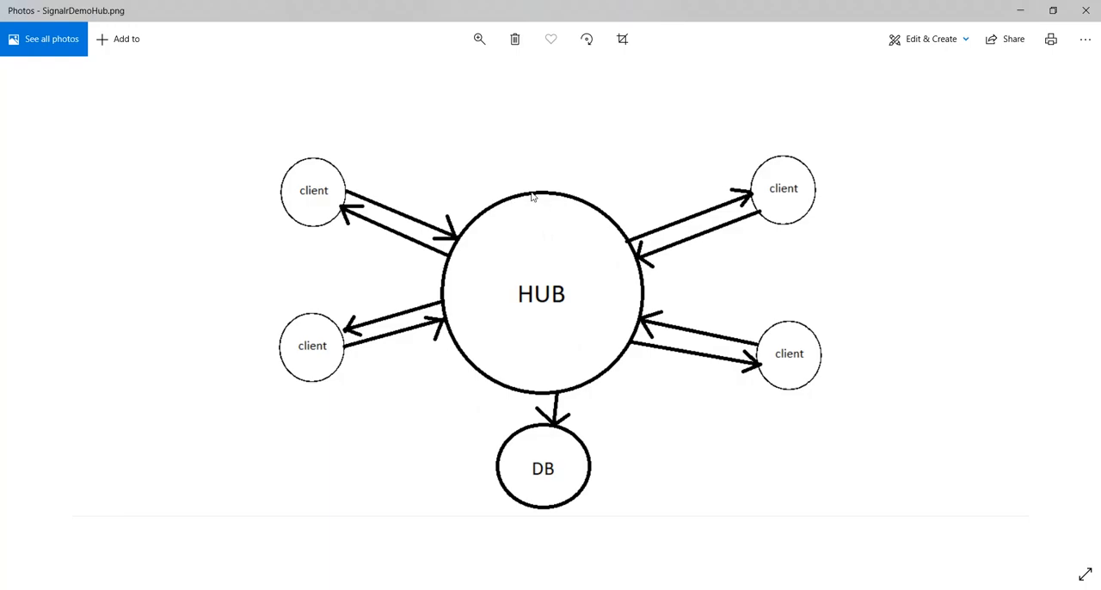
mouse_move(575, 302)
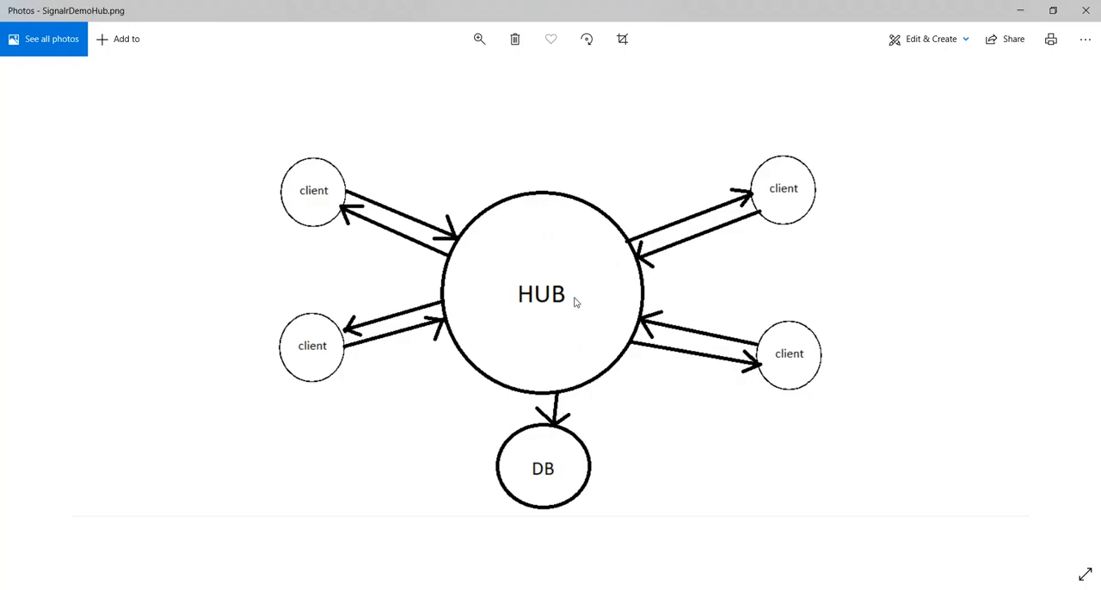
mouse_move(591, 237)
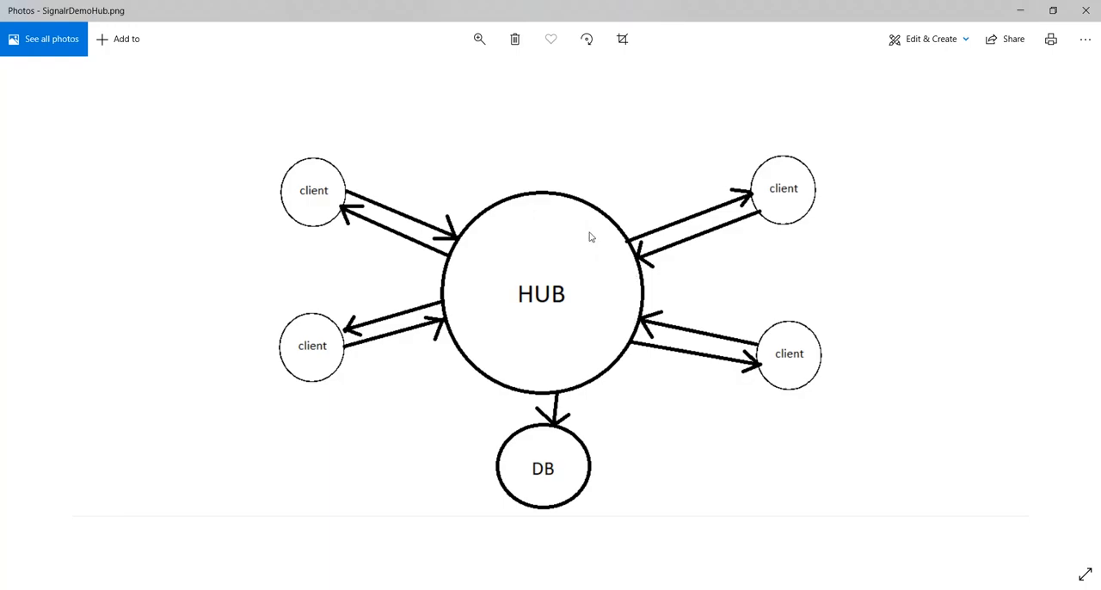
mouse_move(617, 311)
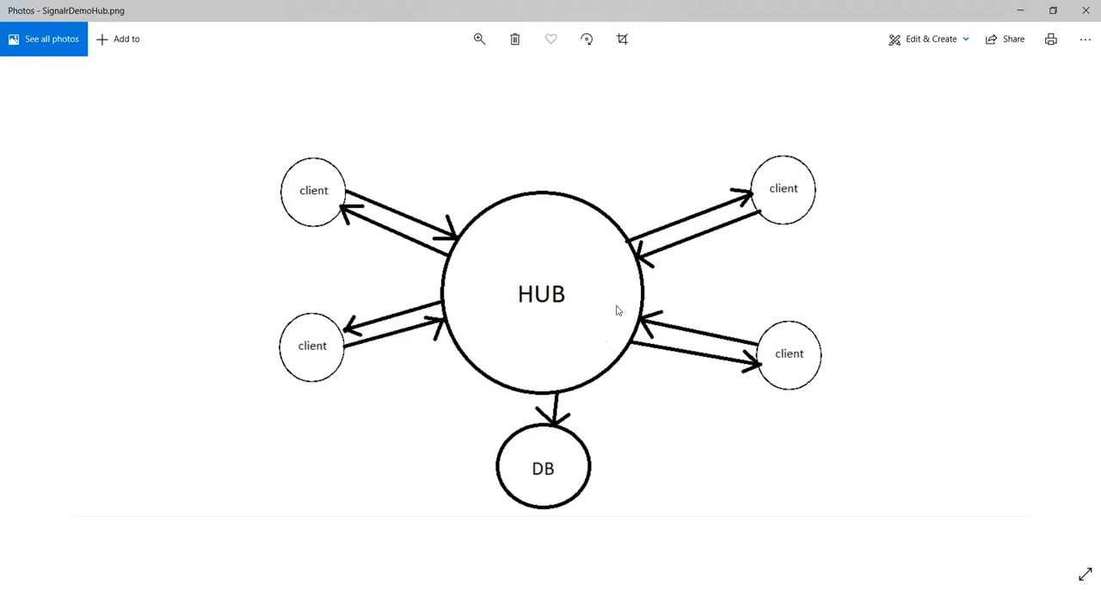
mouse_move(331, 174)
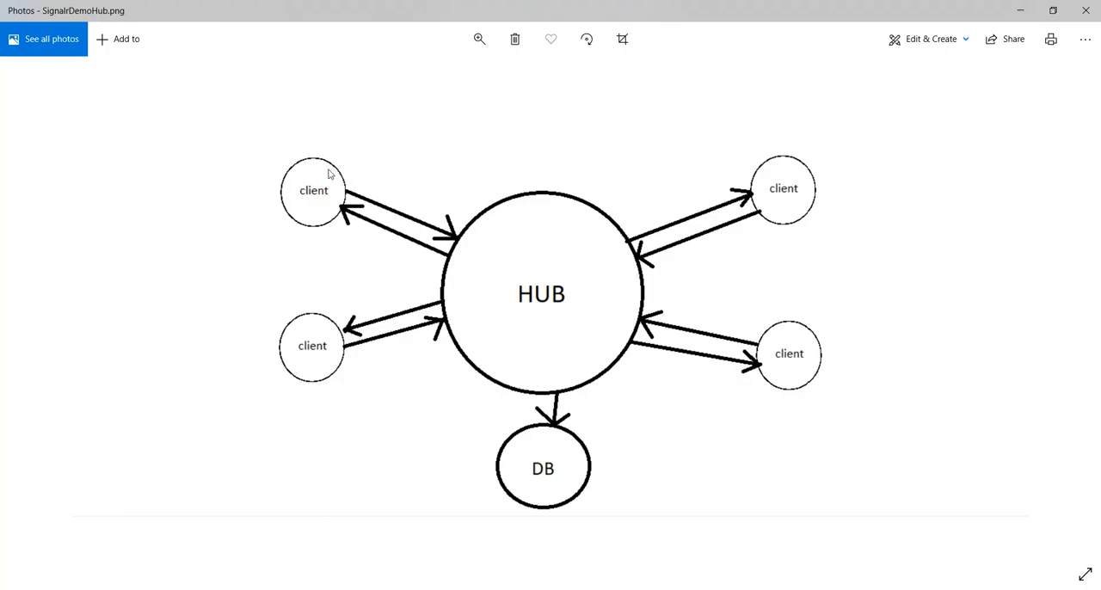
mouse_move(269, 325)
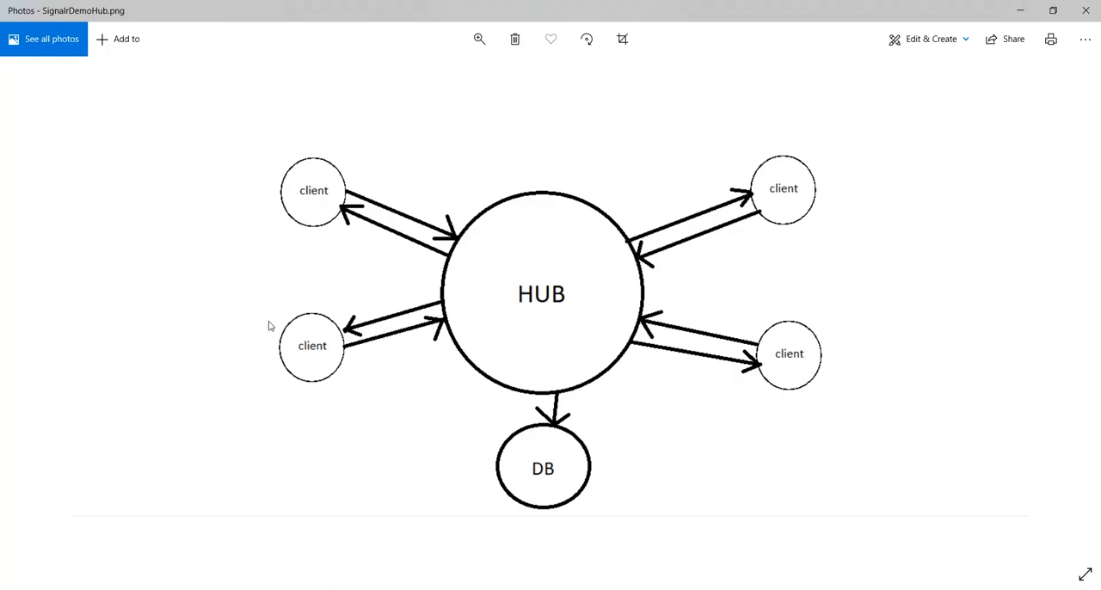
mouse_move(301, 366)
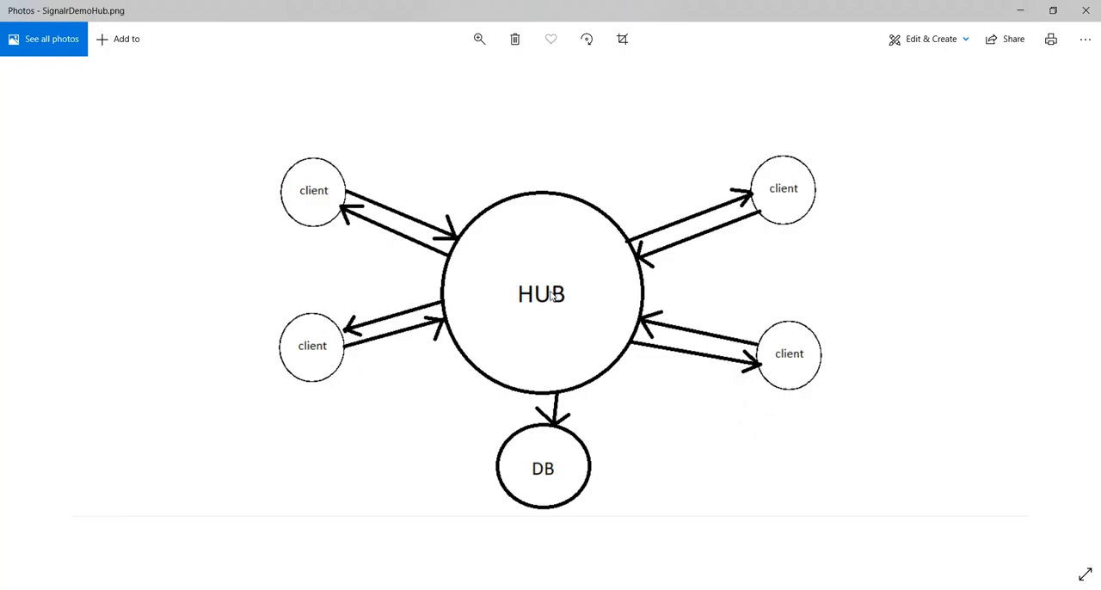
mouse_move(633, 310)
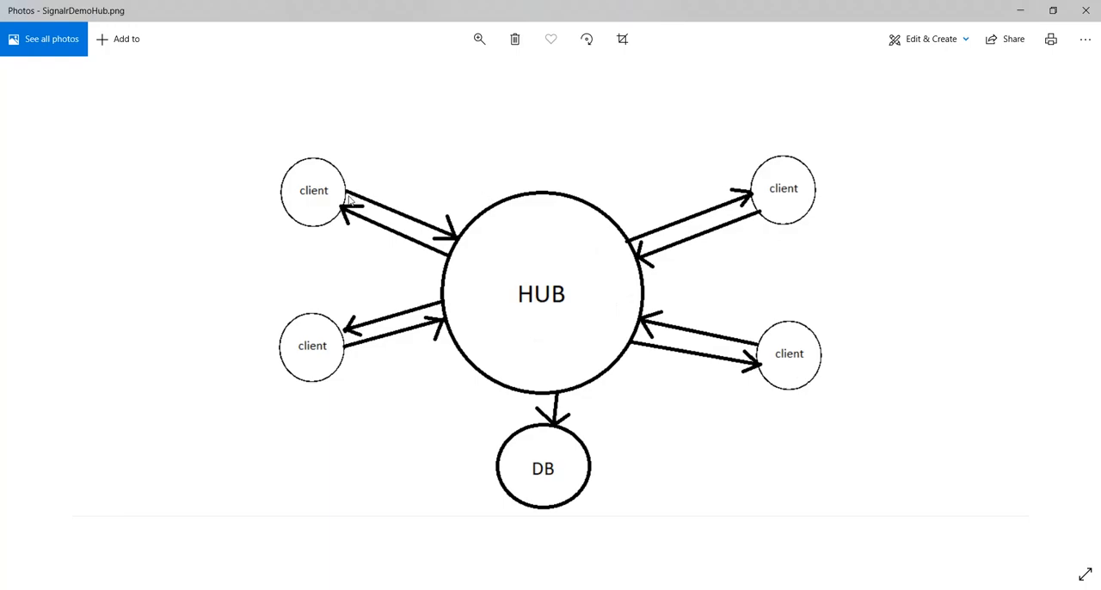
mouse_move(393, 284)
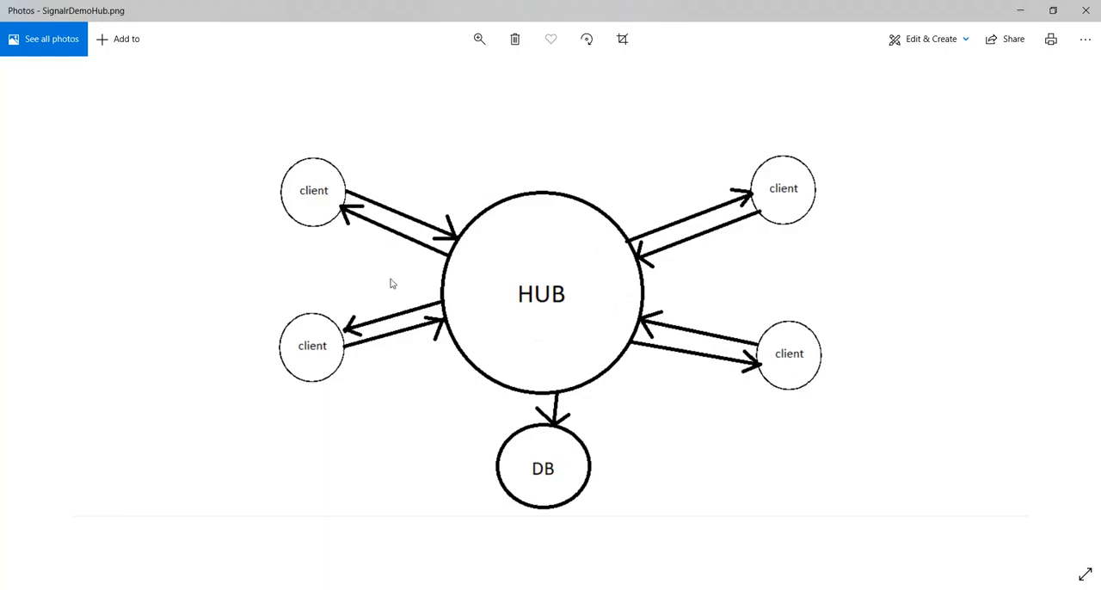
mouse_move(632, 372)
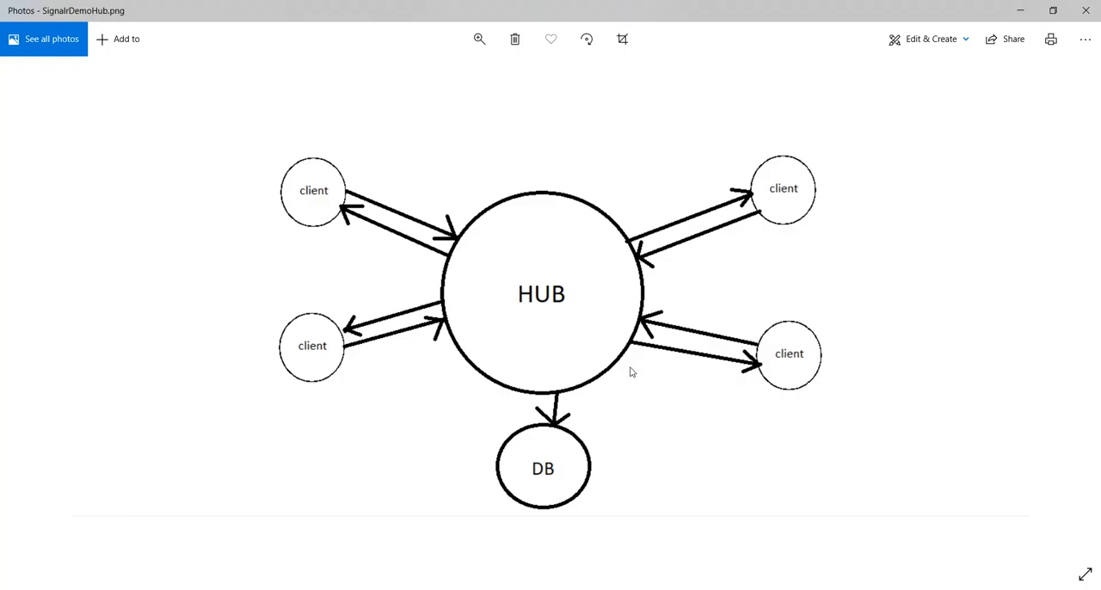
mouse_move(619, 373)
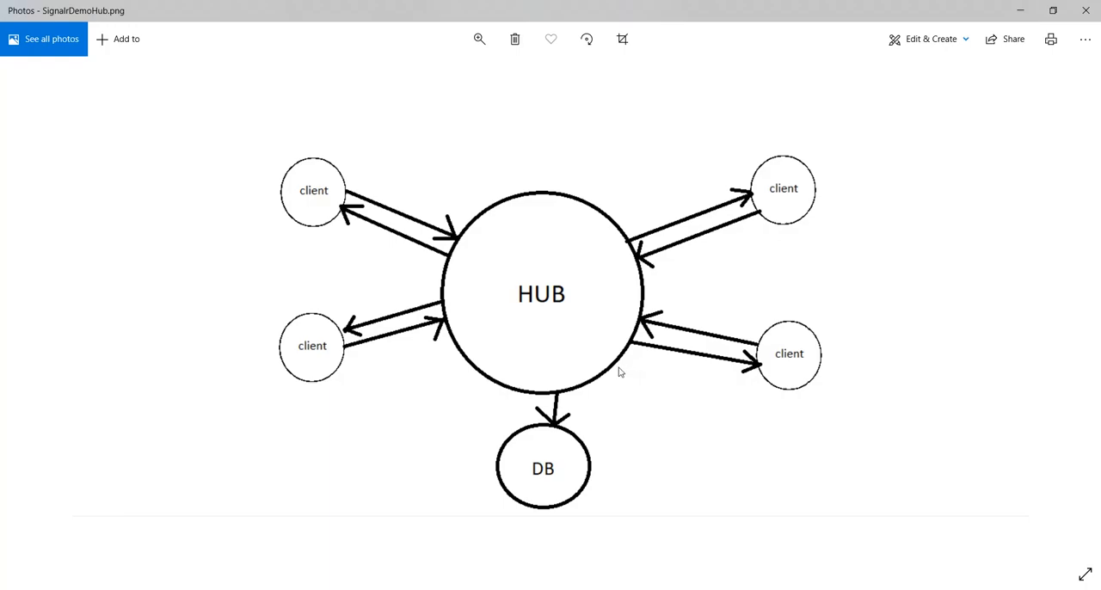
mouse_move(553, 272)
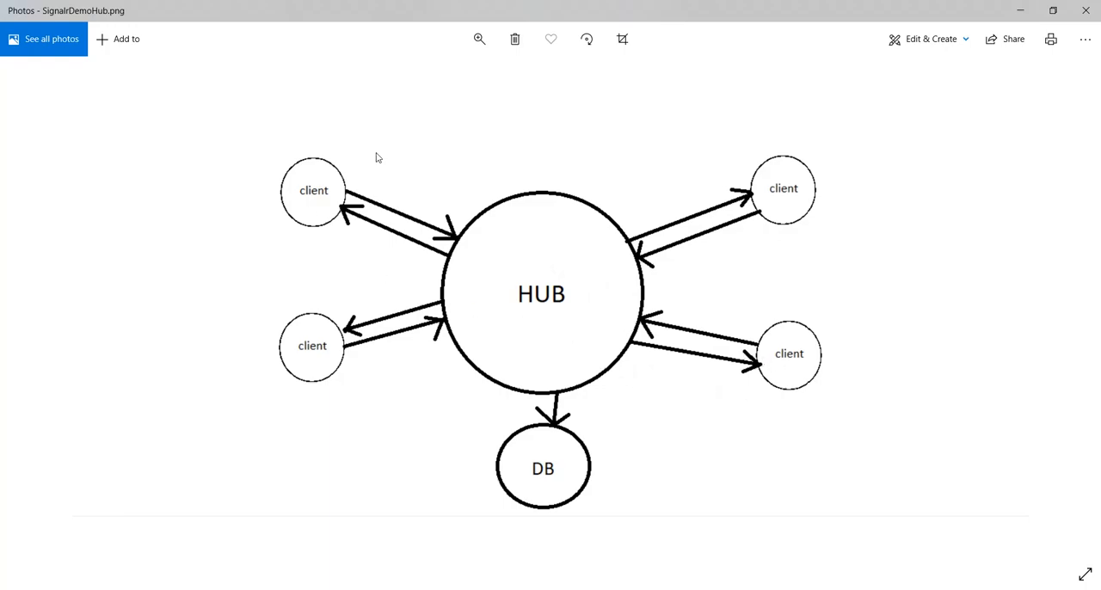
mouse_move(558, 307)
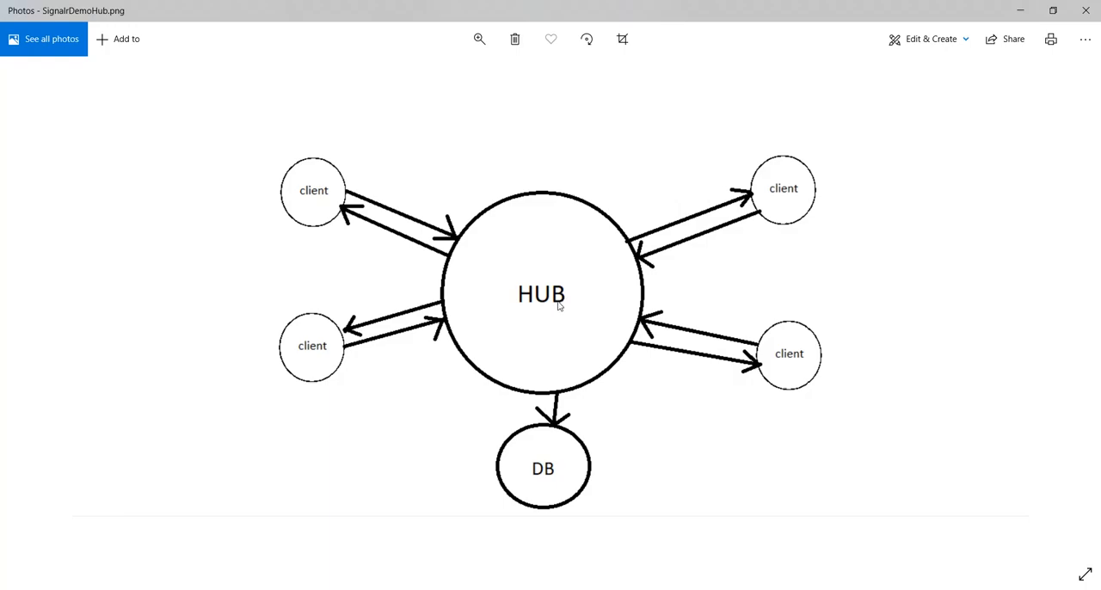
mouse_move(323, 173)
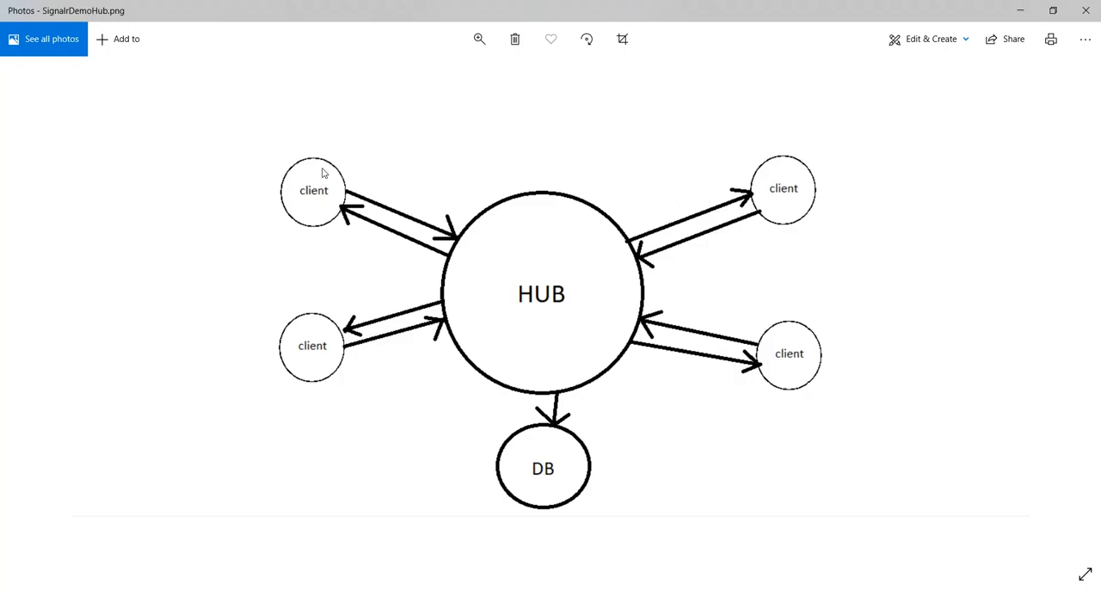
mouse_move(740, 172)
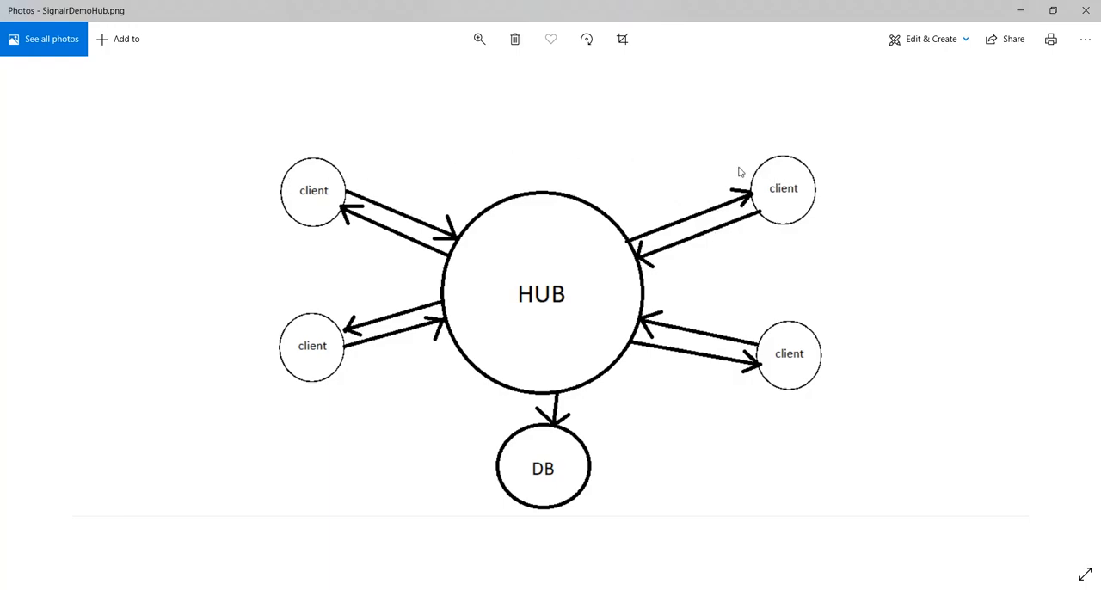
mouse_move(604, 321)
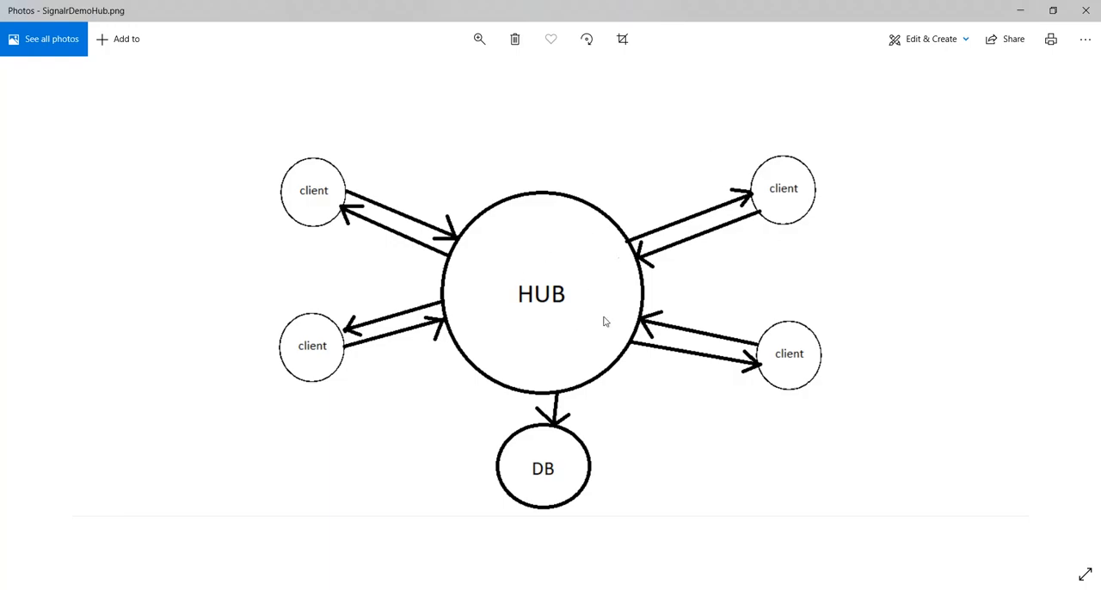
mouse_move(470, 320)
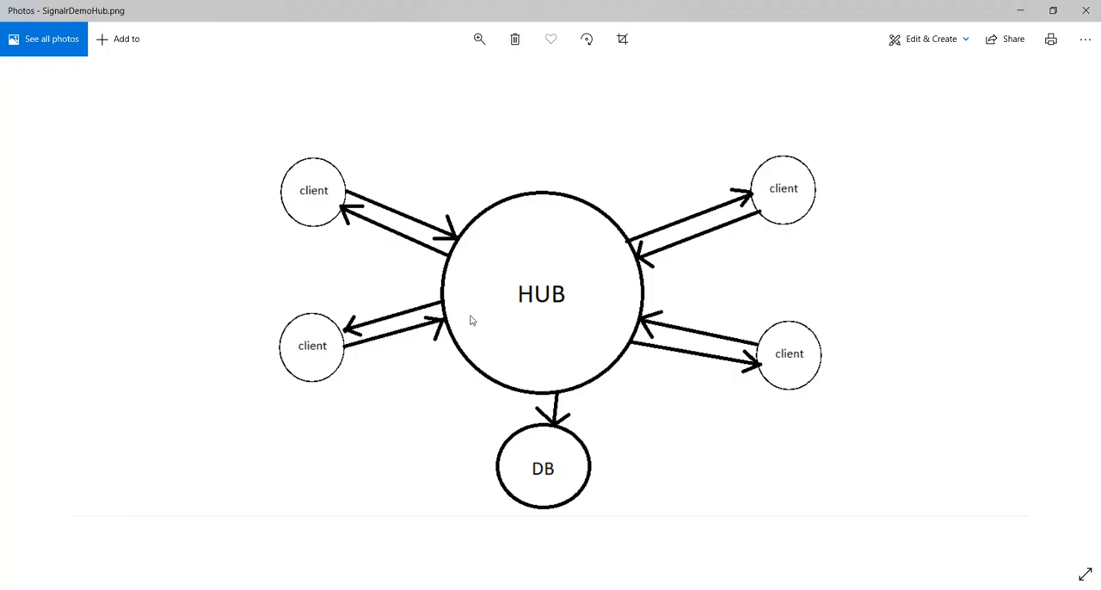
mouse_move(559, 481)
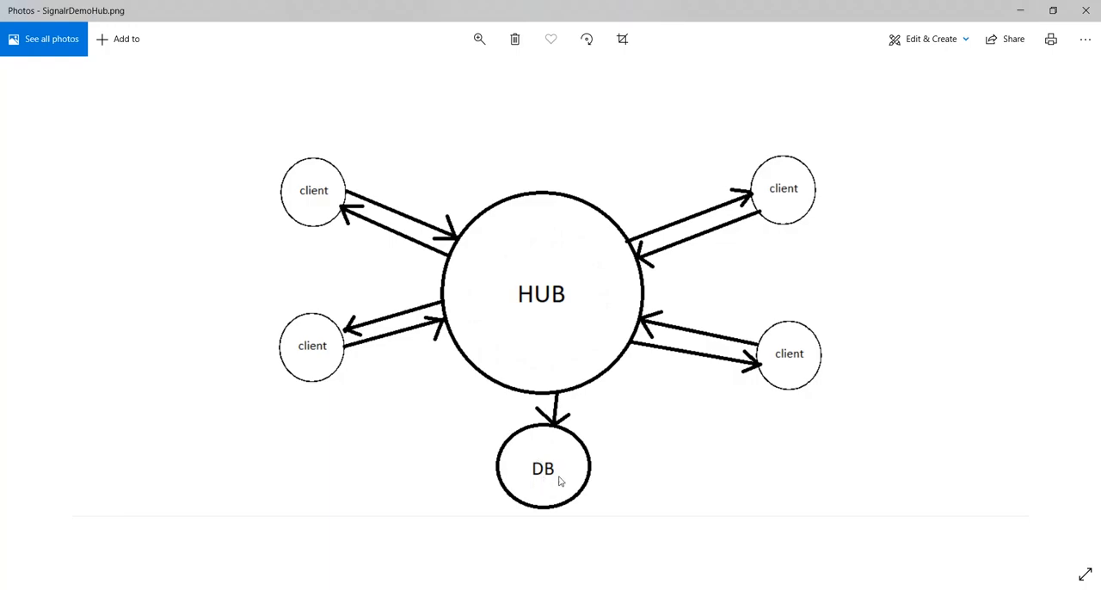
mouse_move(432, 298)
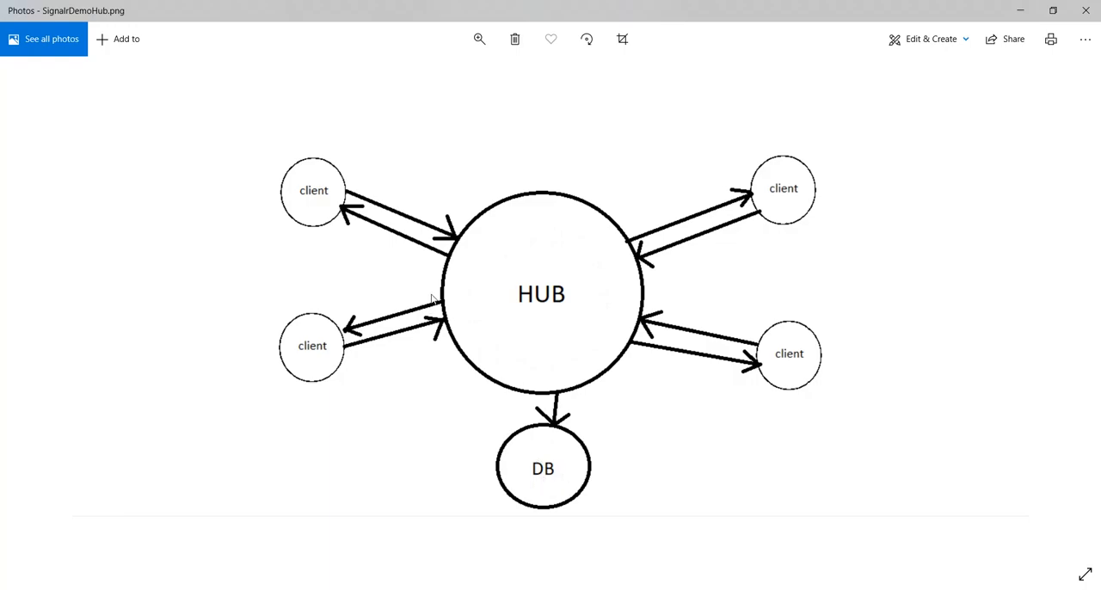
mouse_move(318, 197)
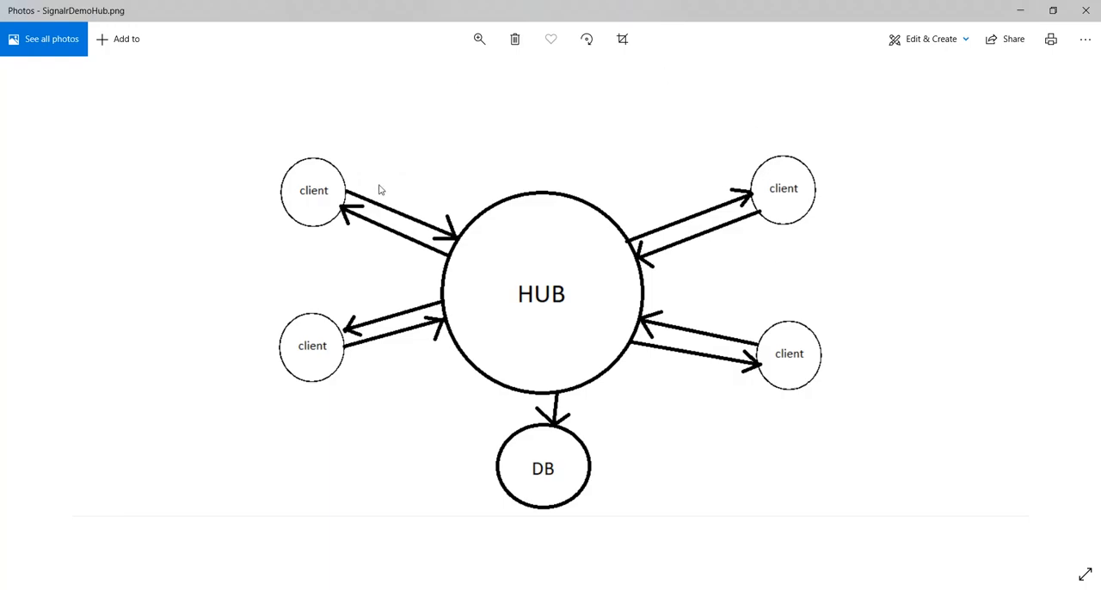
mouse_move(351, 266)
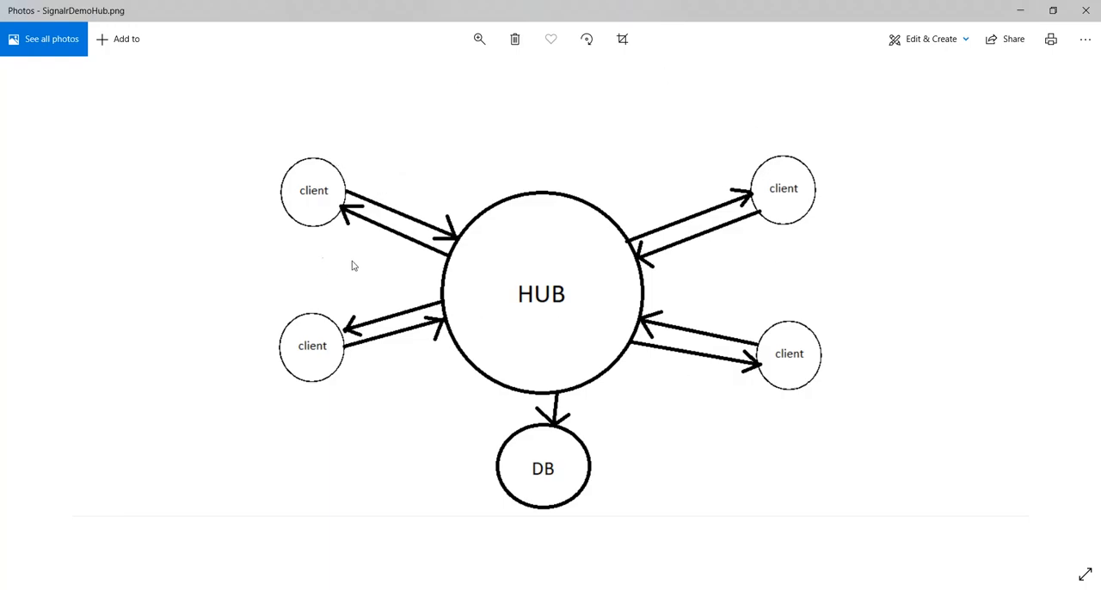
mouse_move(656, 325)
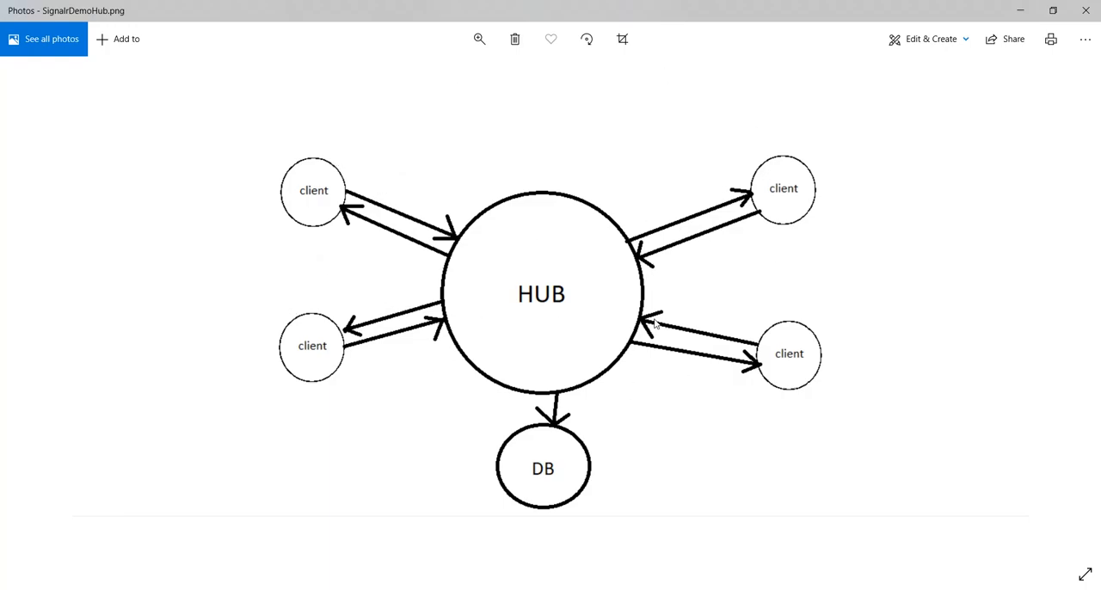
mouse_move(484, 240)
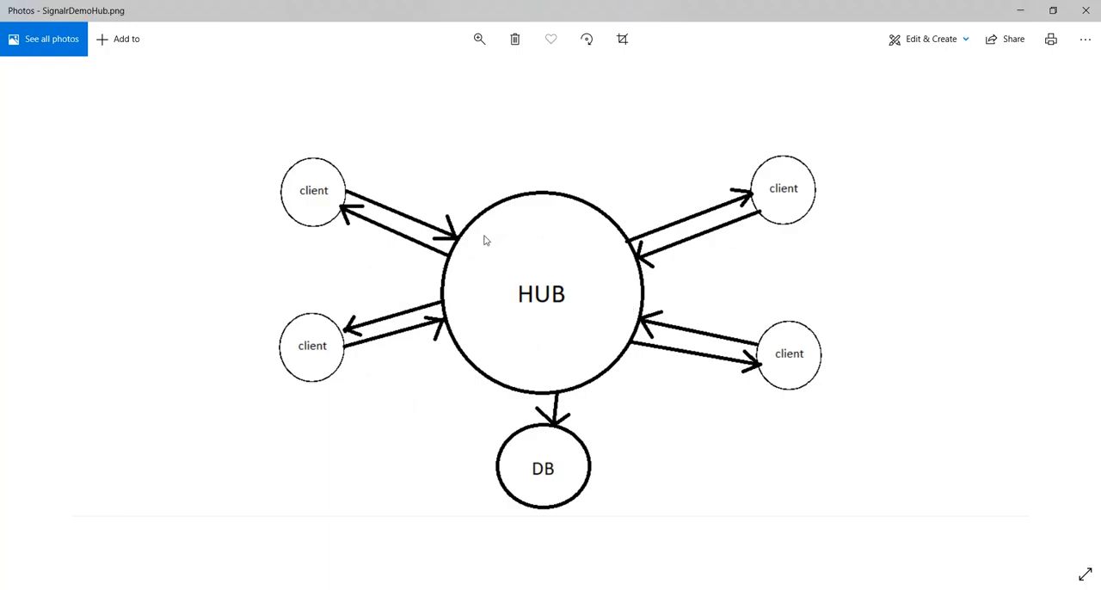
mouse_move(360, 421)
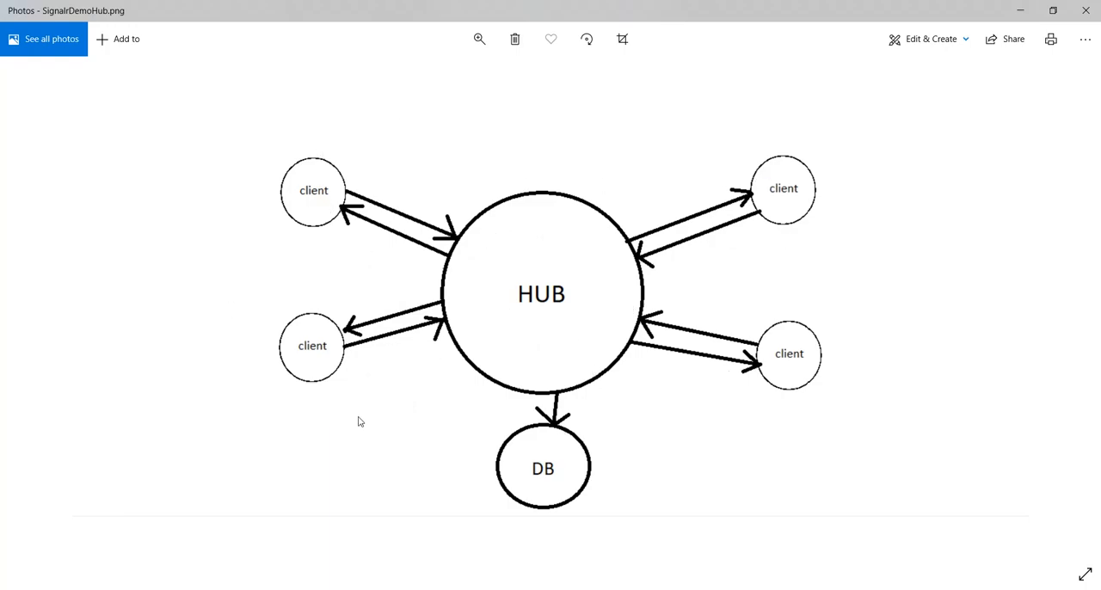
mouse_move(743, 310)
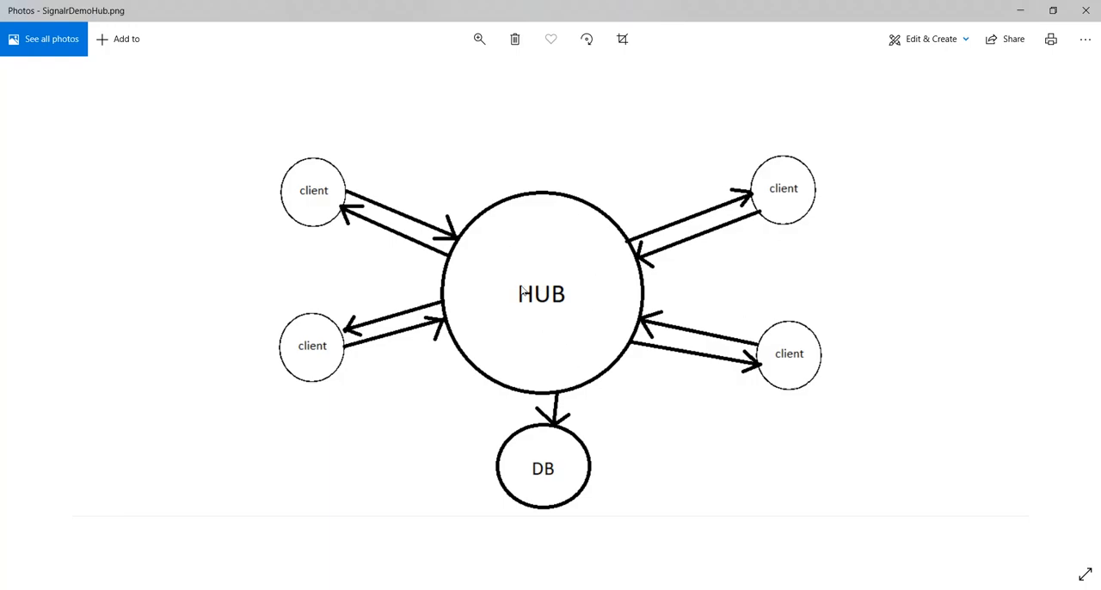
mouse_move(598, 327)
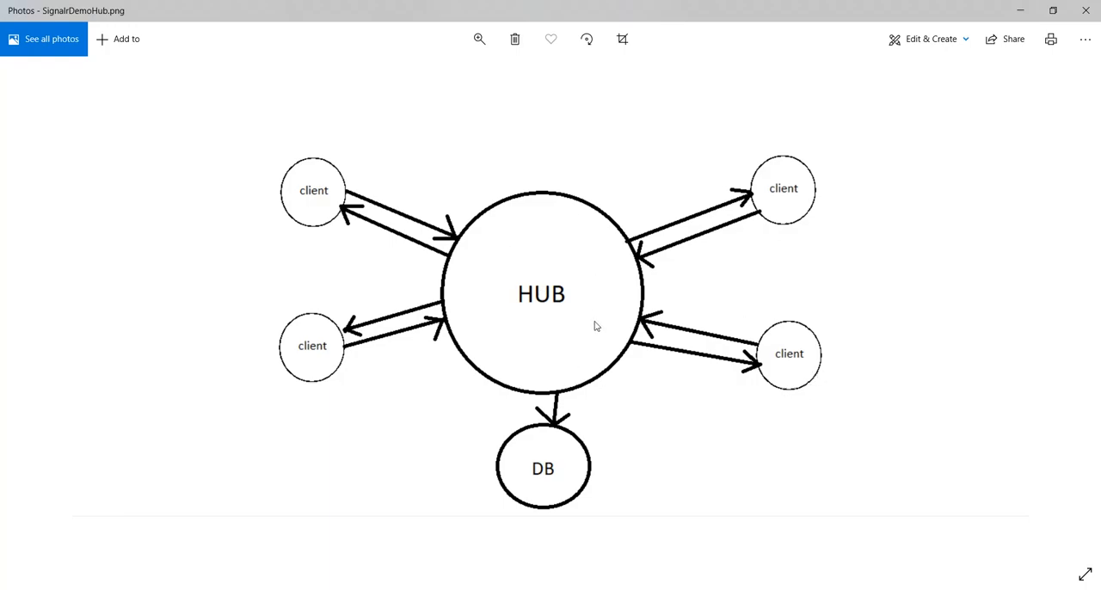
mouse_move(842, 372)
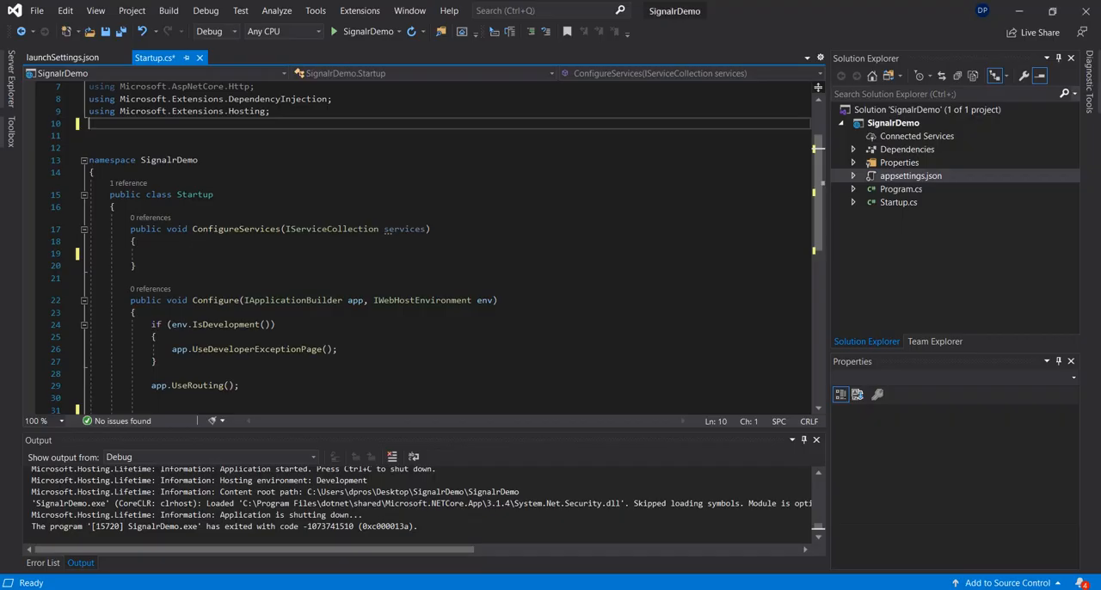
mouse_move(424, 153)
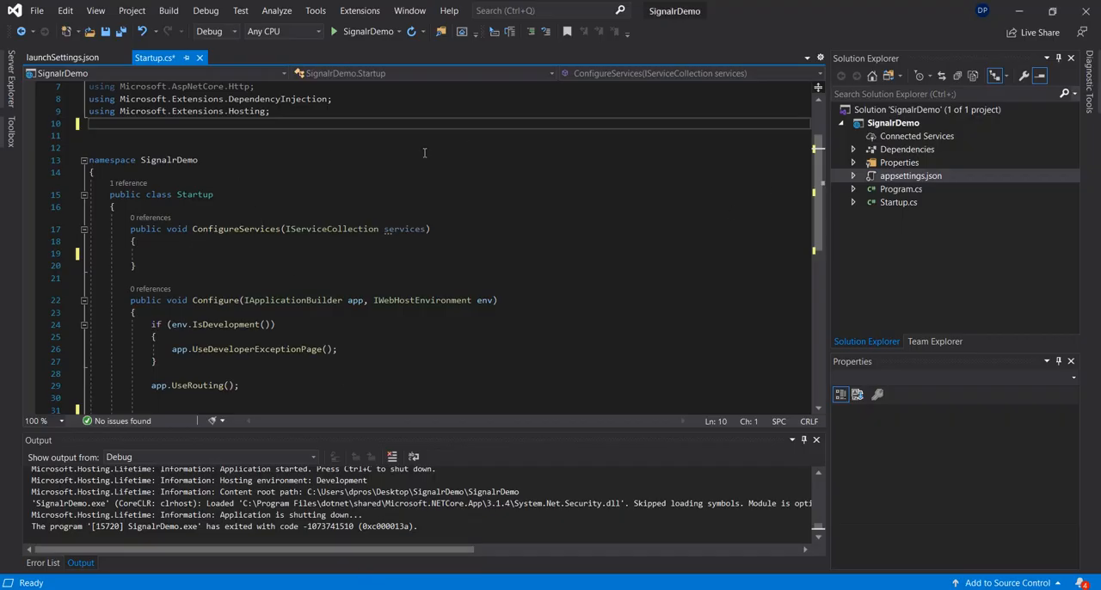
- Dismiss the new project window and add a HubConfig folder to SignalrDemo
scroll("down", 3)
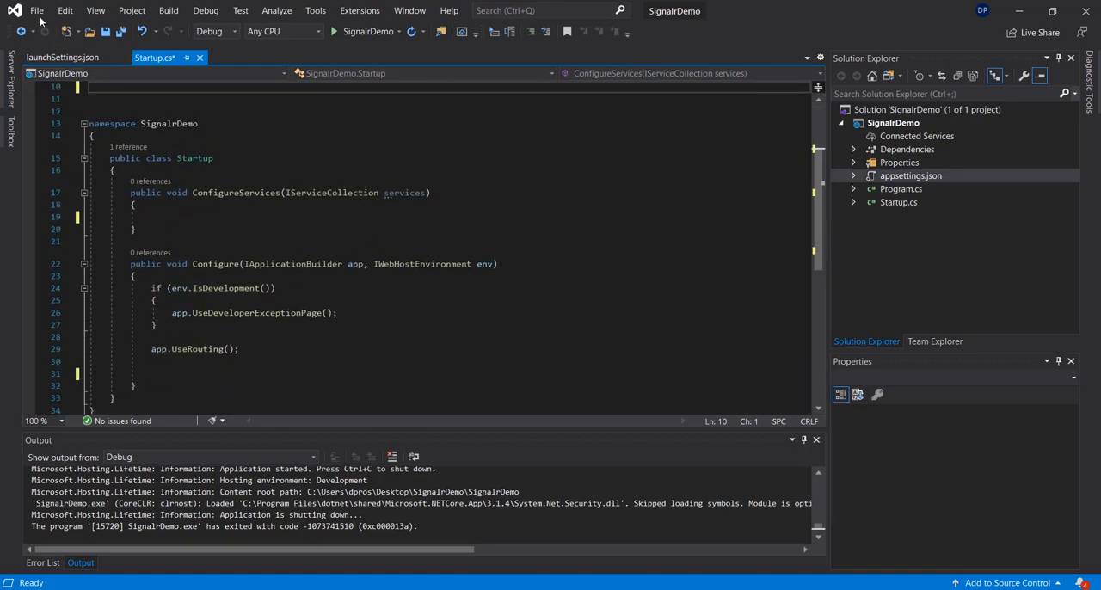
left_click(37, 11)
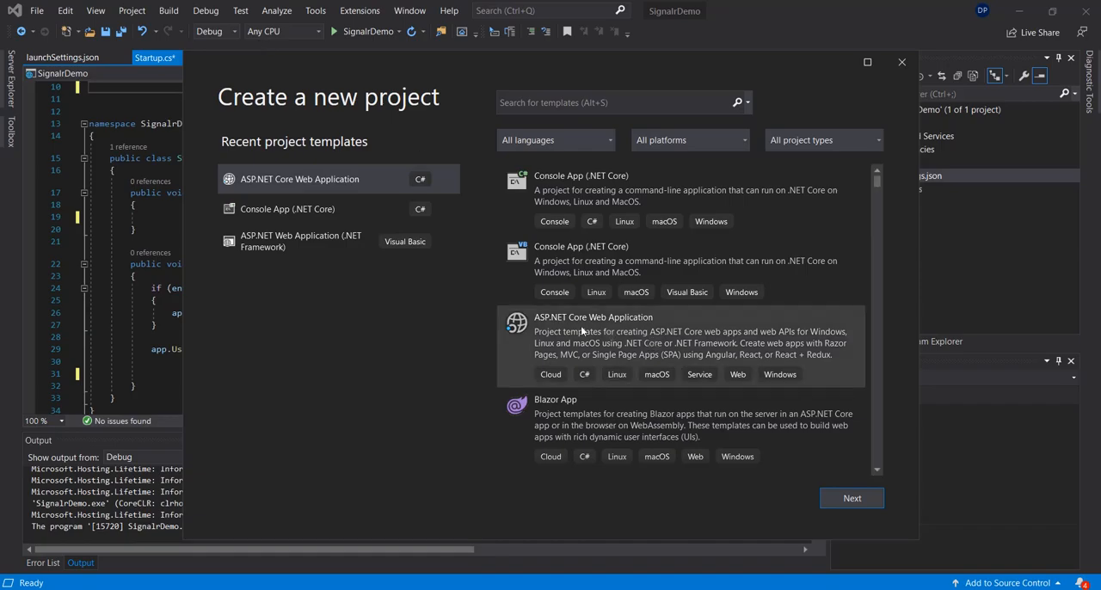
mouse_move(620, 334)
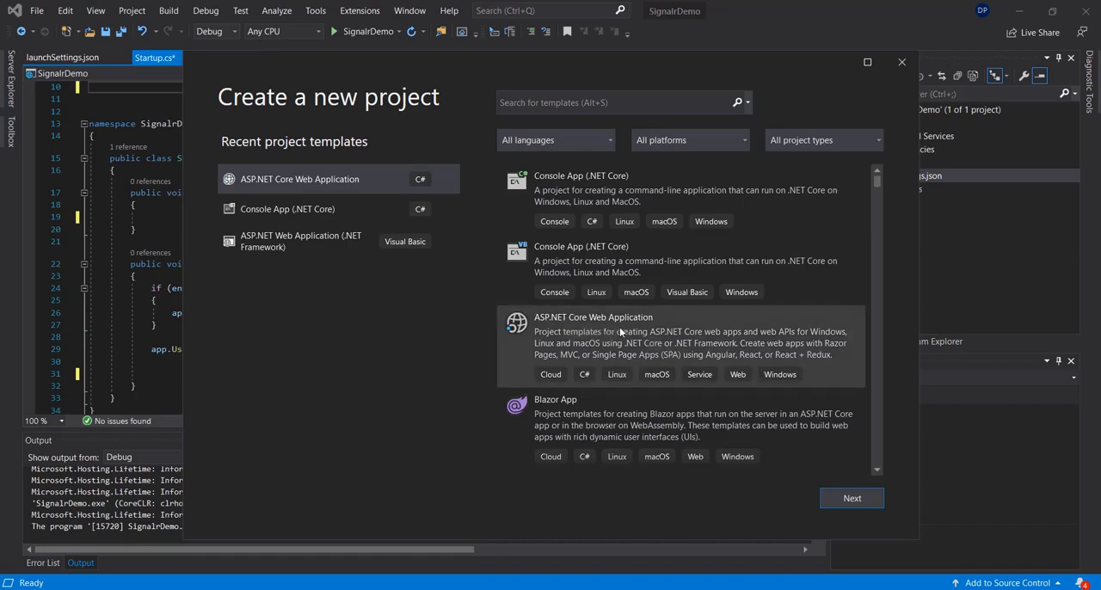
mouse_move(902, 63)
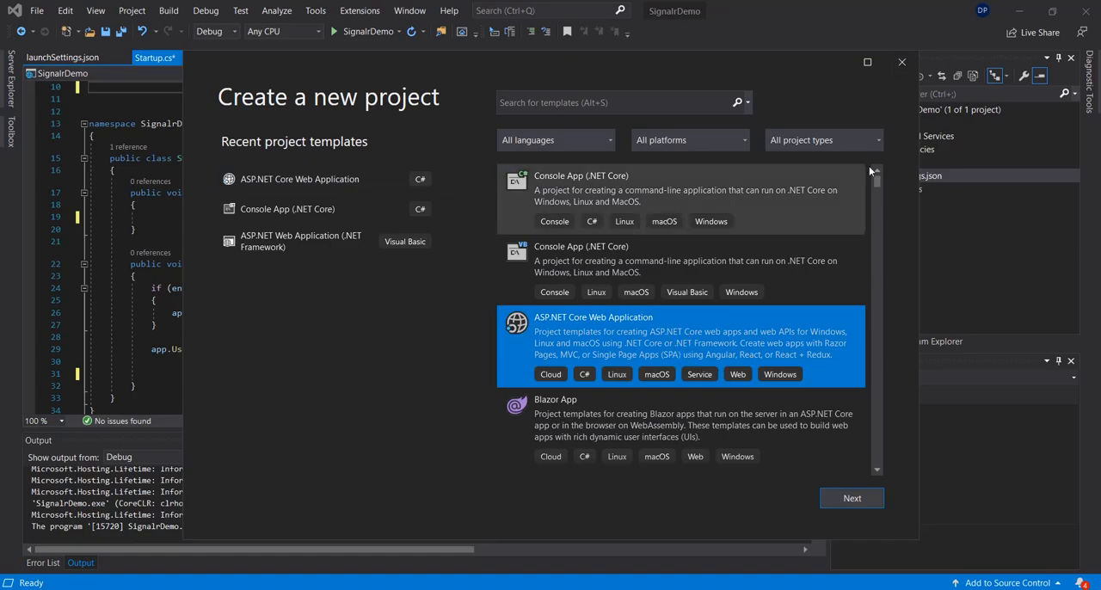
left_click(902, 62)
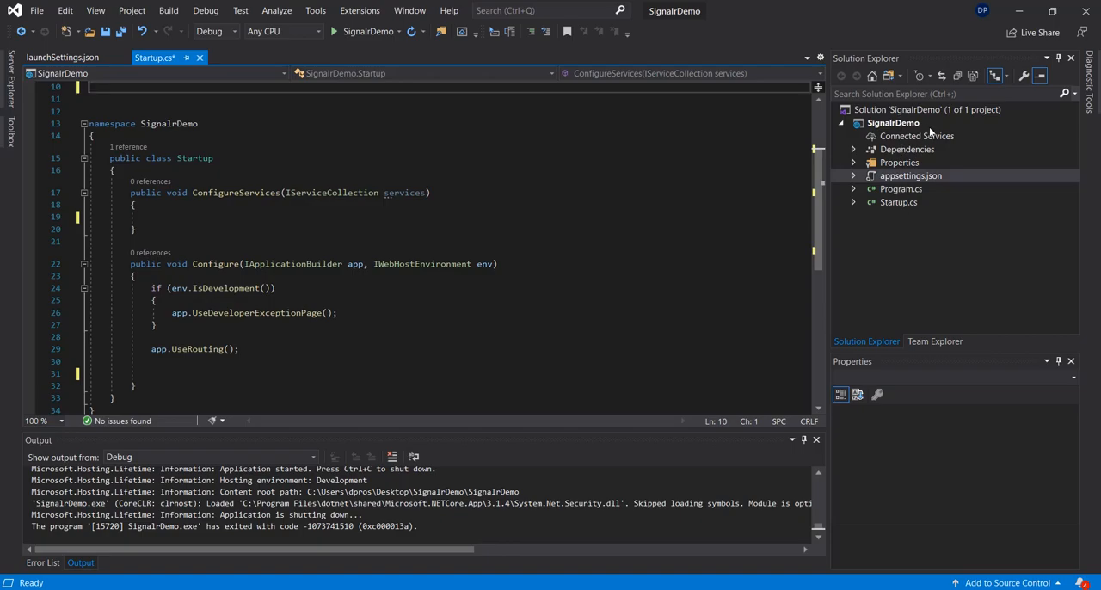
right_click(894, 122)
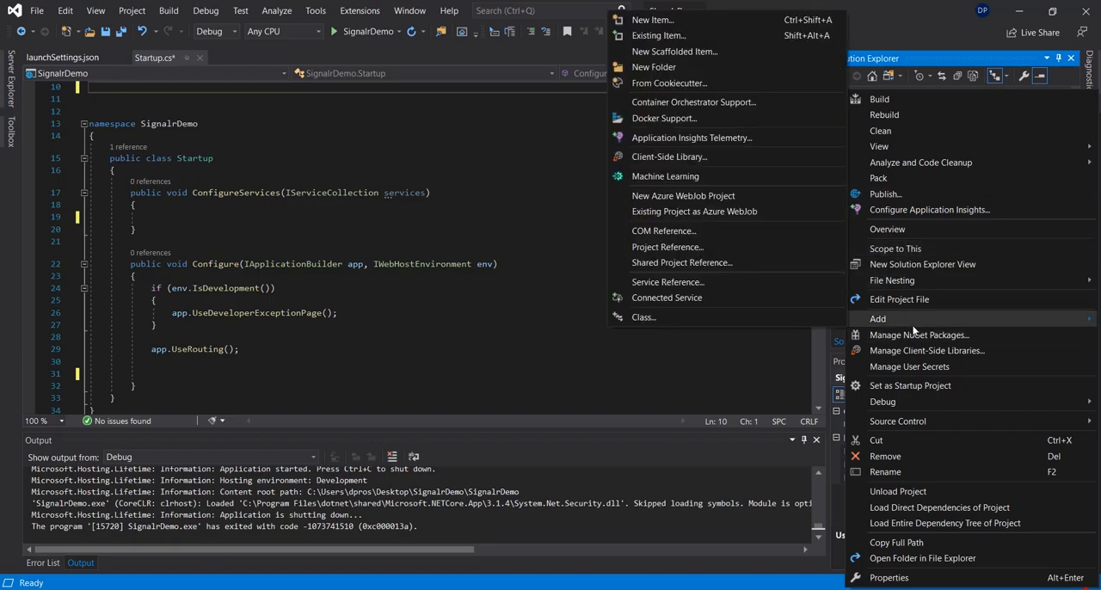
mouse_move(761, 282)
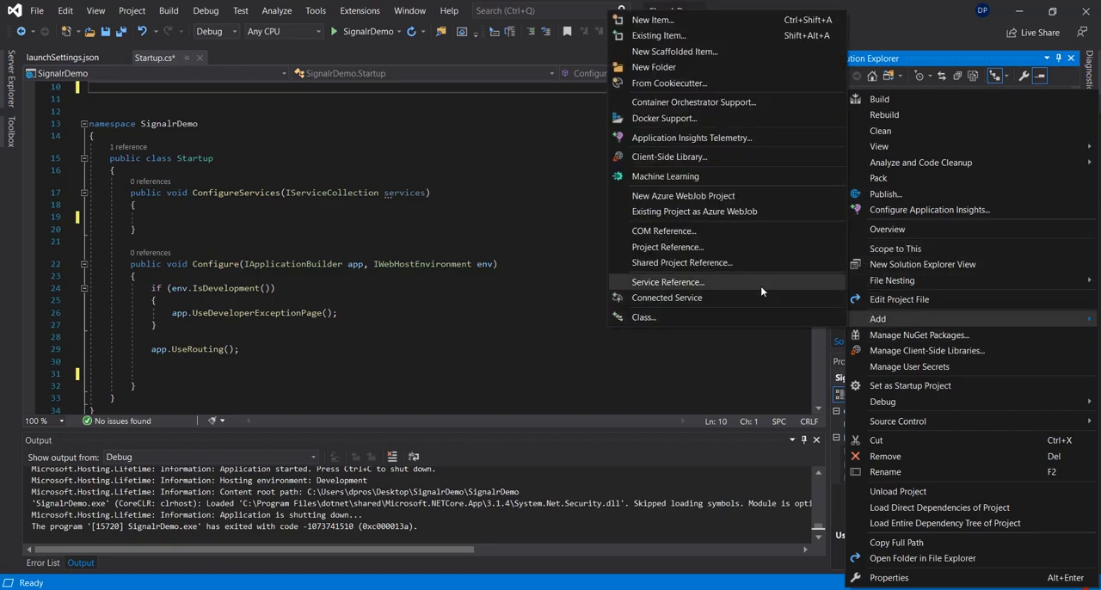
left_click(654, 66)
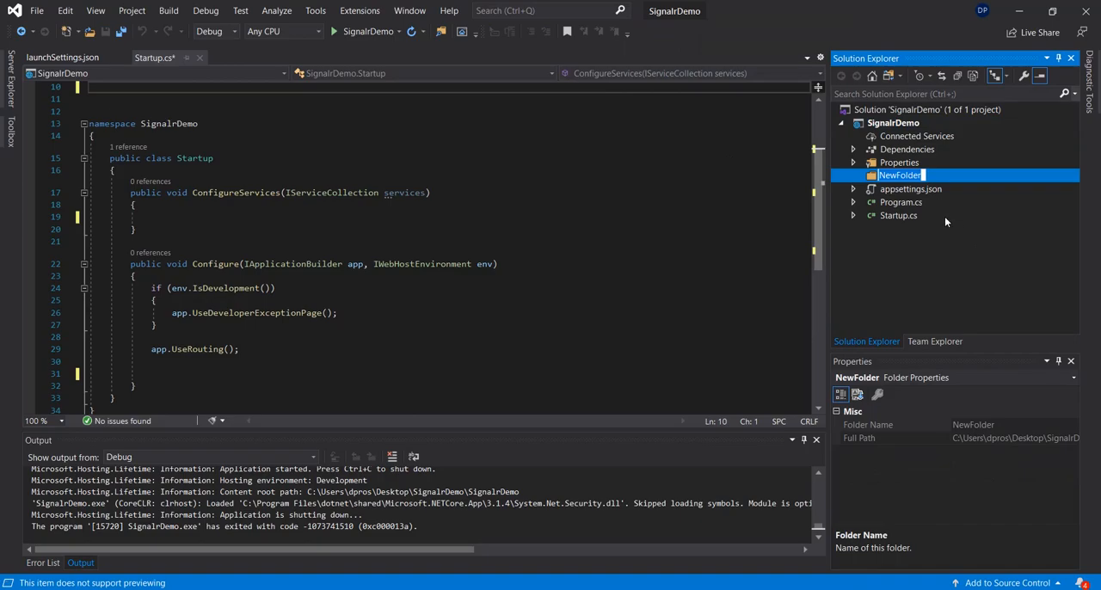
type("HubConfig")
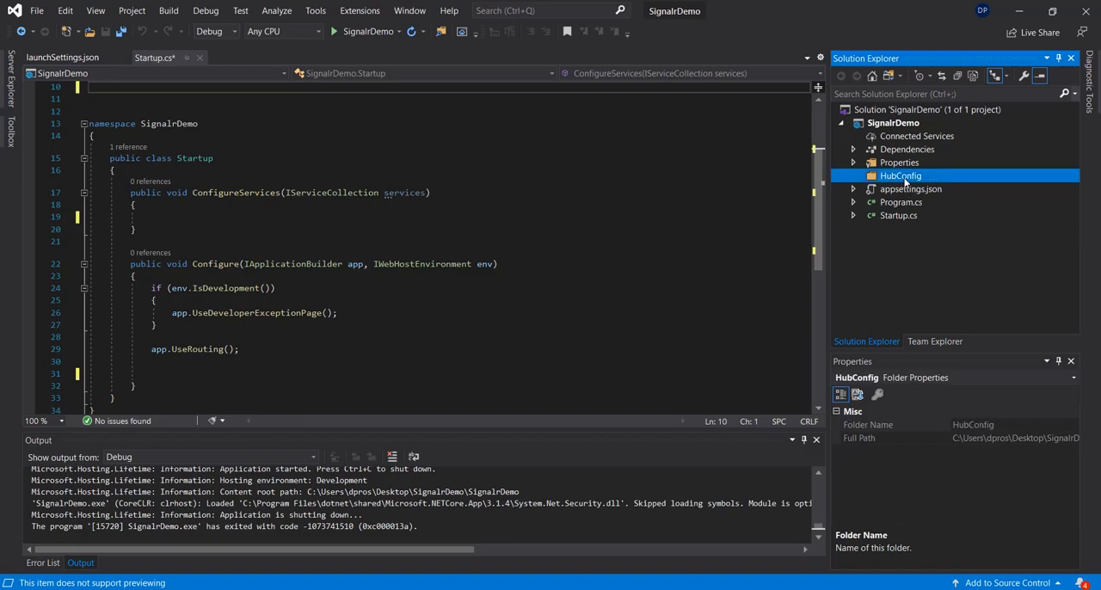
- Add a MyHub class file inside HubConfig and start declaring its base class
right_click(900, 175)
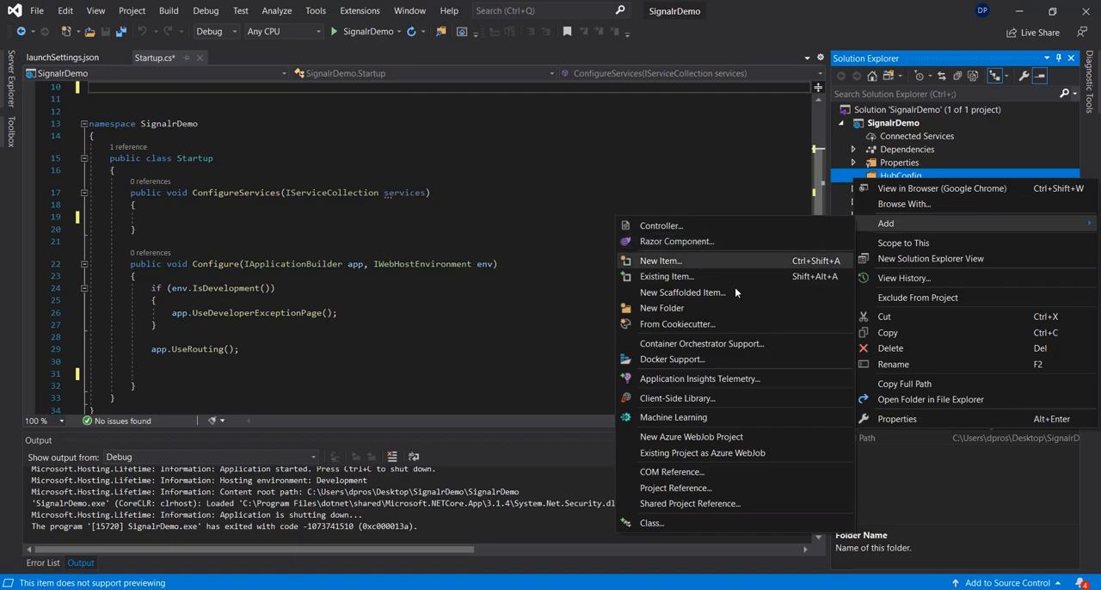
left_click(660, 259)
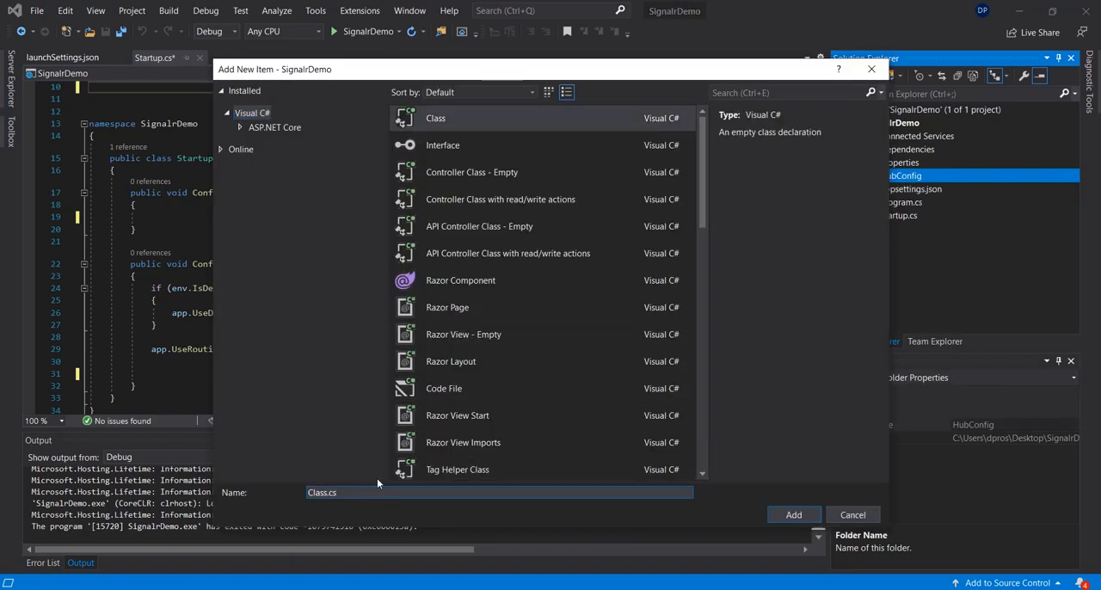
type("m")
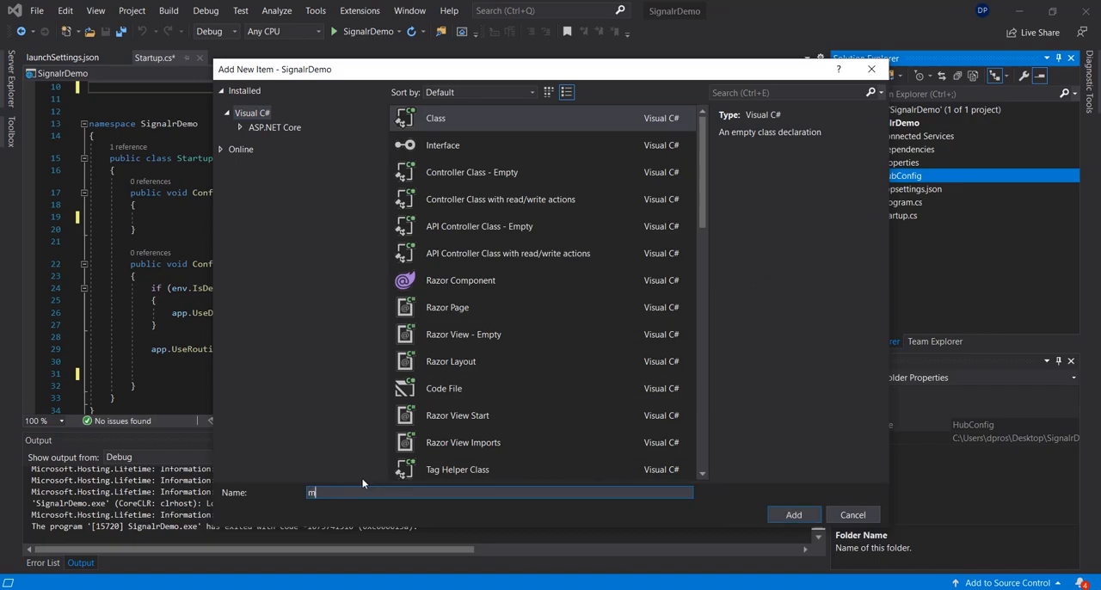
type("yHu")
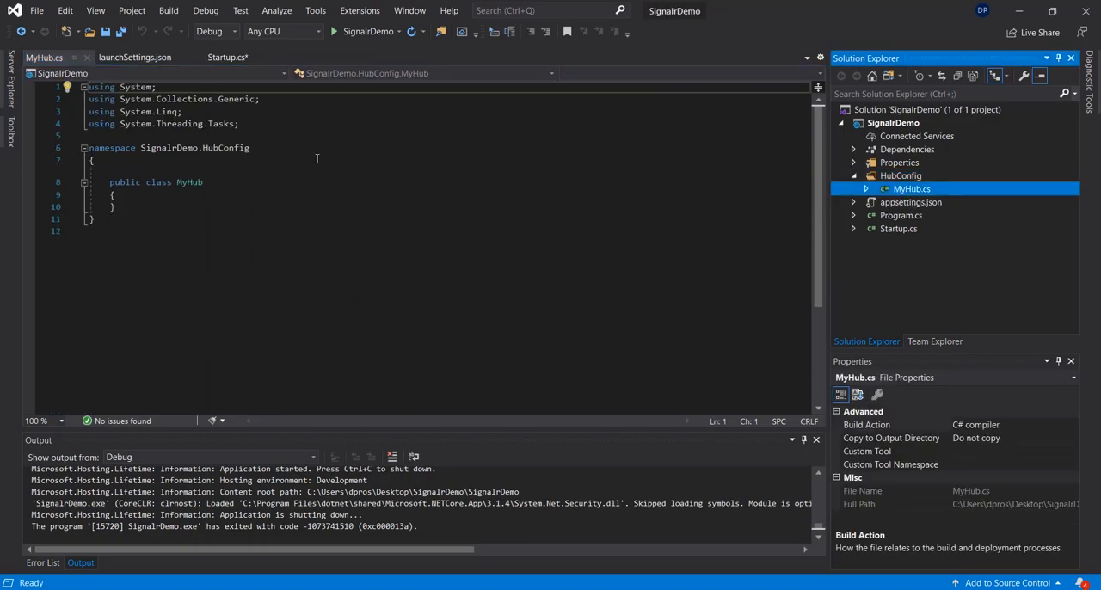
type(": Hub")
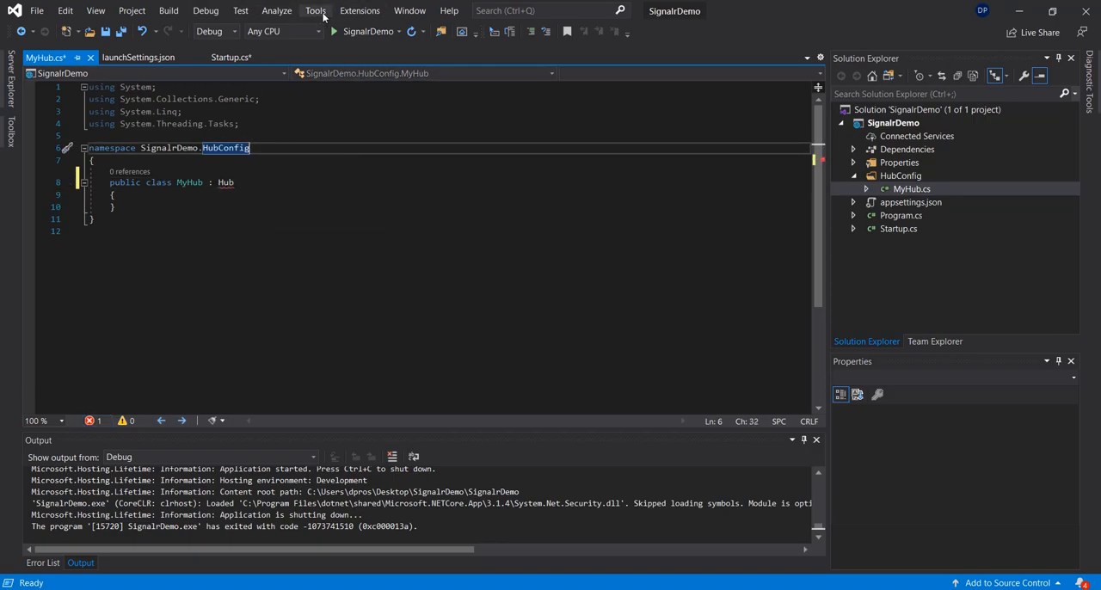
- Check the solution's NuGet packages, then add 'using Microsoft.AspNetCore.SignalR;' to MyHub.cs
left_click(316, 10)
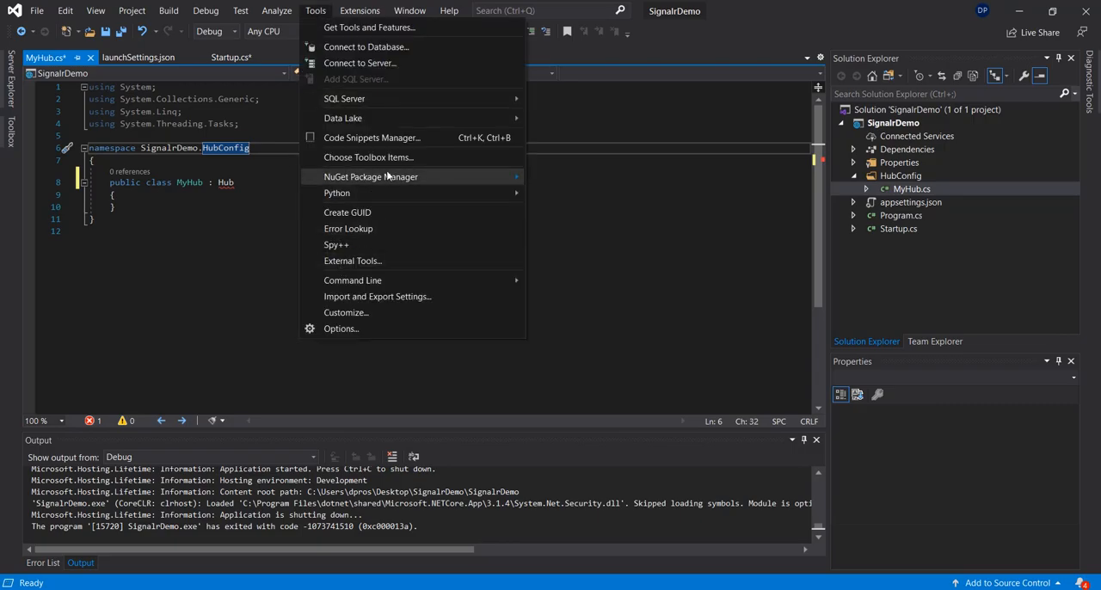
mouse_move(371, 176)
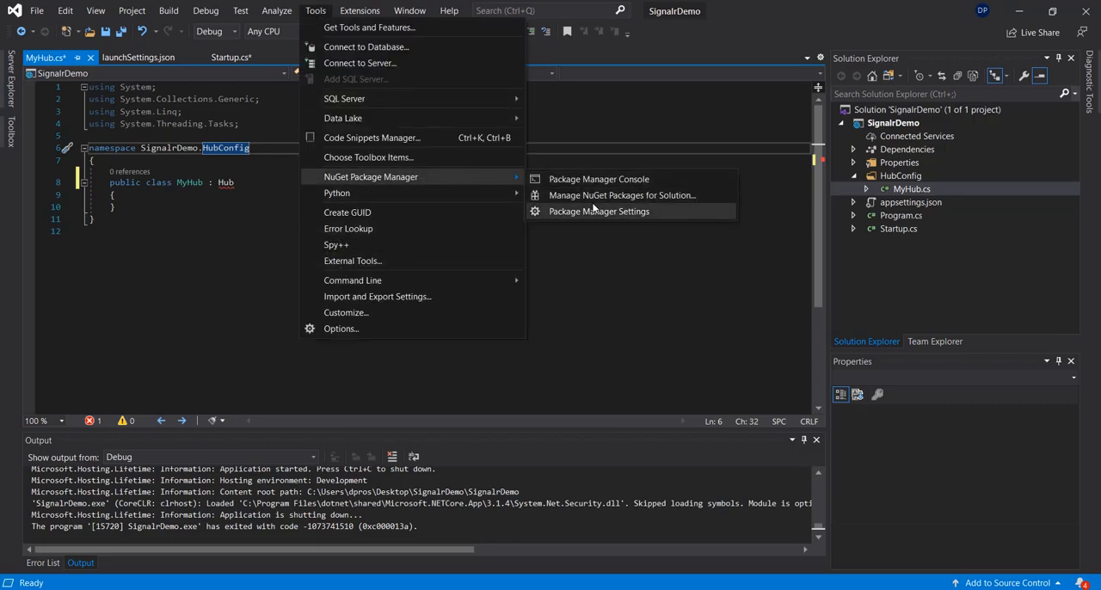
left_click(621, 196)
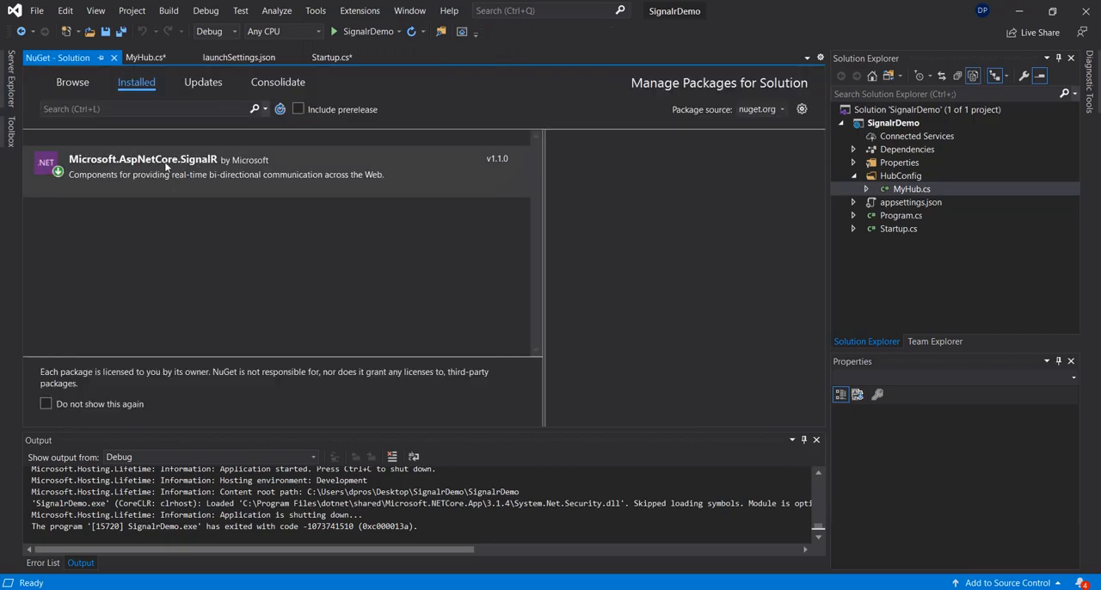
mouse_move(166, 167)
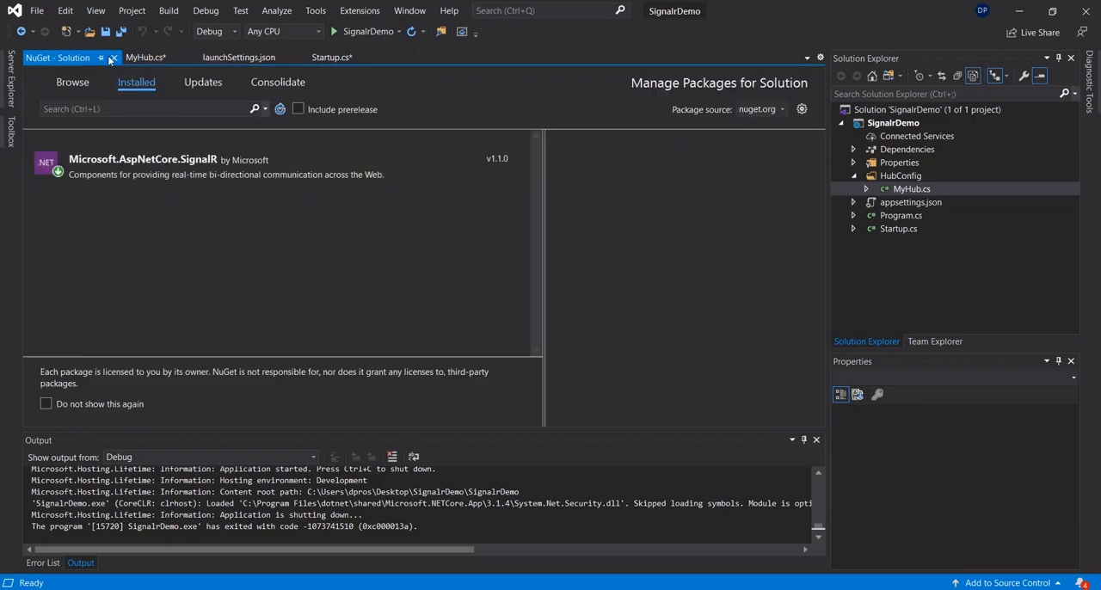
mouse_move(112, 58)
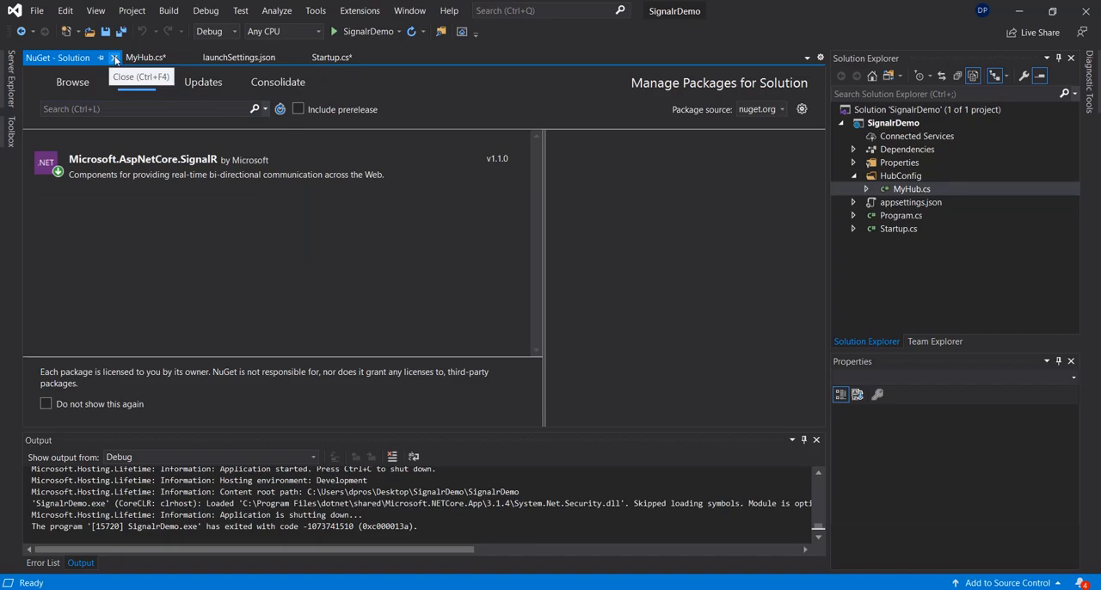
left_click(114, 57)
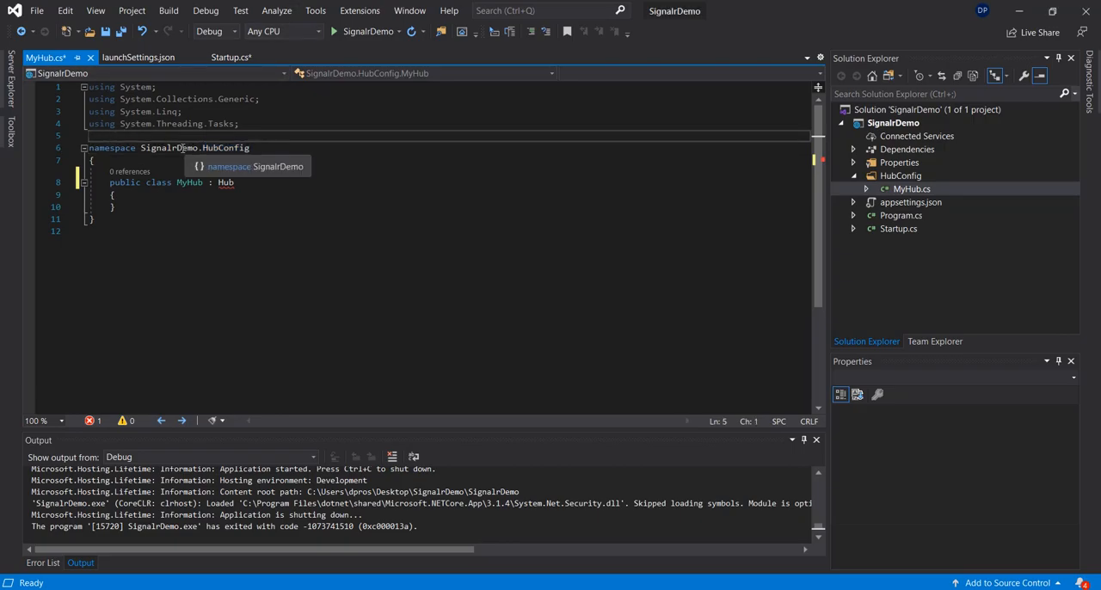
type("usin")
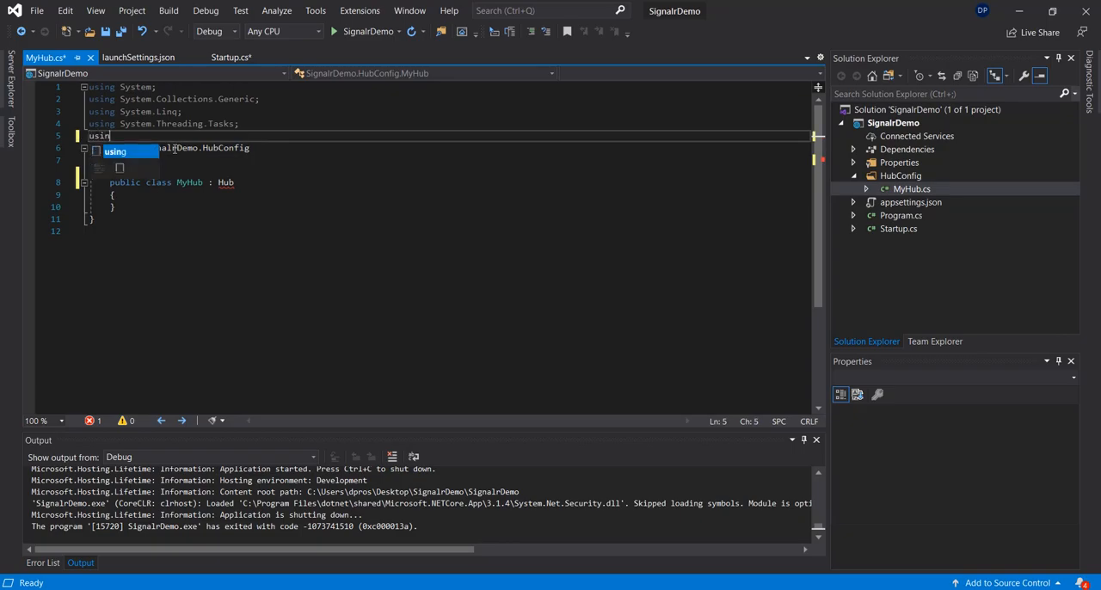
type("Microsoft.AspNetCore.SignalR;")
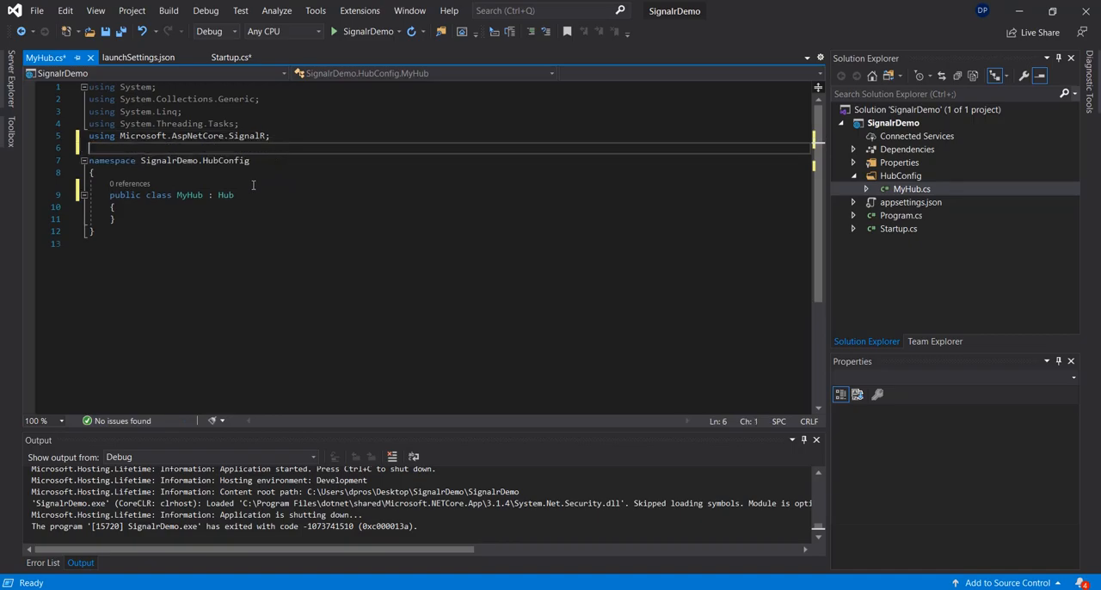
key("enter")
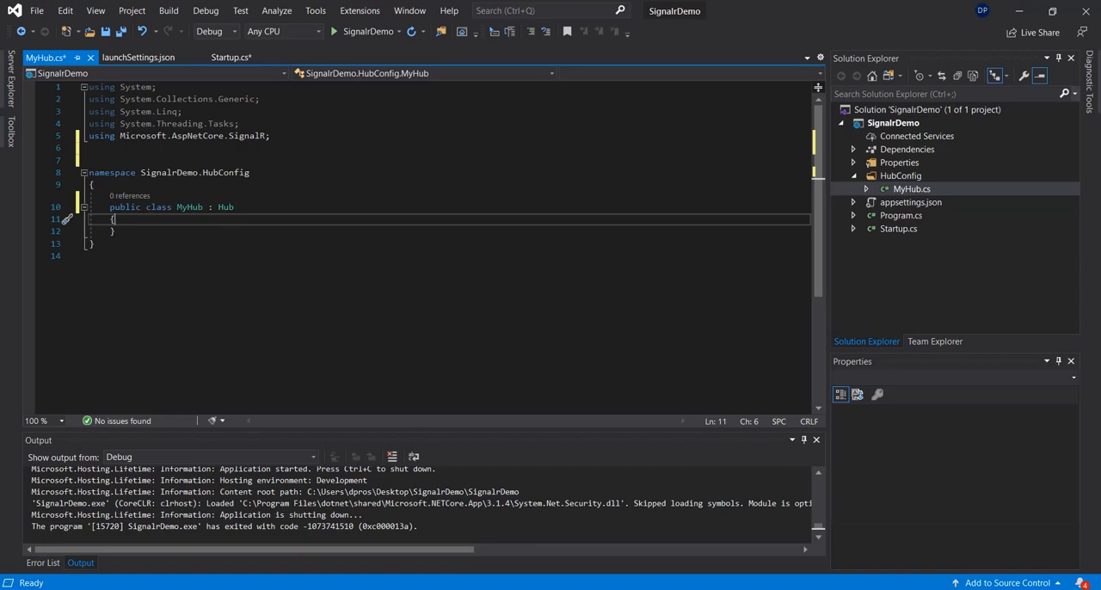
- Set launchBrowser to false in the project's launchSettings.json
left_click(900, 163)
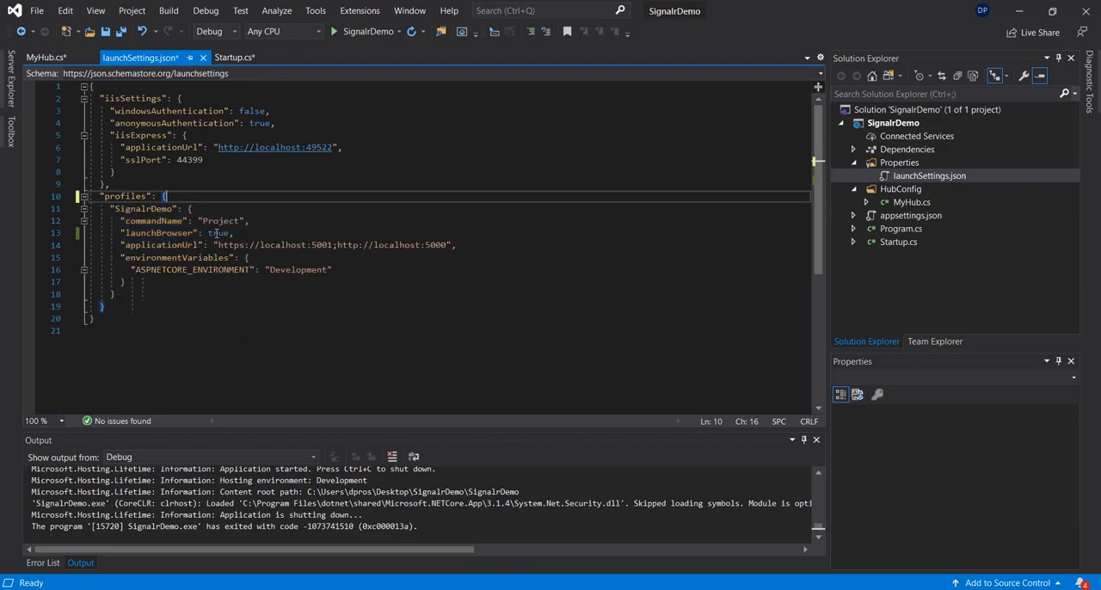
type("false")
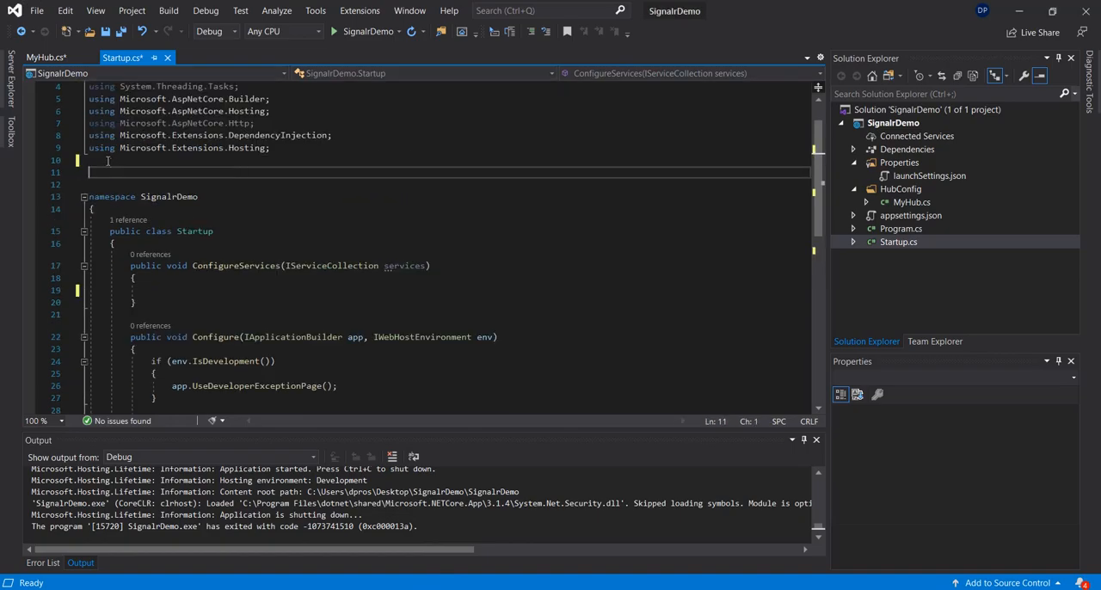
- Add 'using SignalrDemo.HubConfig;' and walk through the AddCors, AddSignalR and AddControllers registrations
type("using SignalrDemo.HubConfig;")
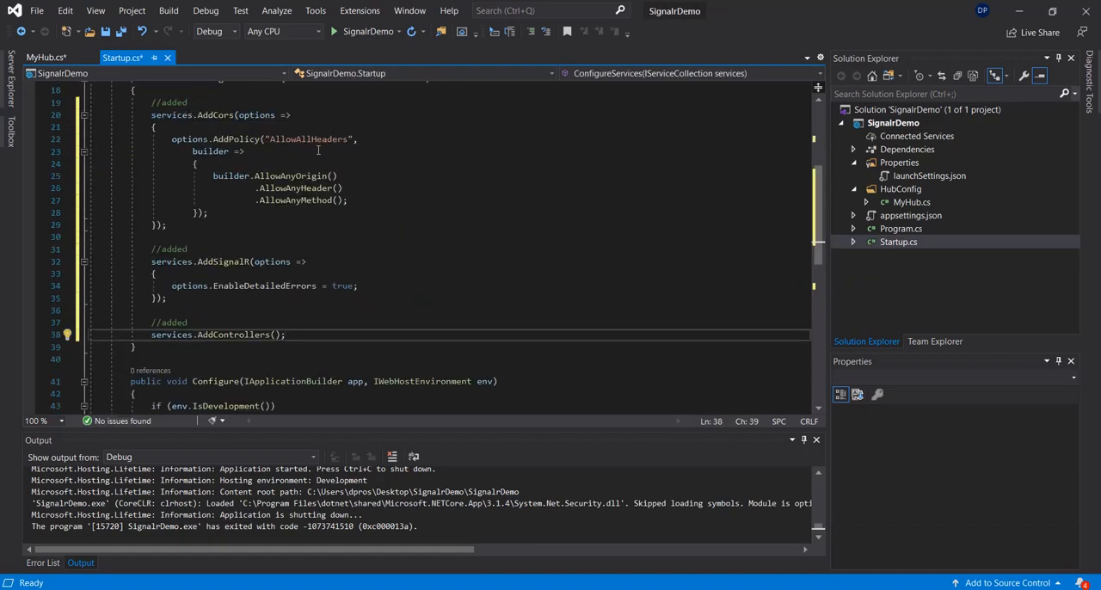
double_click(235, 138)
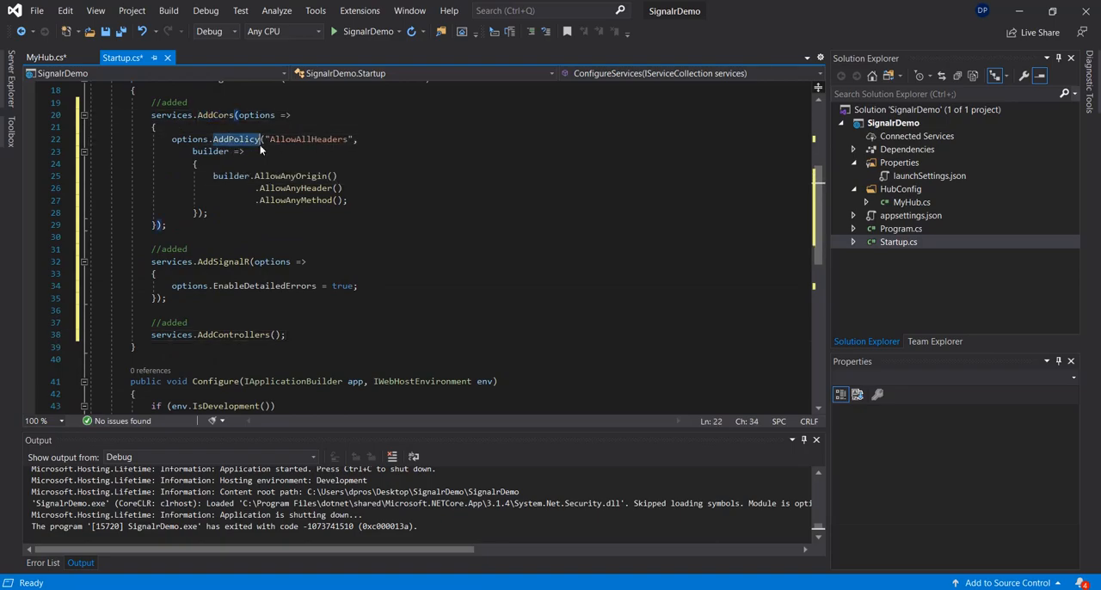
double_click(308, 139)
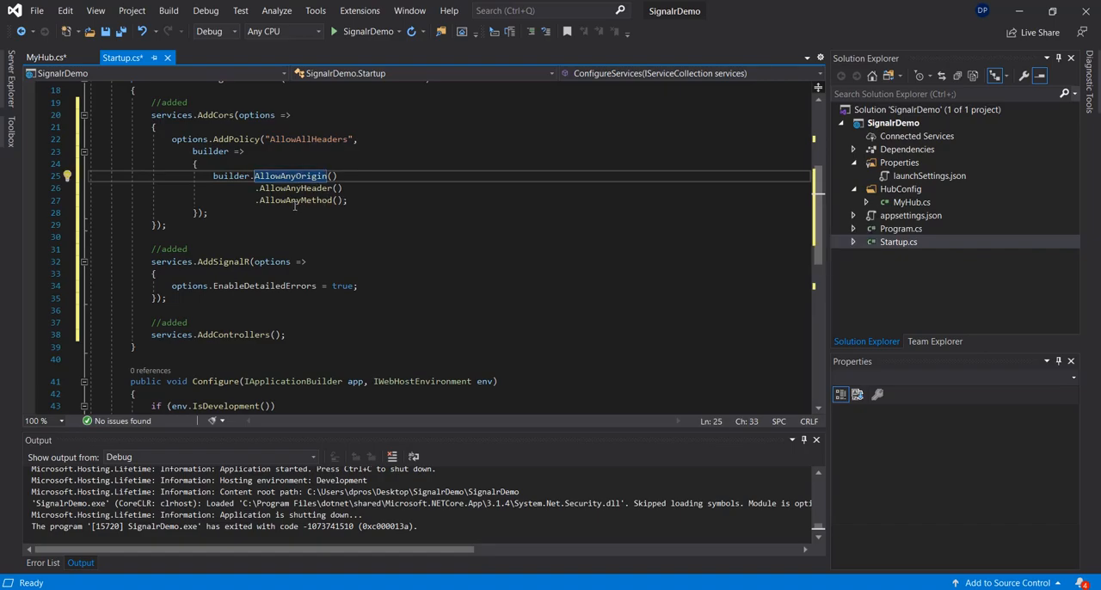
scroll("down", 3)
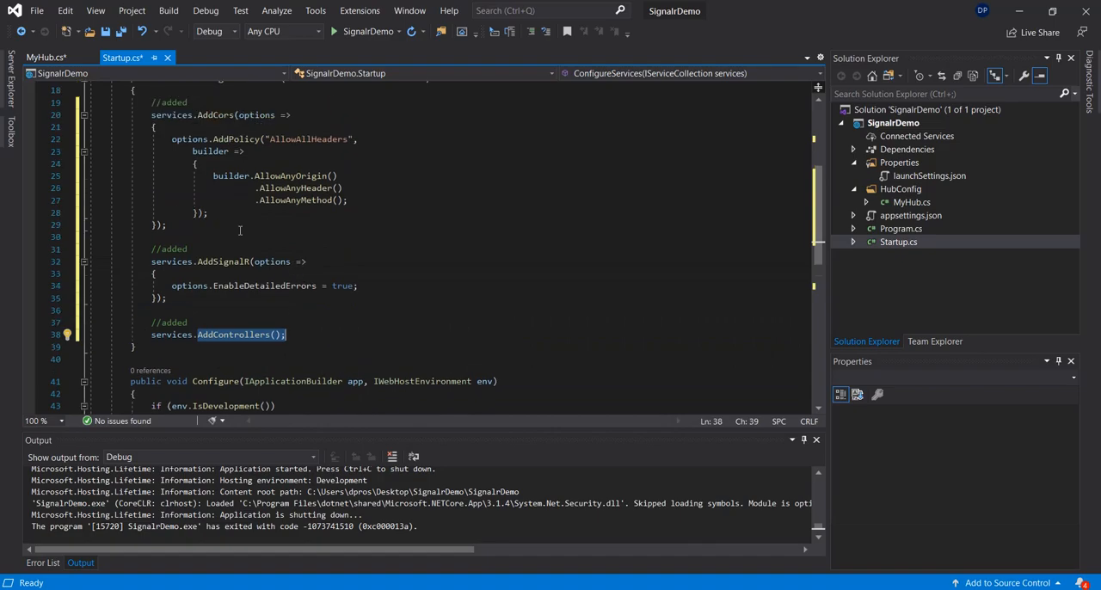
double_click(172, 249)
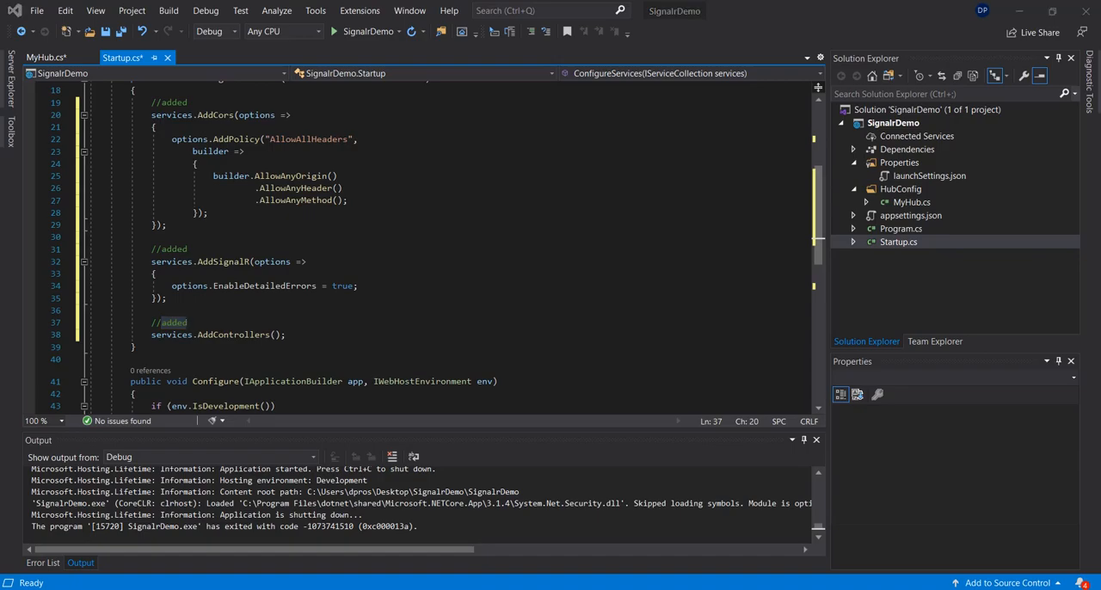
left_click(471, 273)
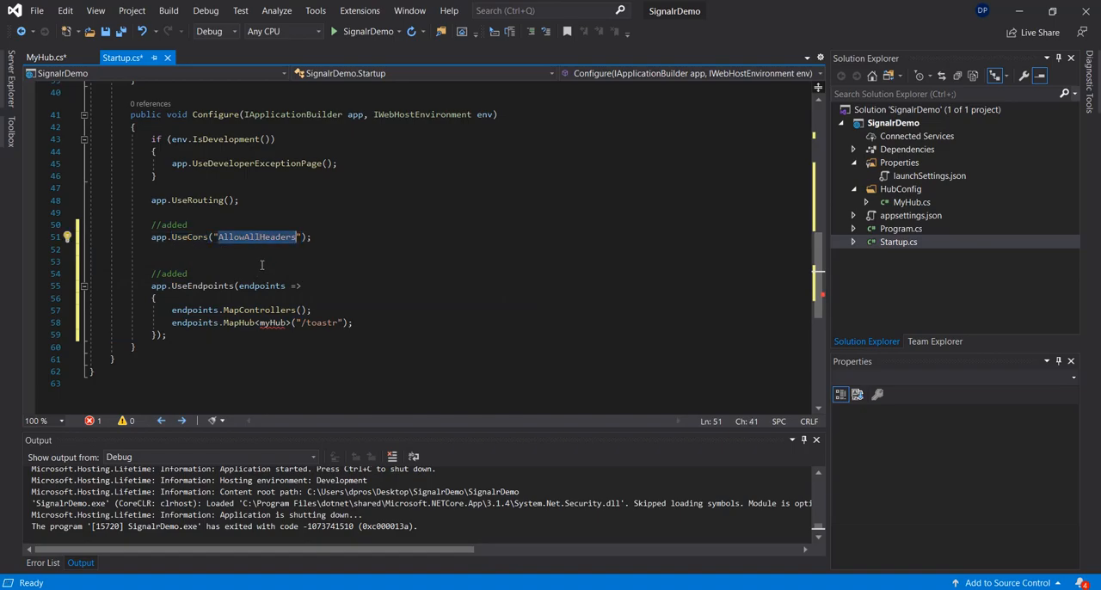
- Scroll through Configure to review UseCors and the /toastr MyHub mapping
scroll("up", 3)
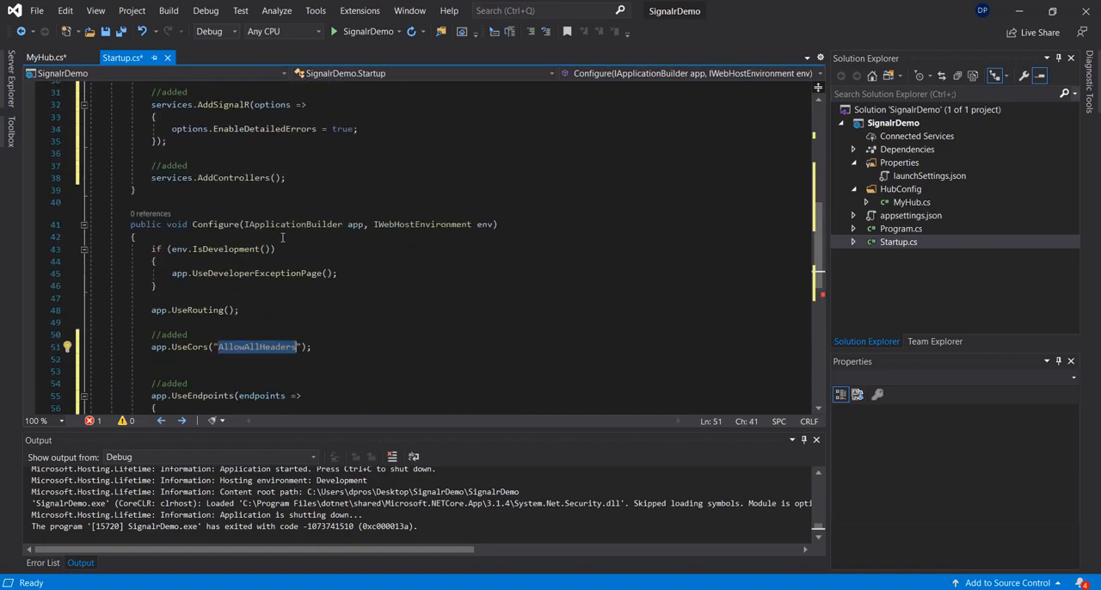
scroll("down", 3)
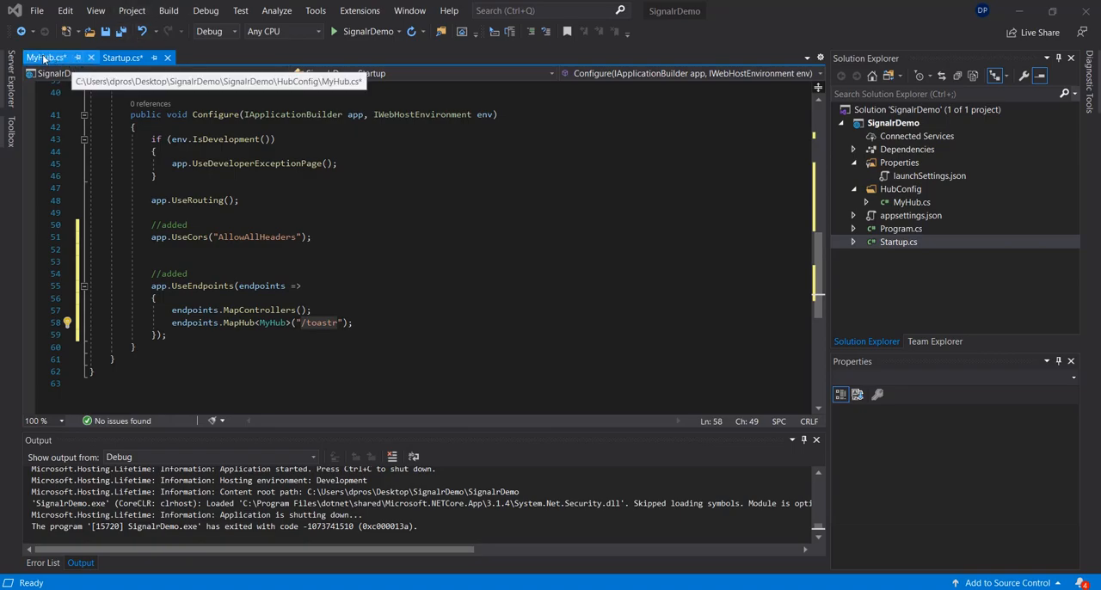
- Go over askServer's tempString replies and askServerResponse send call in MyHub.cs, then save
left_click(46, 57)
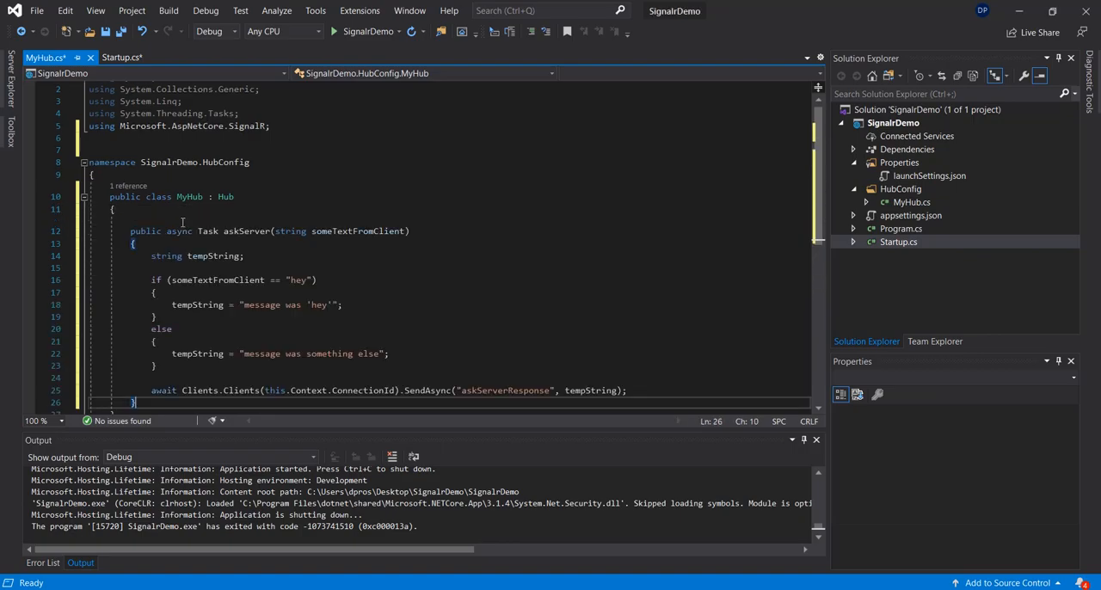
double_click(208, 158)
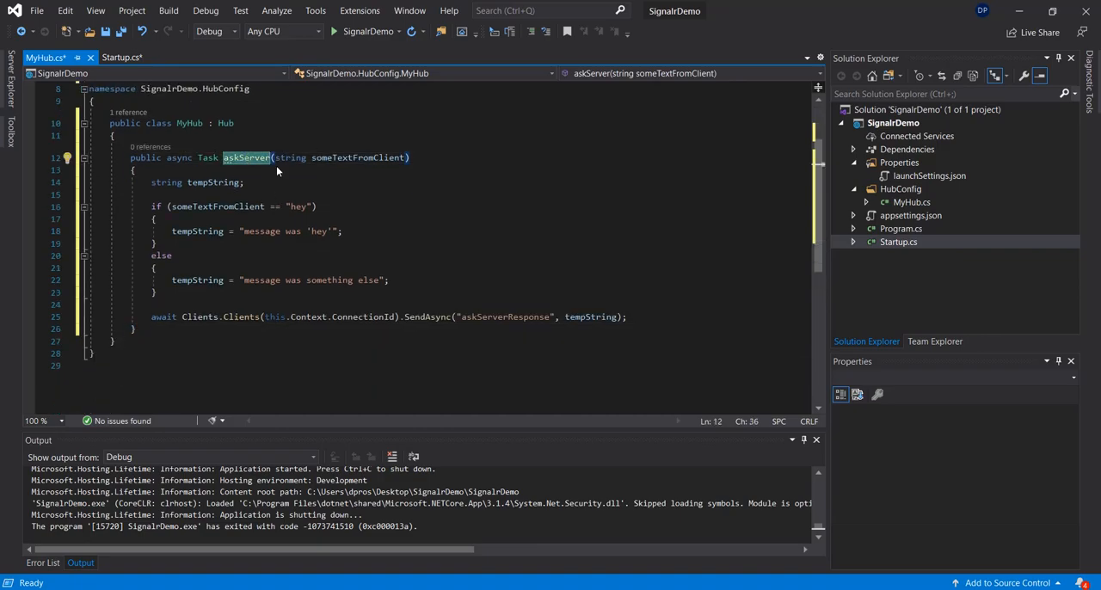
double_click(215, 207)
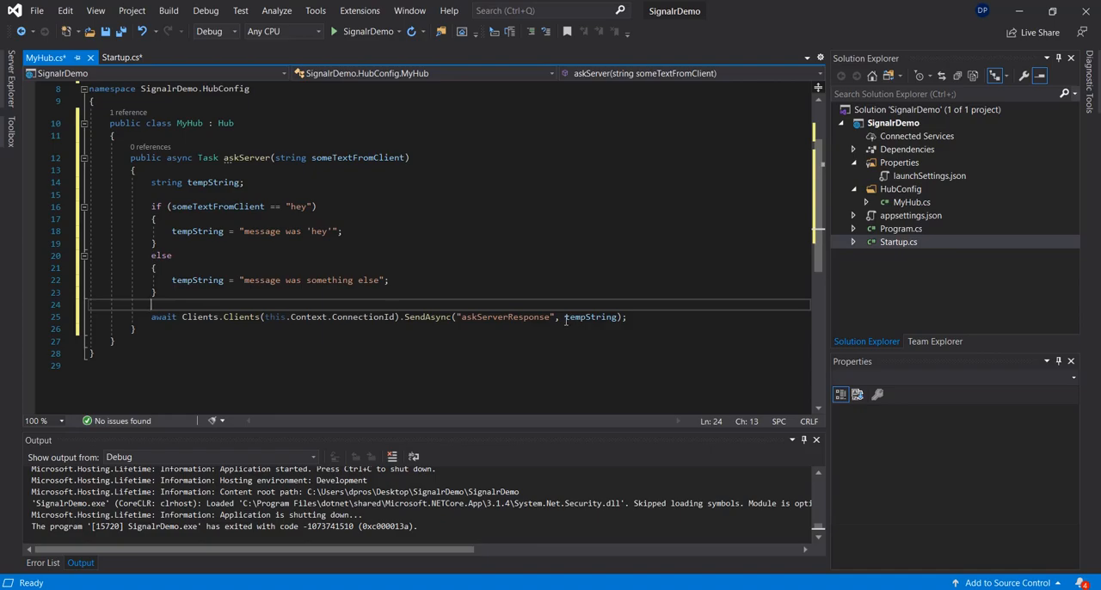
double_click(503, 317)
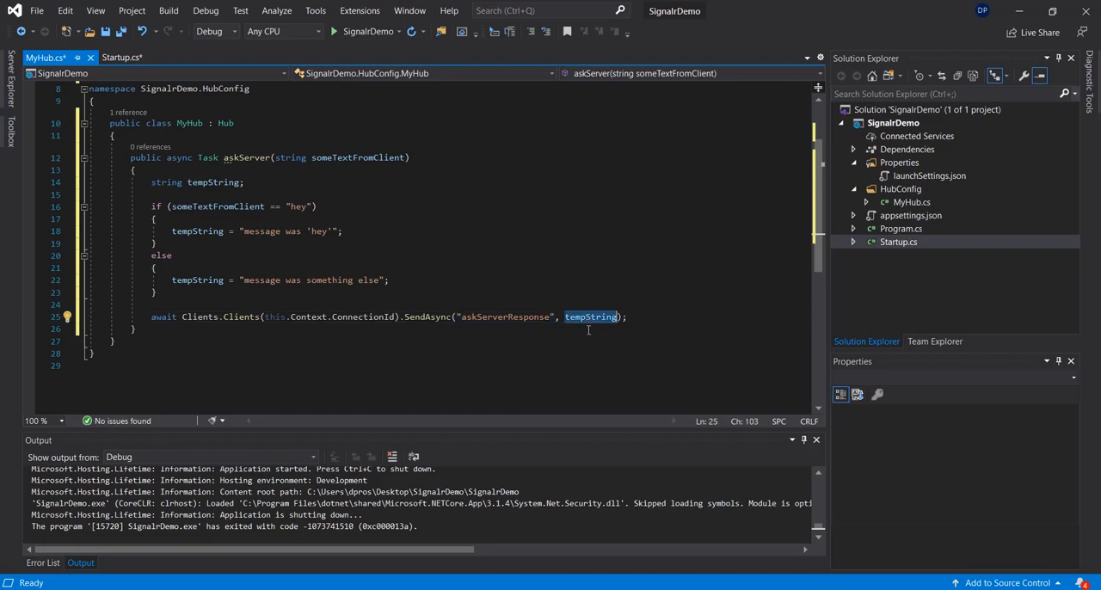
mouse_move(590, 316)
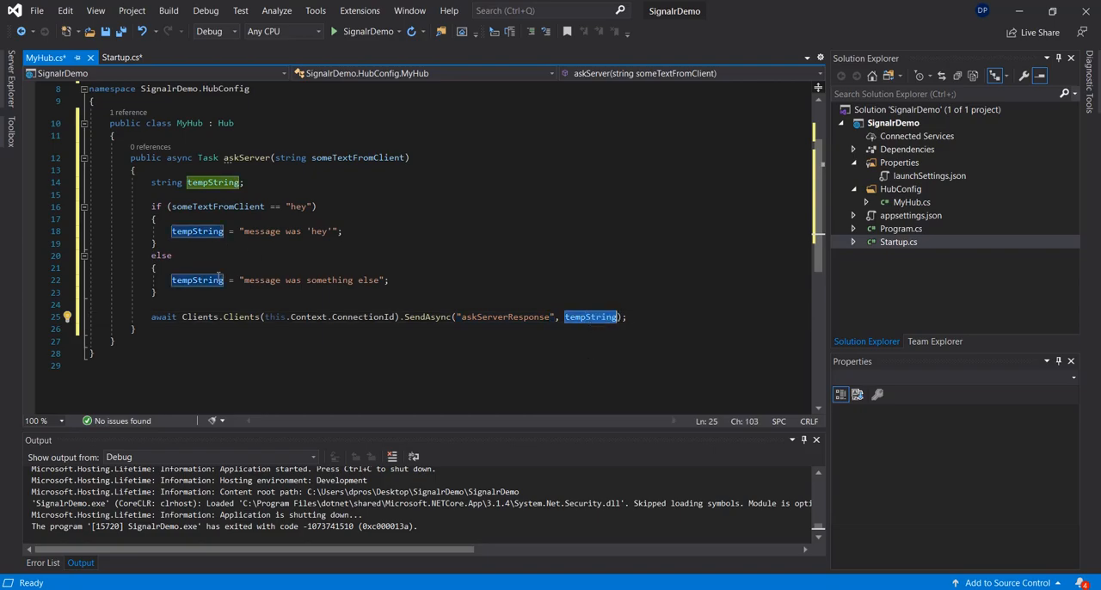
left_click(272, 280)
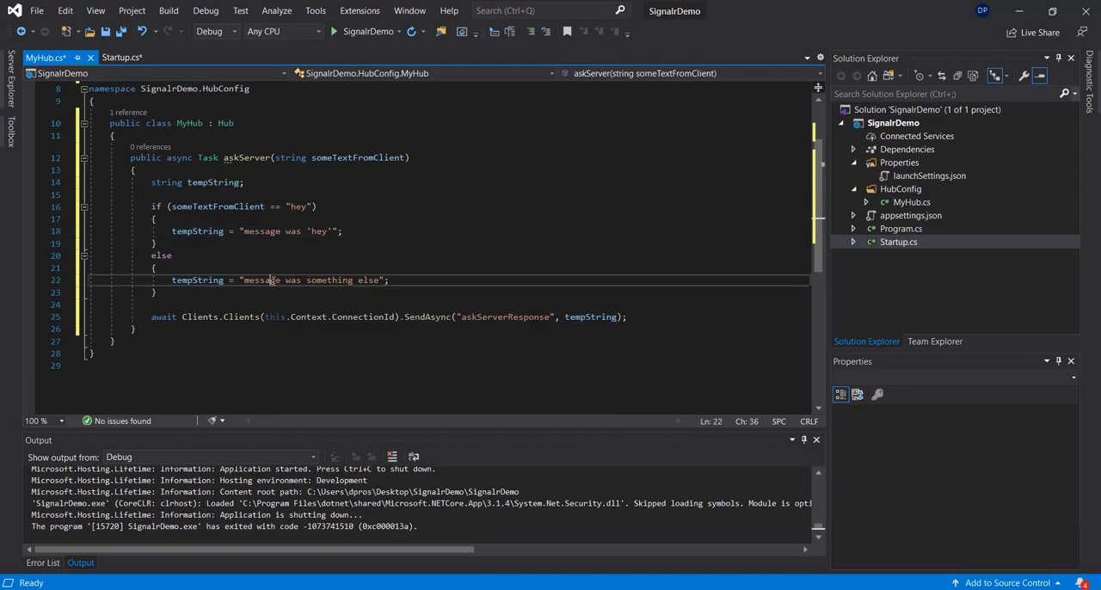
triple_click(271, 279)
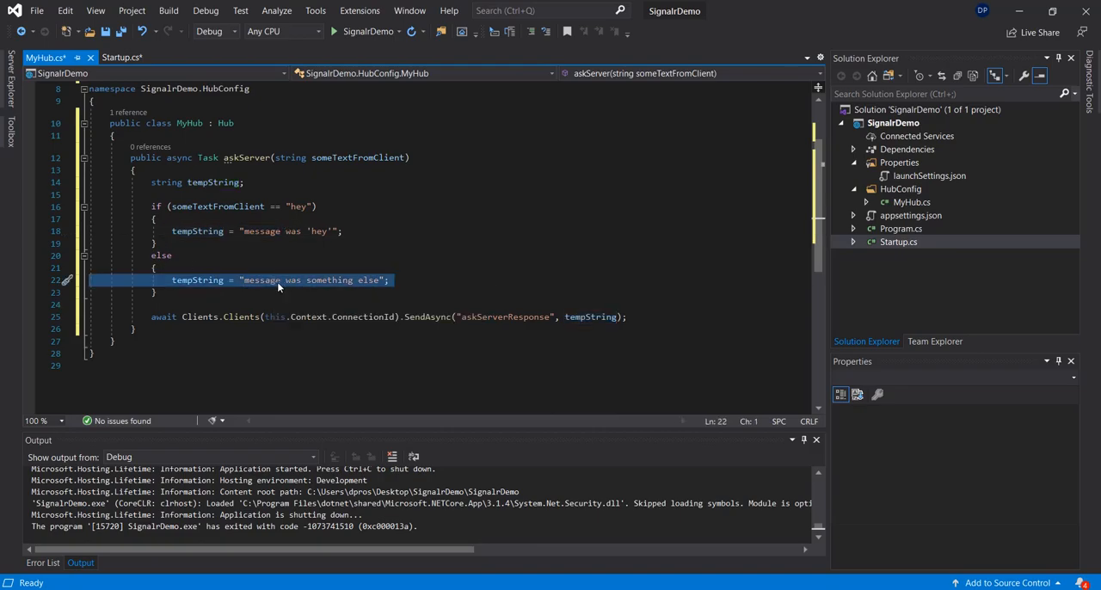
key("ctrl+s")
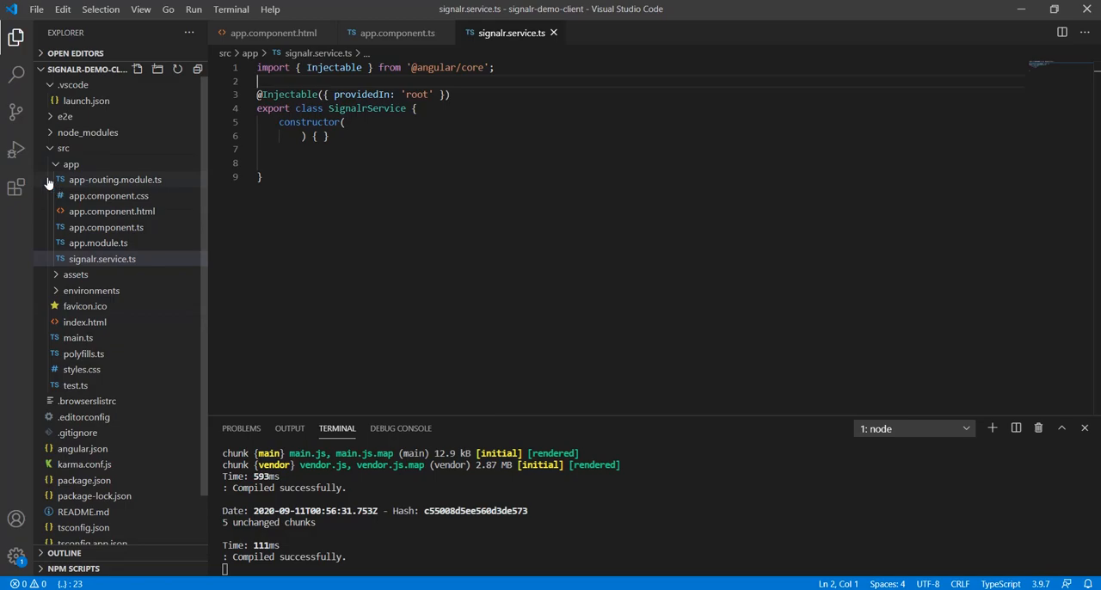
left_click(70, 165)
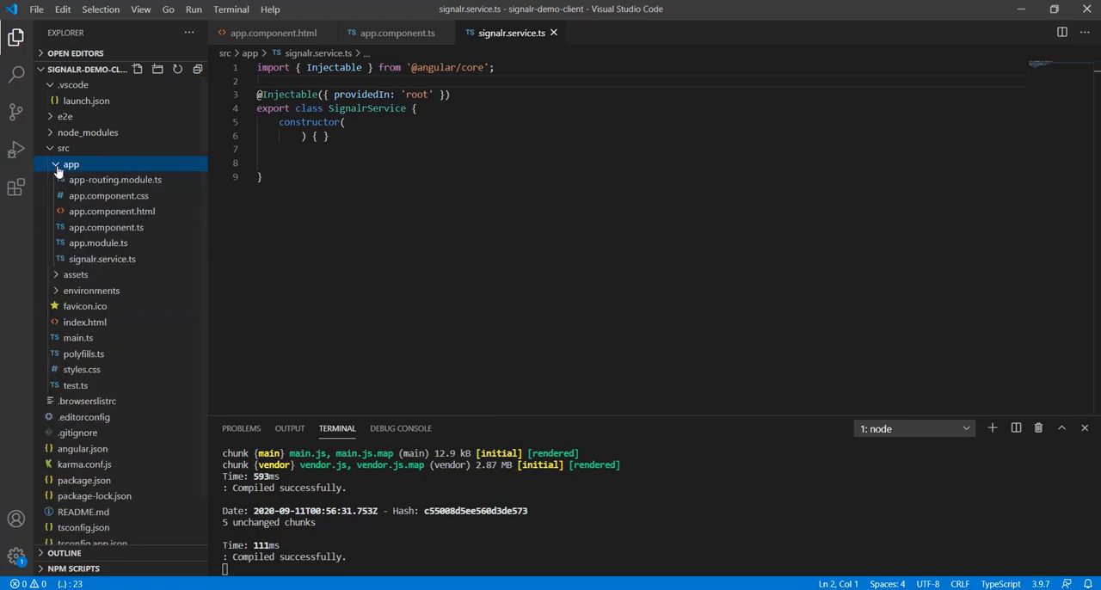
left_click(102, 258)
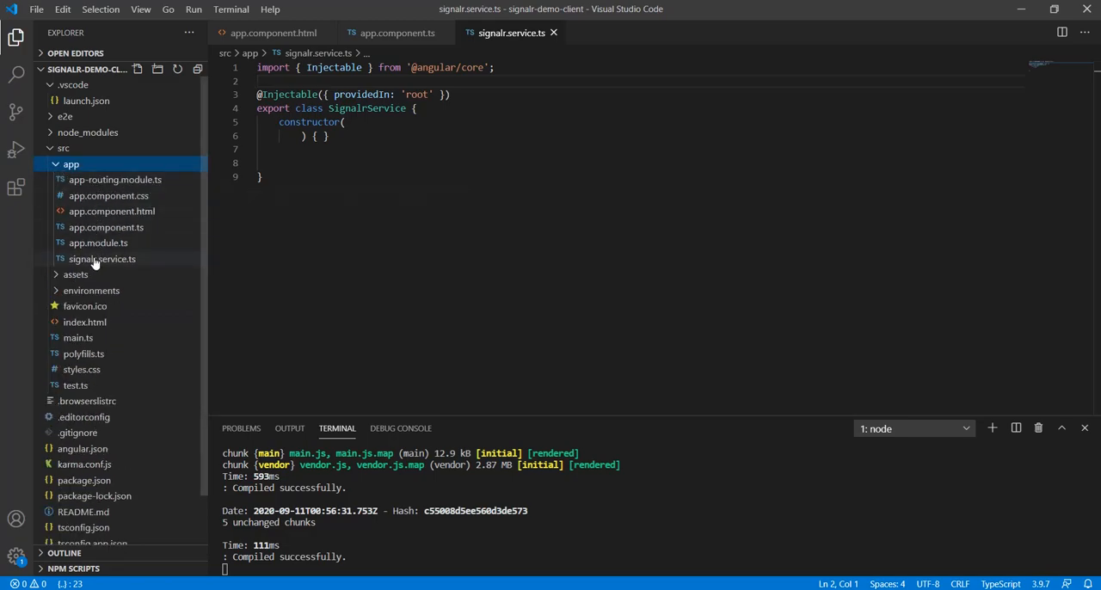
left_click(102, 259)
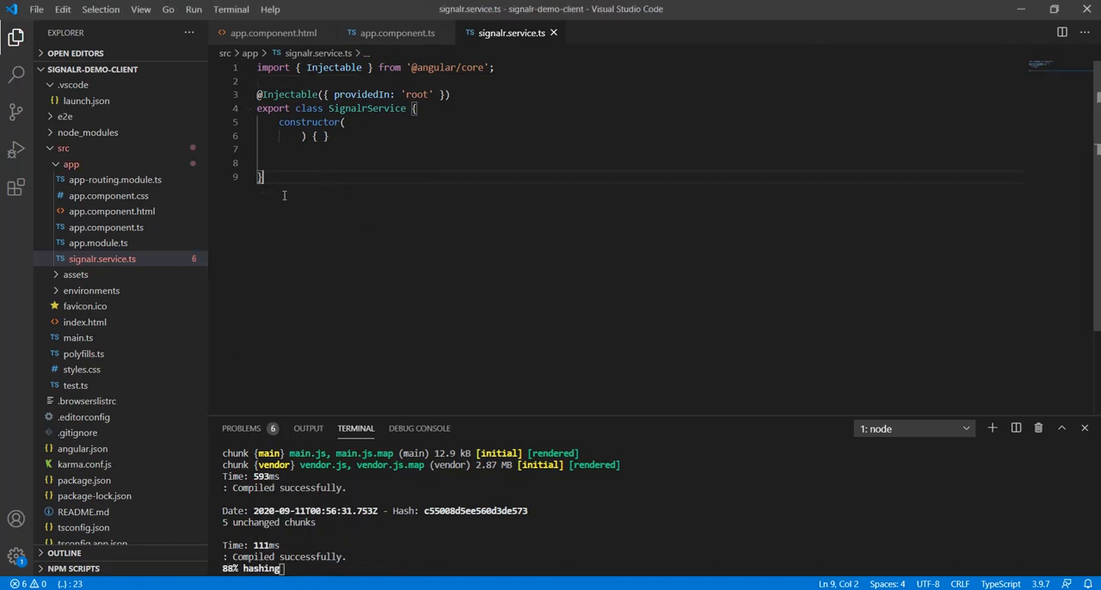
type("npm install @aspnet/signalr")
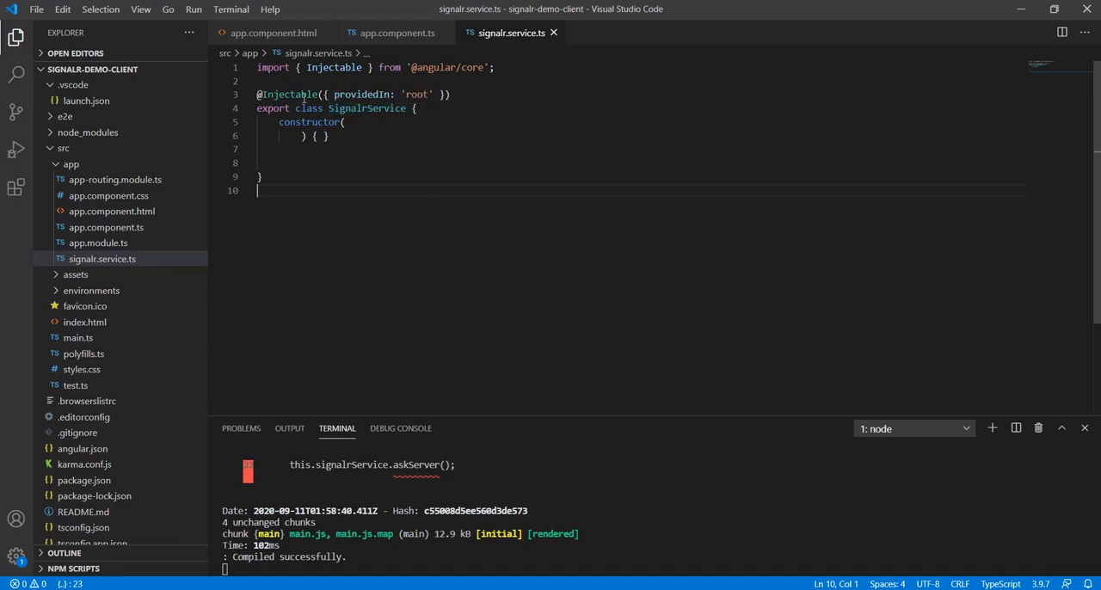
type("import * as signalR from '@aspnet/signalr';")
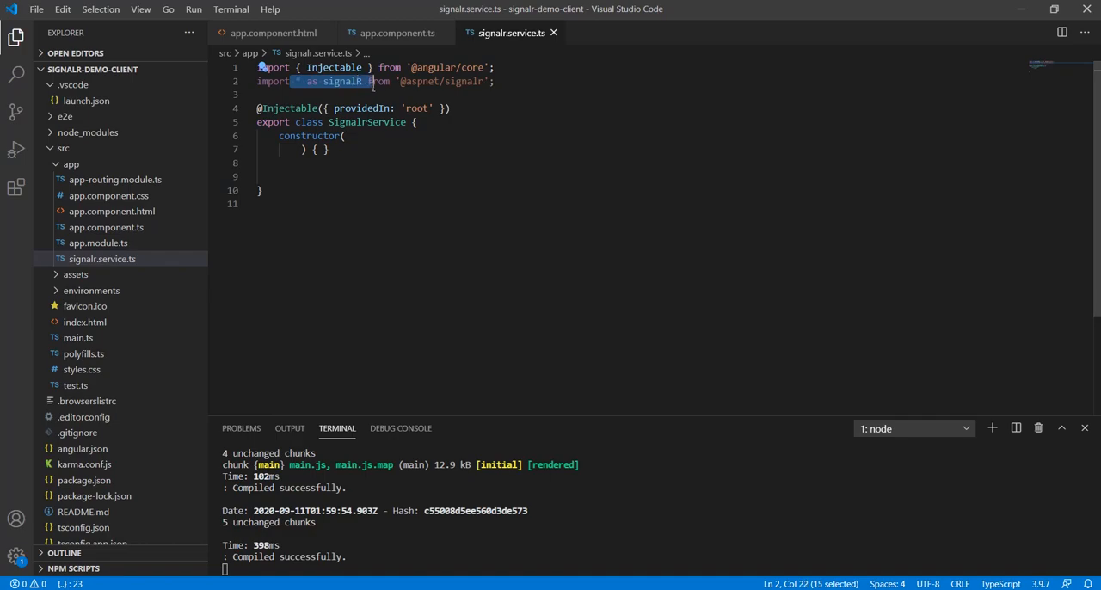
- Walk through the hubConnection declaration and startConnection method in signalr.service.ts
left_click(262, 190)
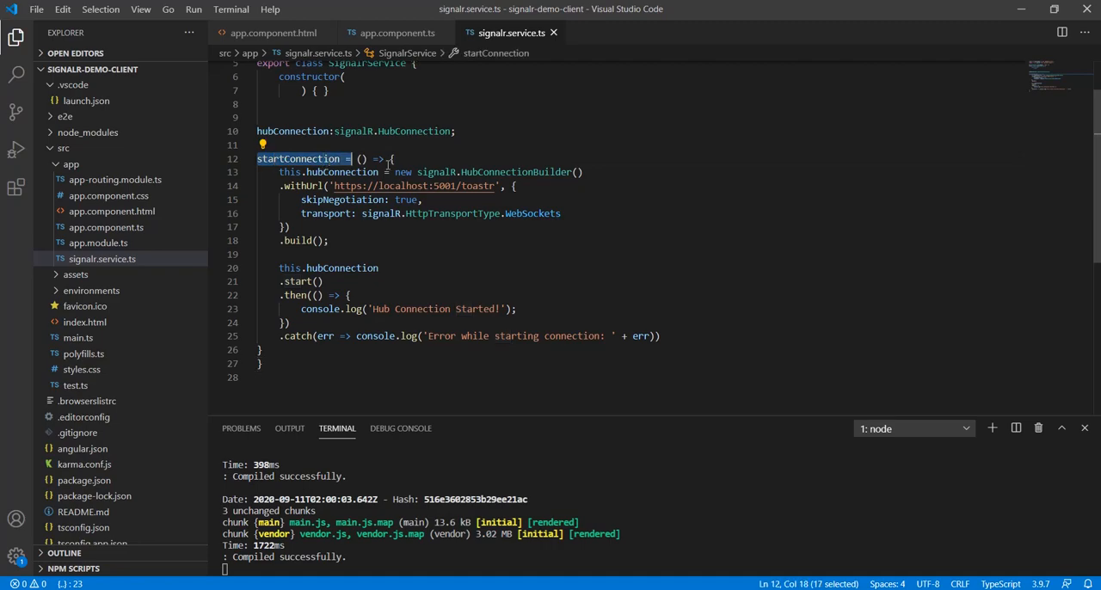
left_click_drag(354, 159, 394, 158)
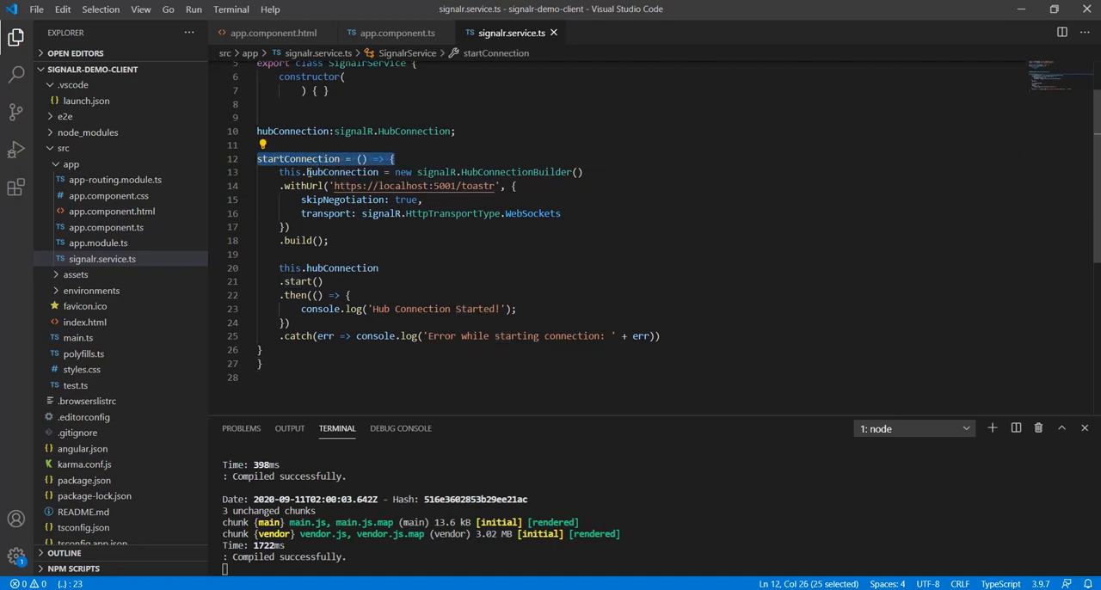
left_click(600, 171)
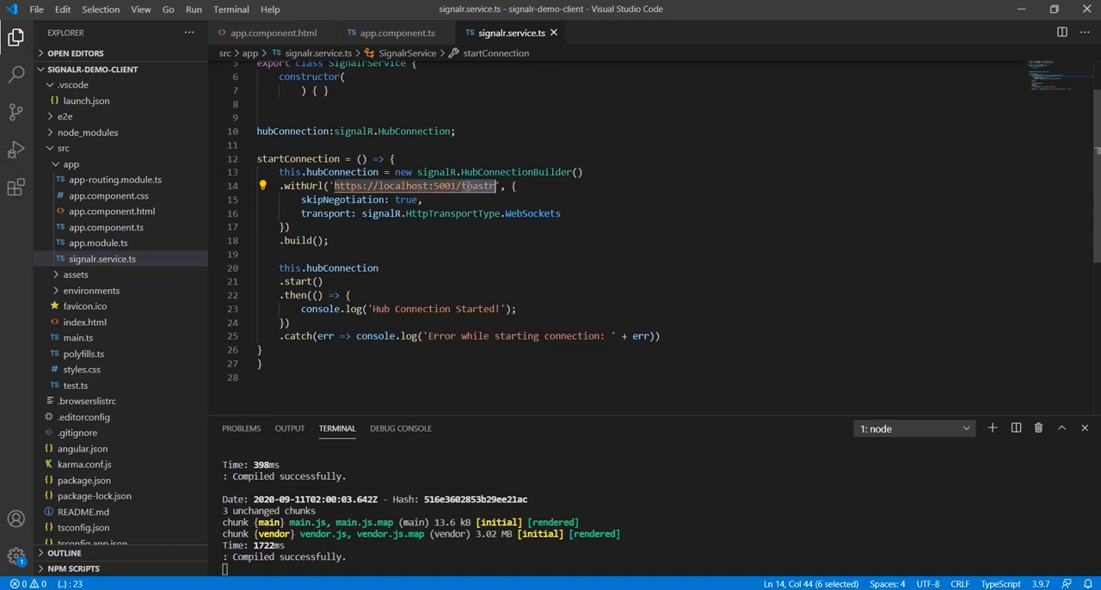
mouse_move(362, 171)
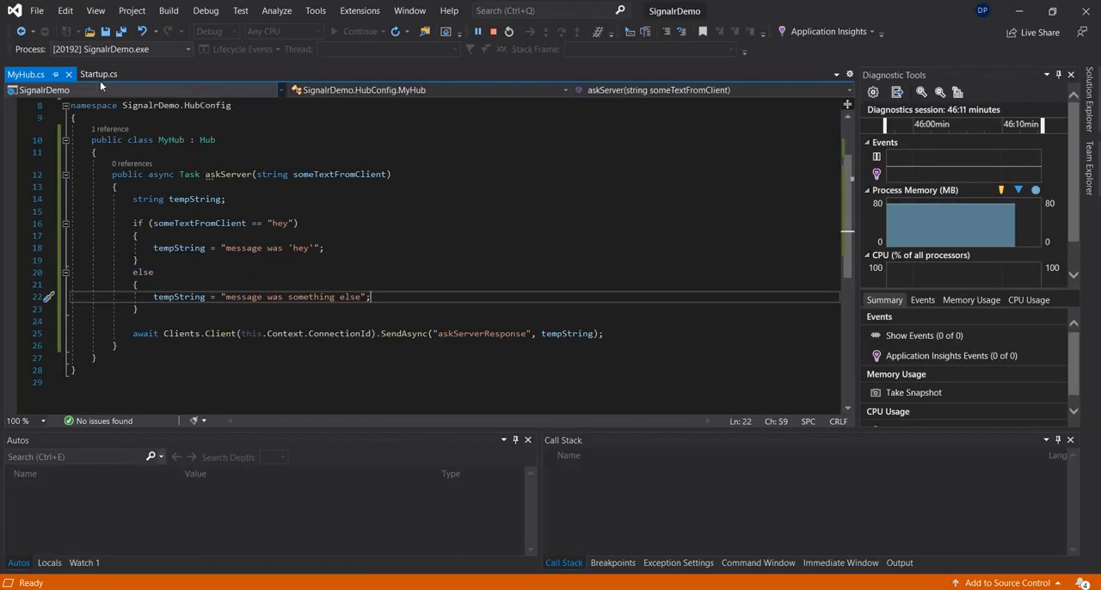
- Return to Startup.cs and scroll down to the Configure method
left_click(99, 74)
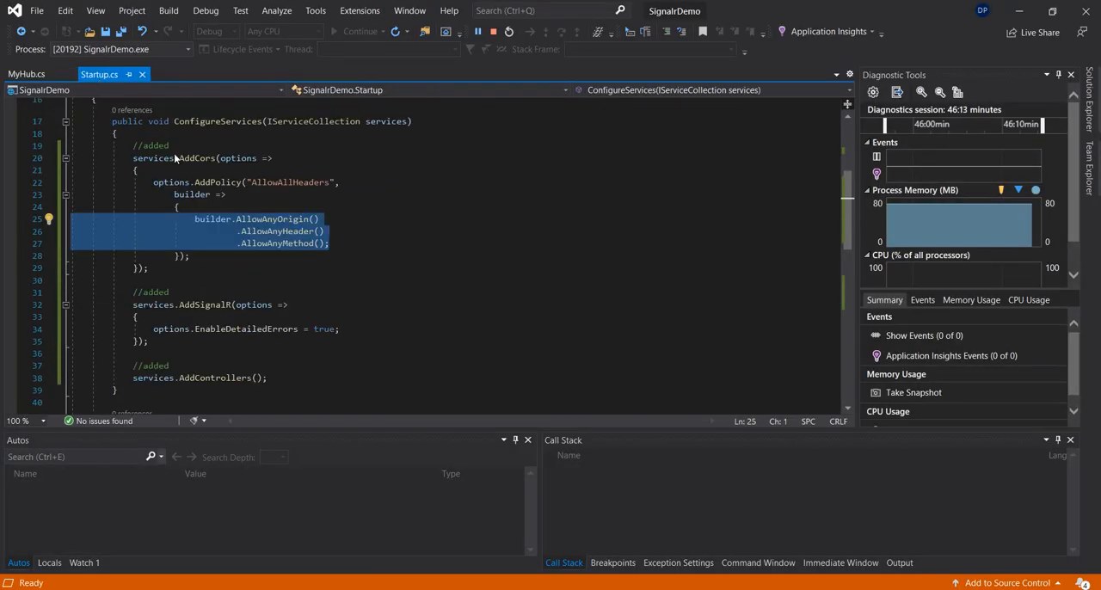
scroll("down", 3)
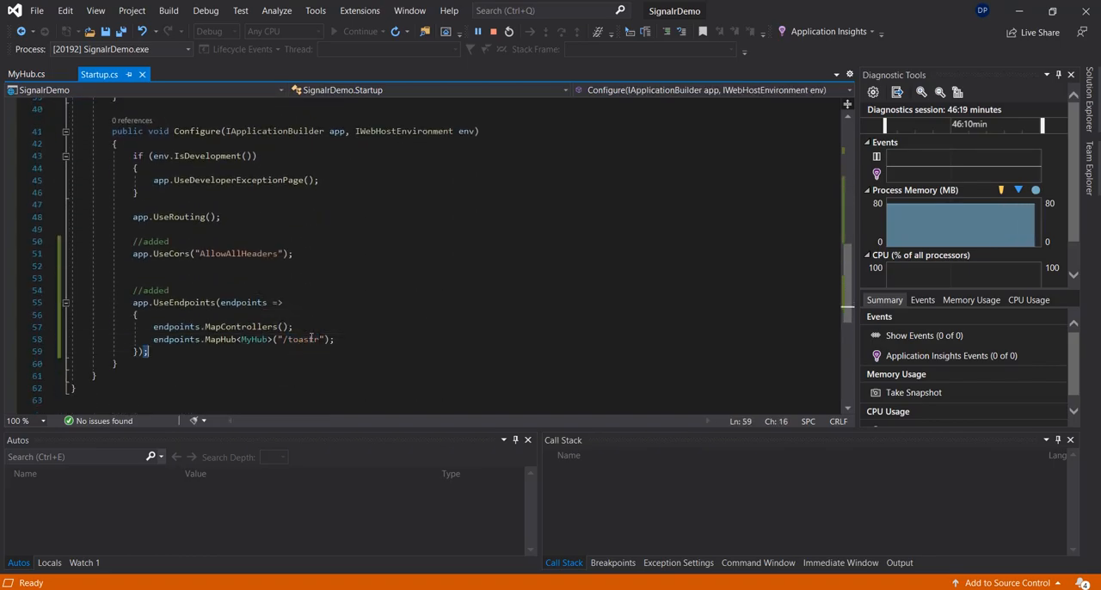
double_click(303, 339)
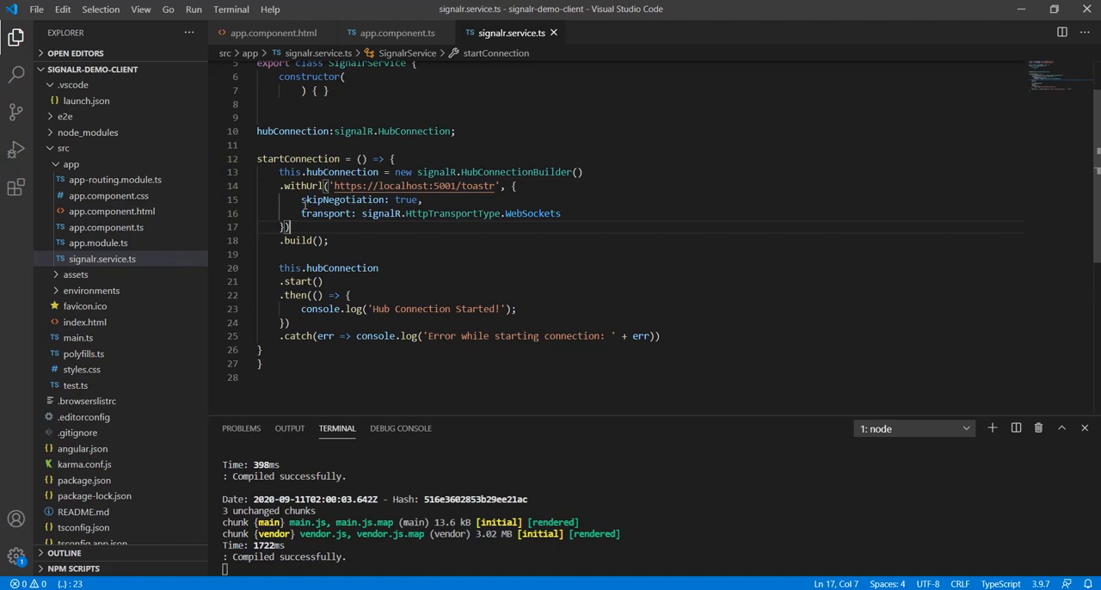
left_click_drag(301, 200, 423, 199)
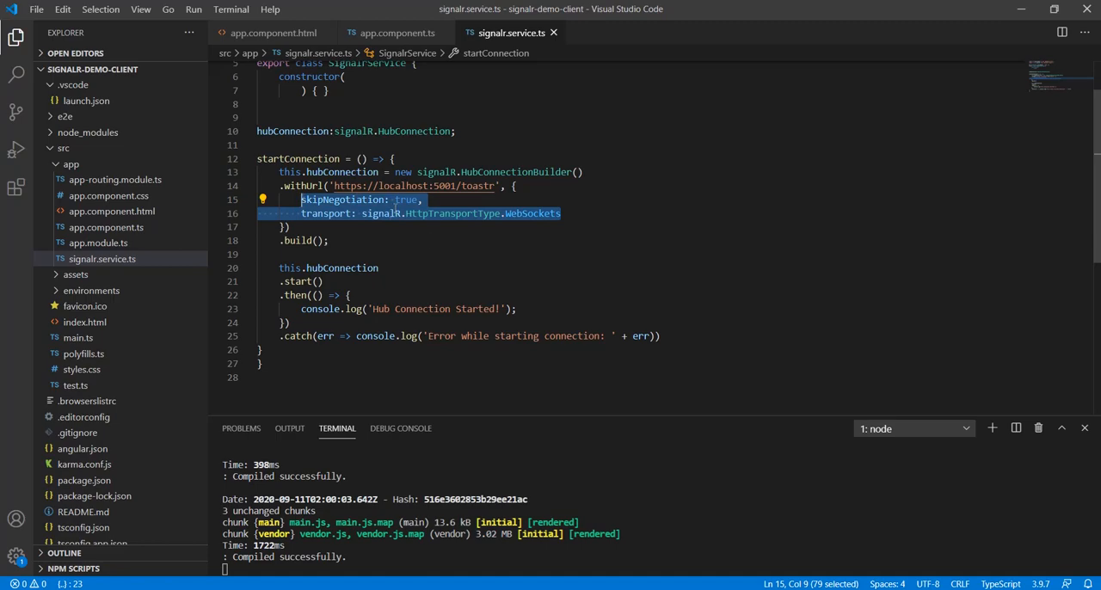
mouse_move(564, 252)
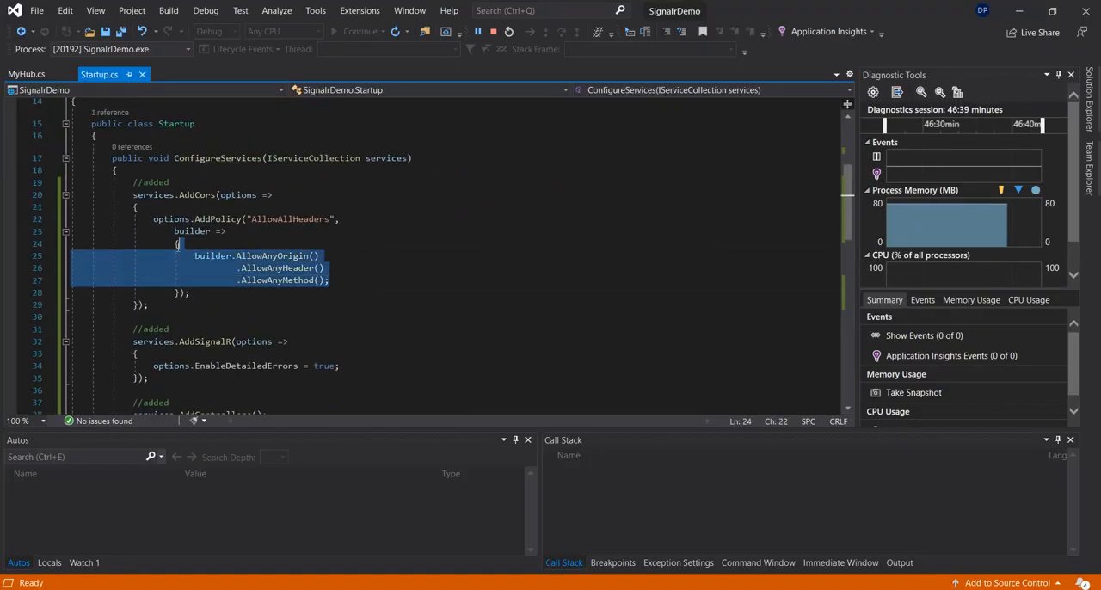
mouse_move(1020, 16)
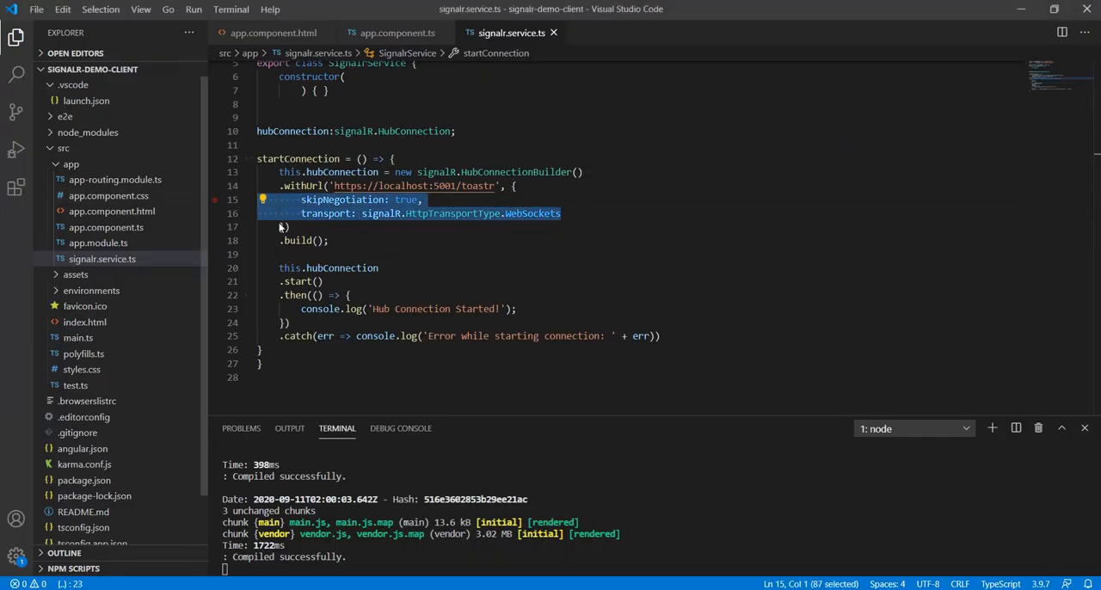
left_click(331, 240)
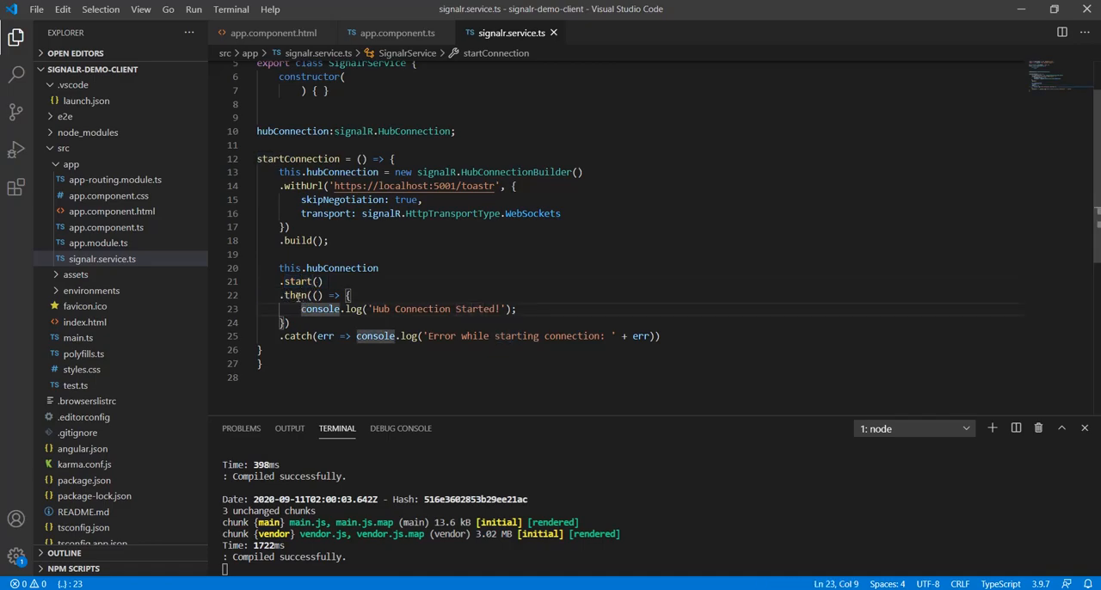
left_click_drag(301, 309, 517, 309)
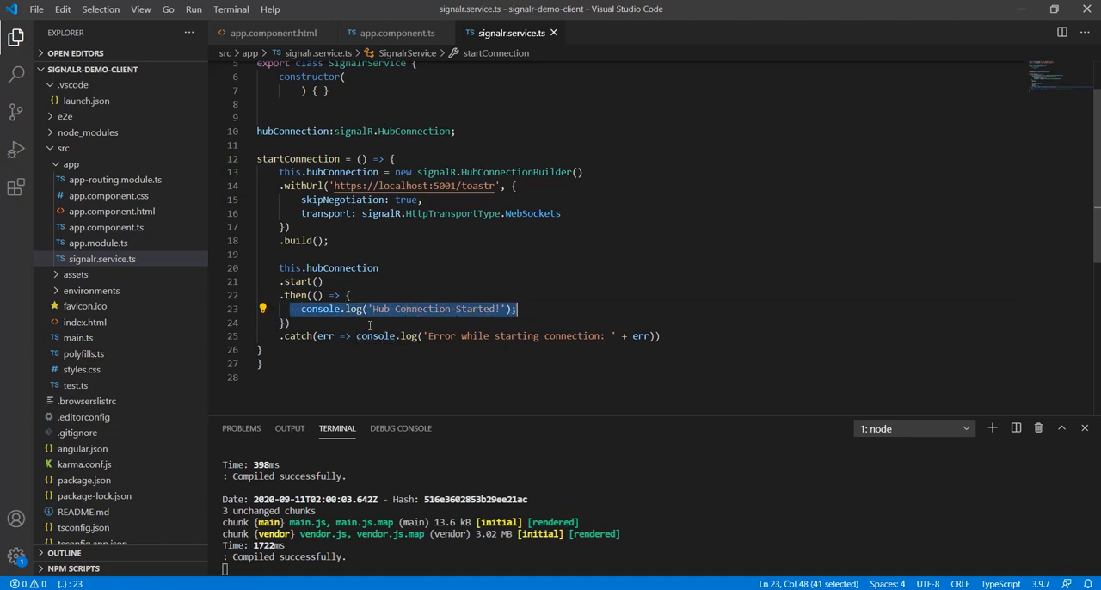
double_click(434, 308)
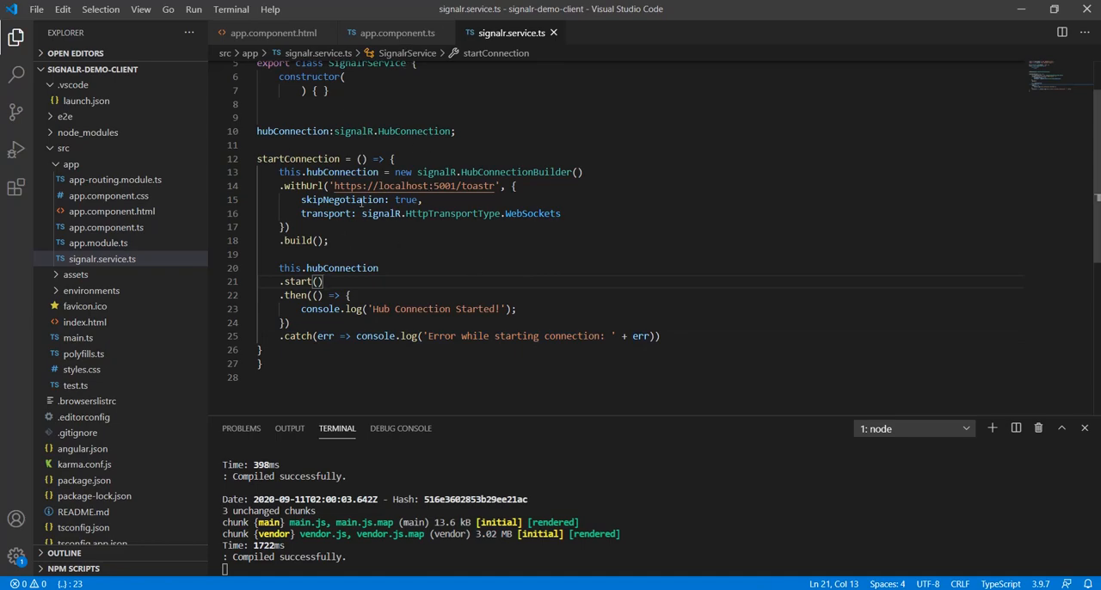
- Add this.signalrService.startConnection(); to the ngOnInit body
left_click(397, 33)
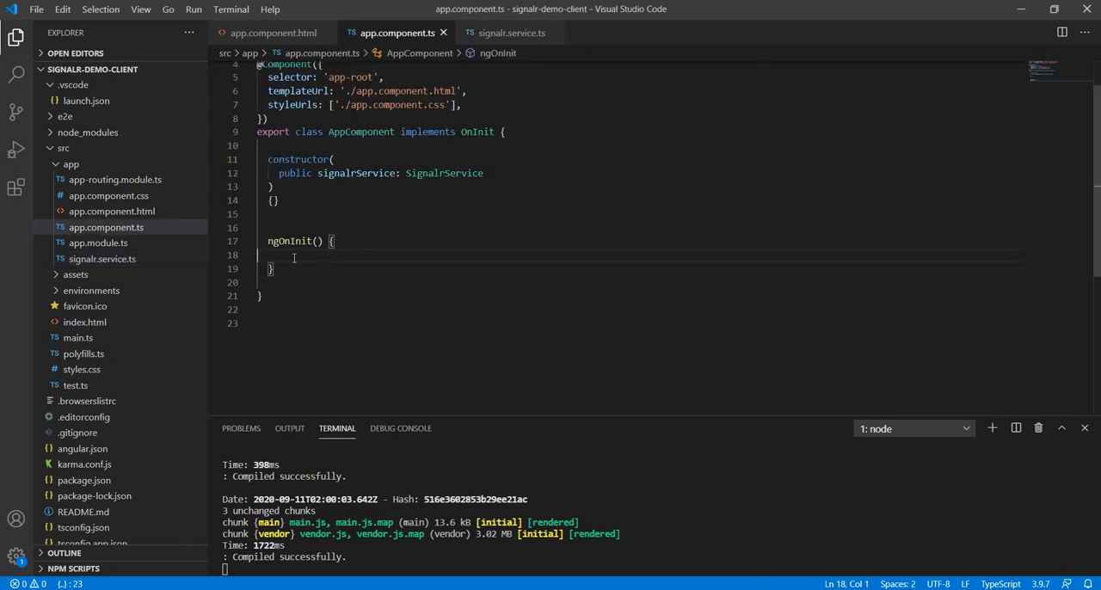
type("this.signalrService.startConnection();")
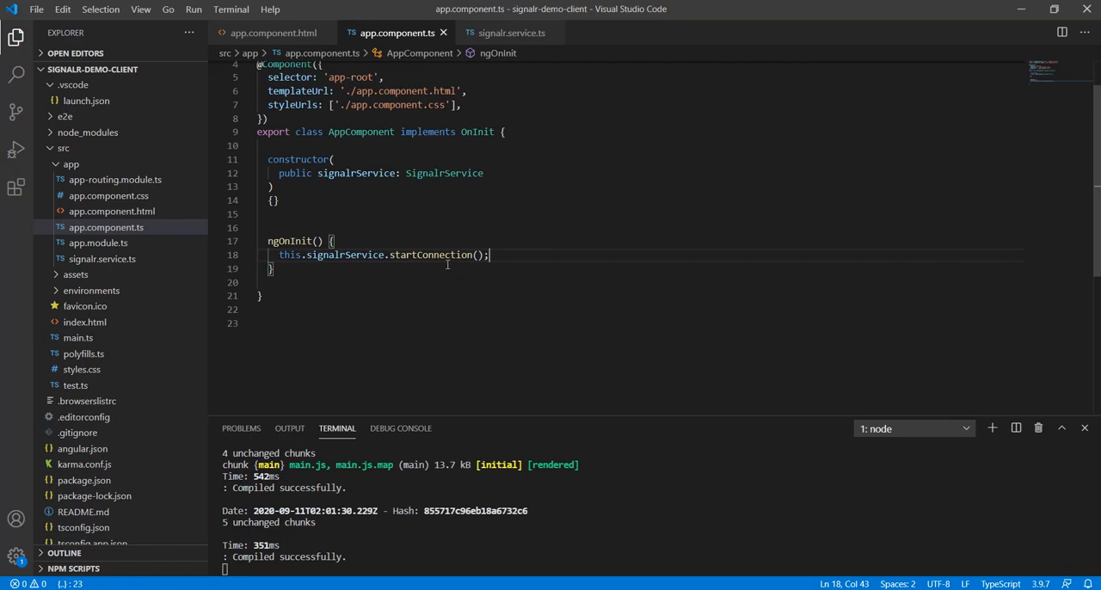
double_click(431, 254)
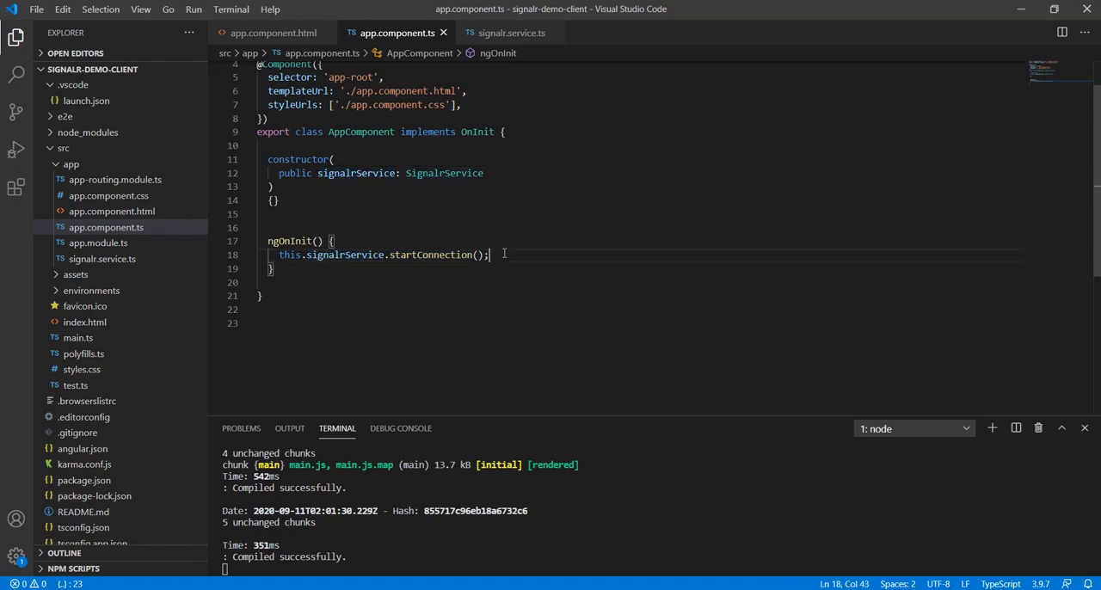
mouse_move(432, 255)
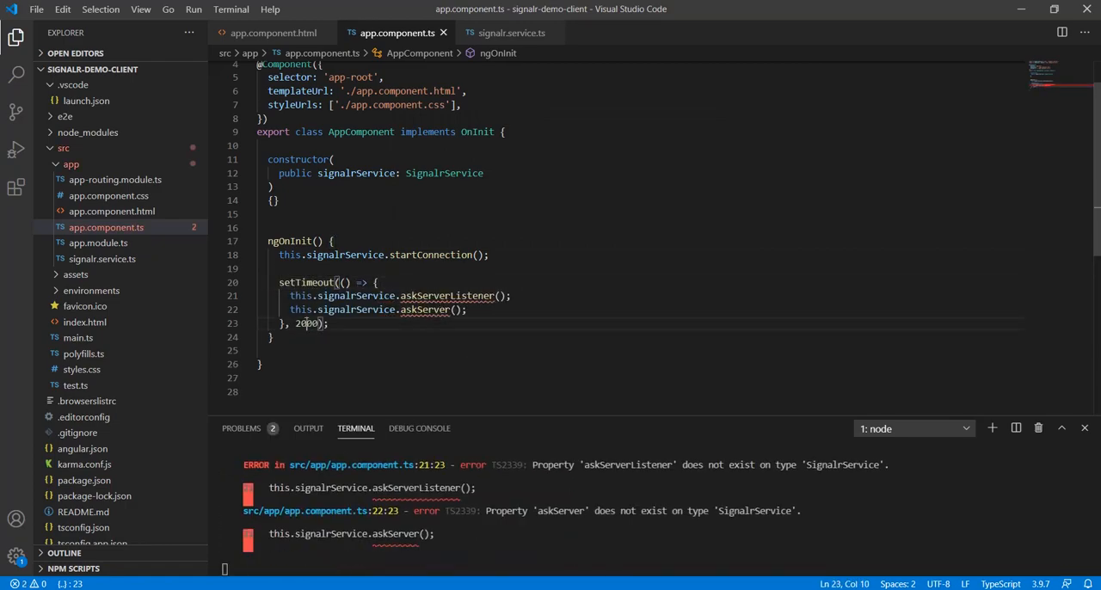
- Review the 2000 ms setTimeout calling askServerListener() and askServer()
double_click(307, 324)
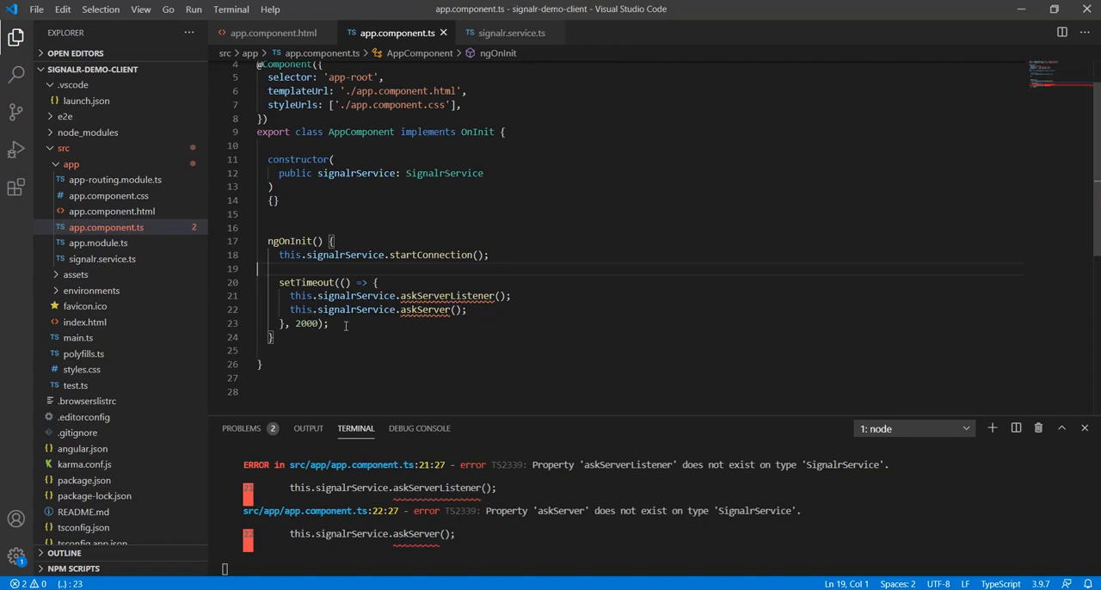
left_click_drag(278, 282, 329, 323)
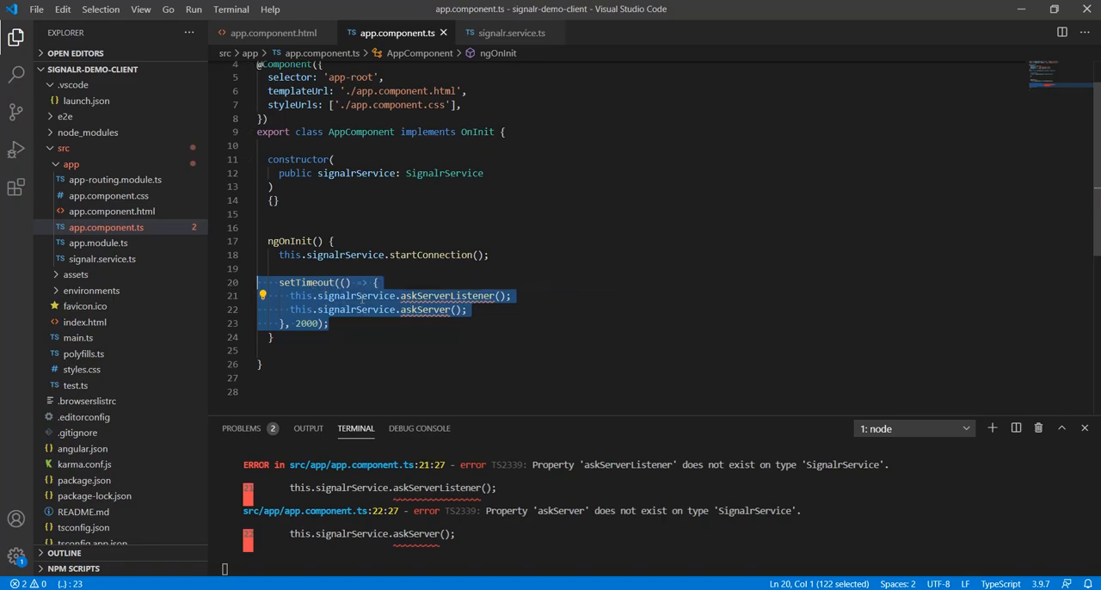
double_click(430, 255)
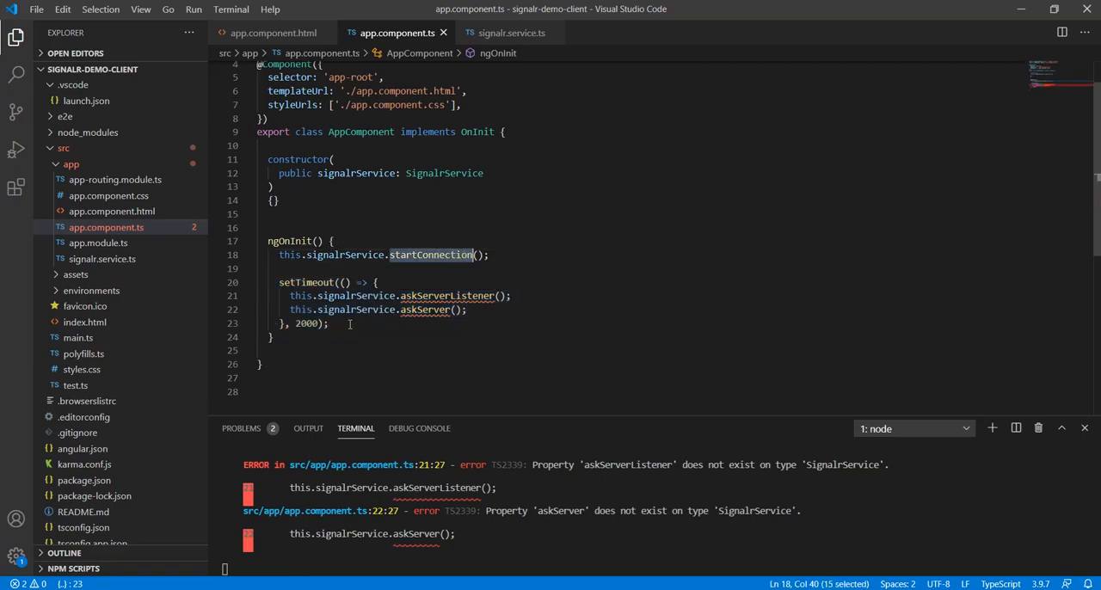
double_click(425, 310)
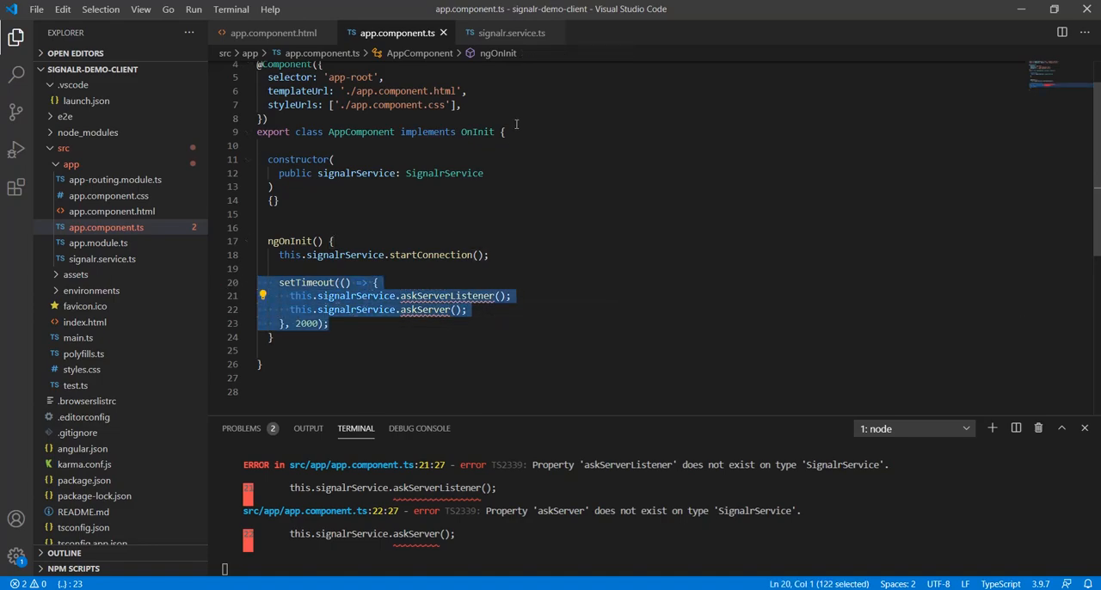
left_click(344, 227)
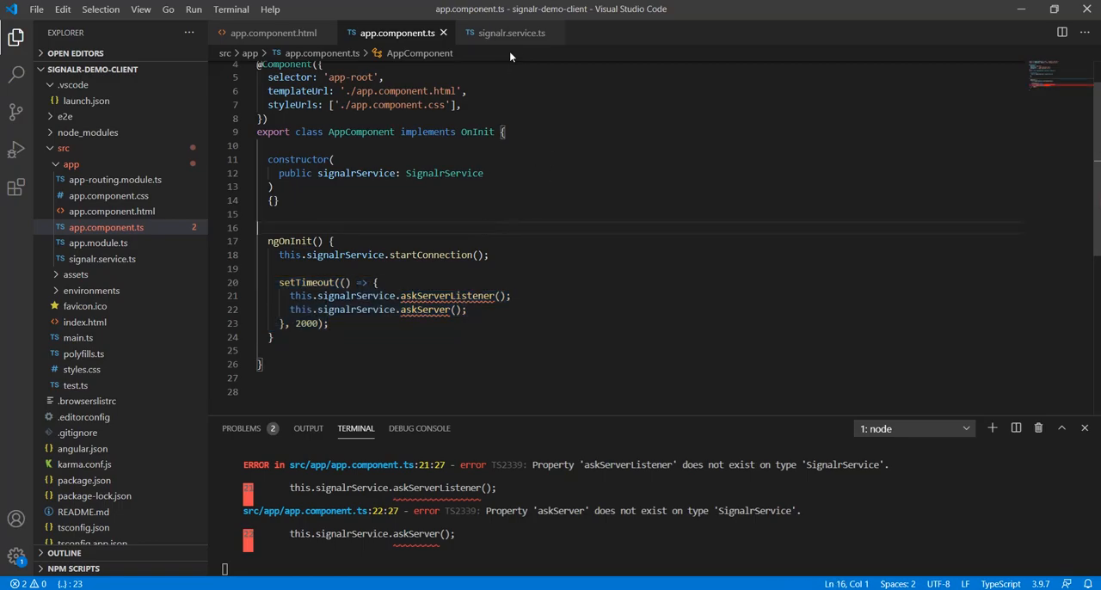
mouse_move(506, 77)
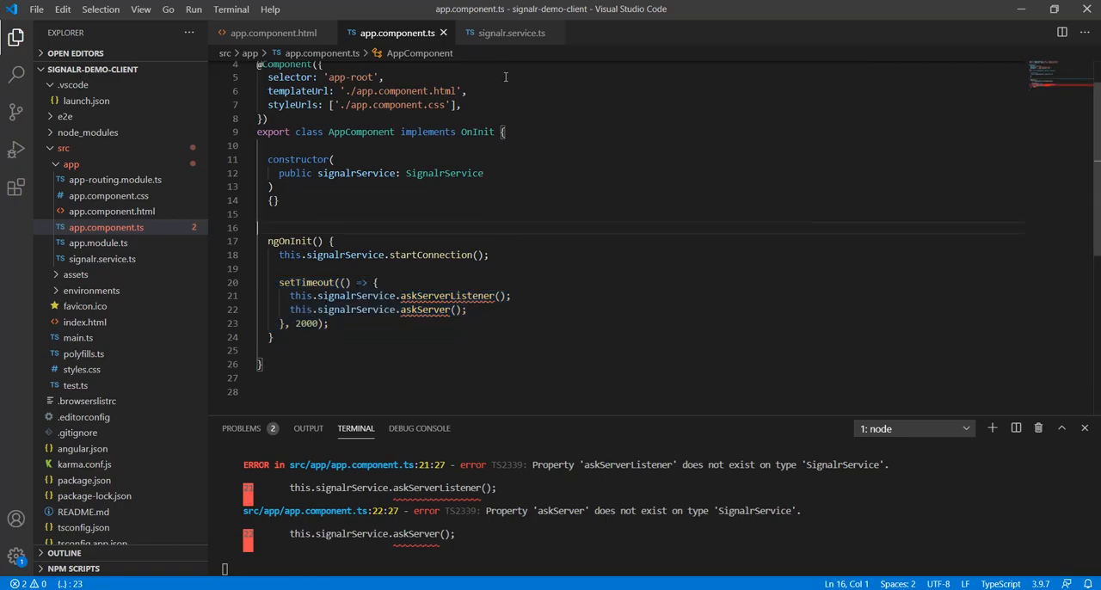
- Add askServer() invoking "askServer" with "hey" and askServerListener() for askServerResponse to signalr.service.ts
left_click(512, 33)
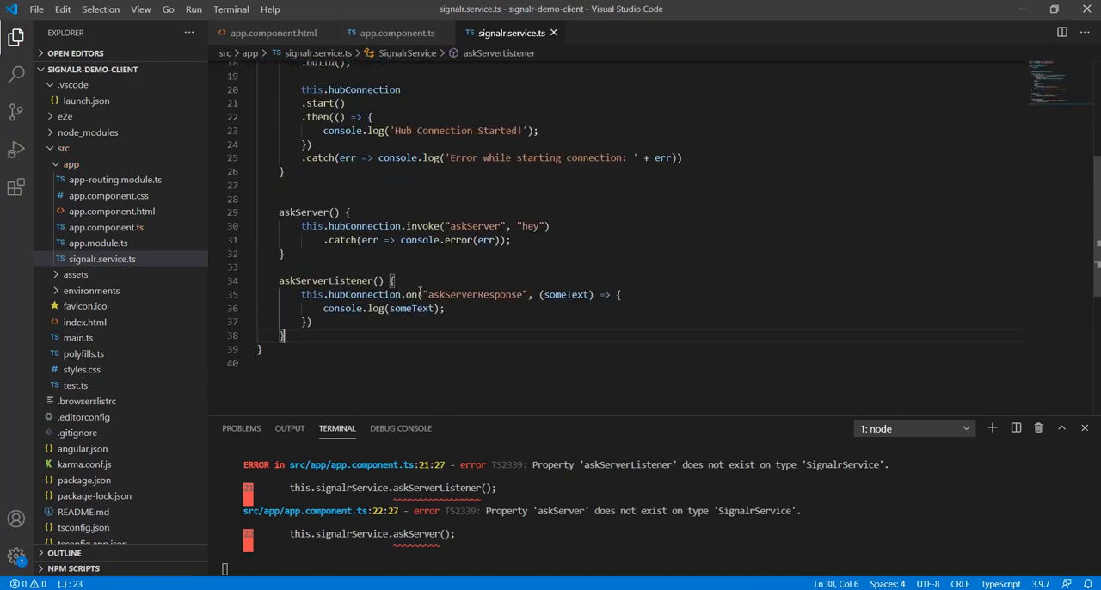
double_click(298, 212)
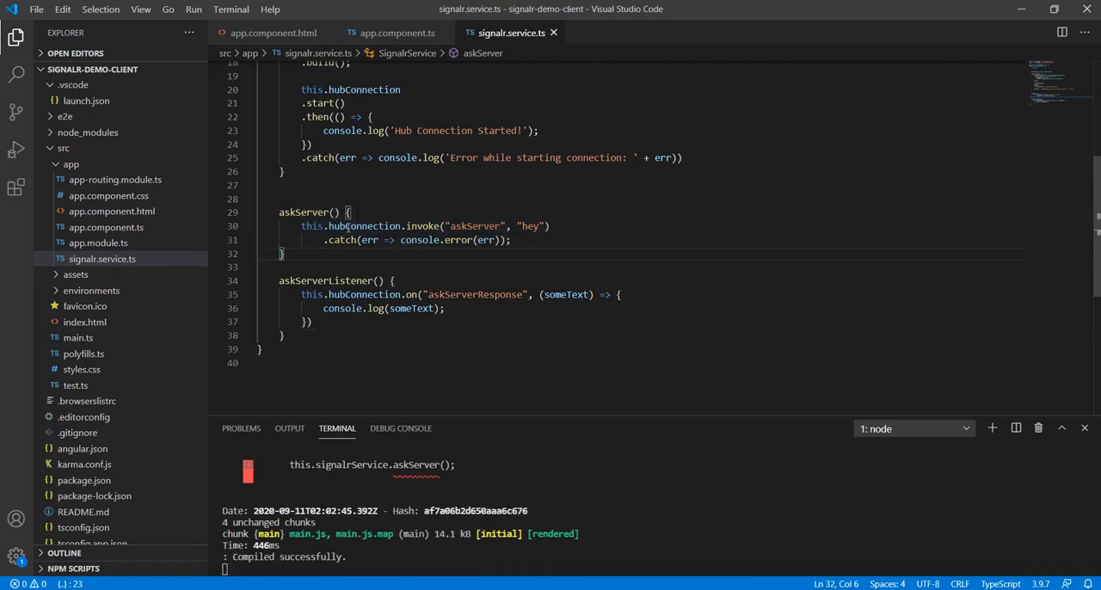
double_click(475, 226)
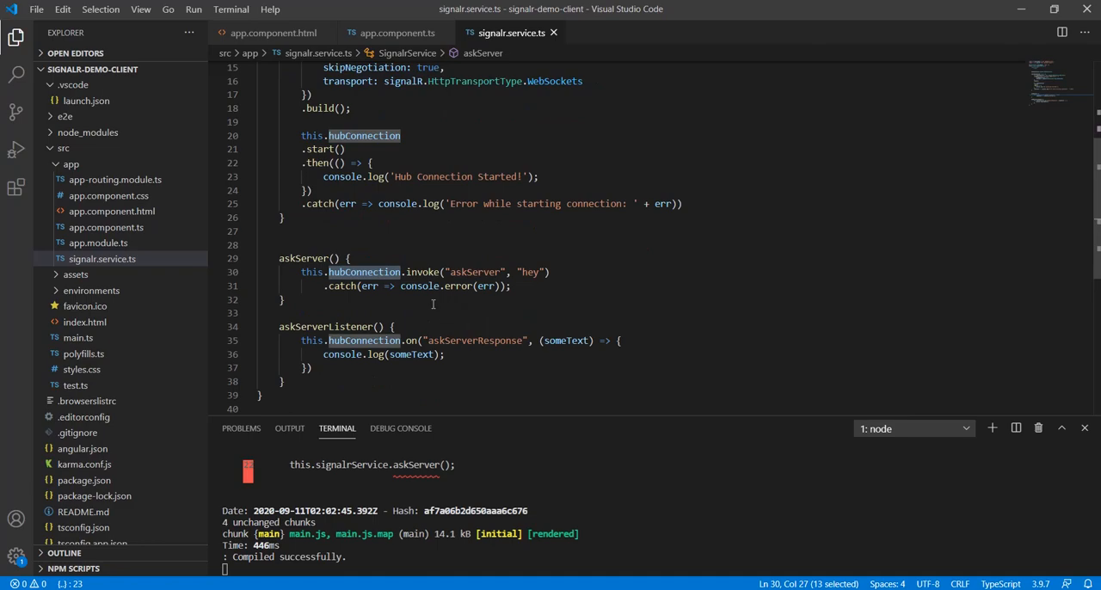
mouse_move(361, 271)
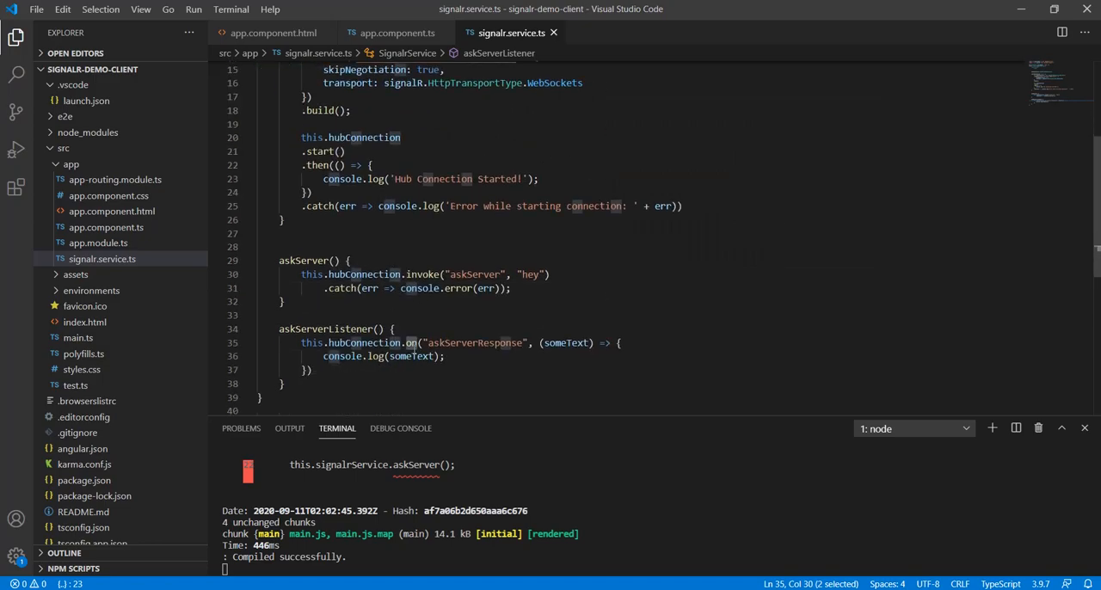
left_click(396, 33)
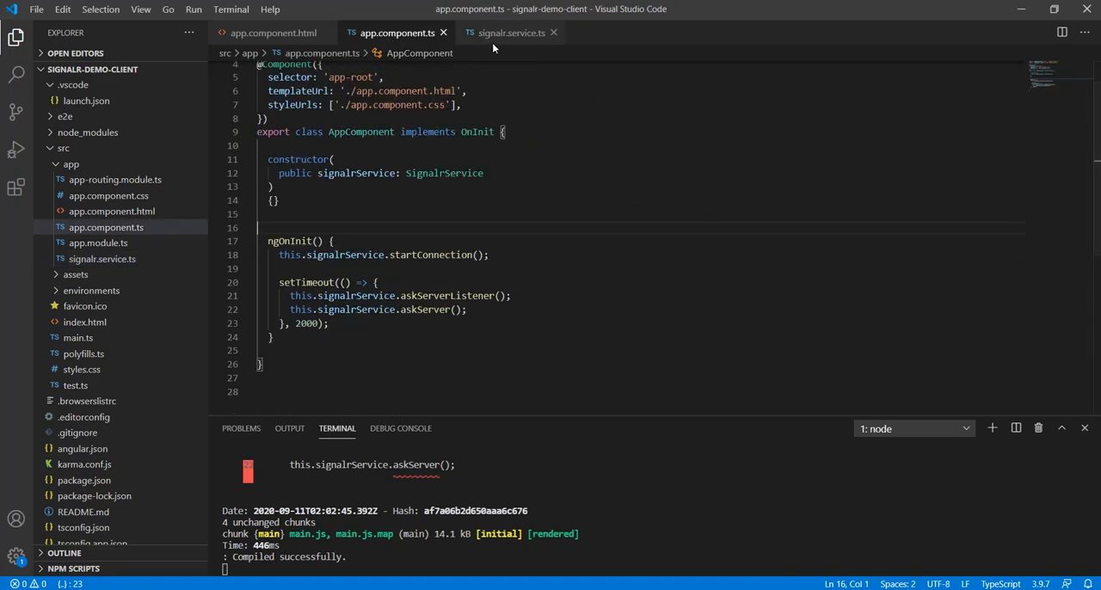
- Make AppComponent implement OnDestroy with ngOnDestroy calling this.signalrService.hubConnection.off('')
left_click(511, 32)
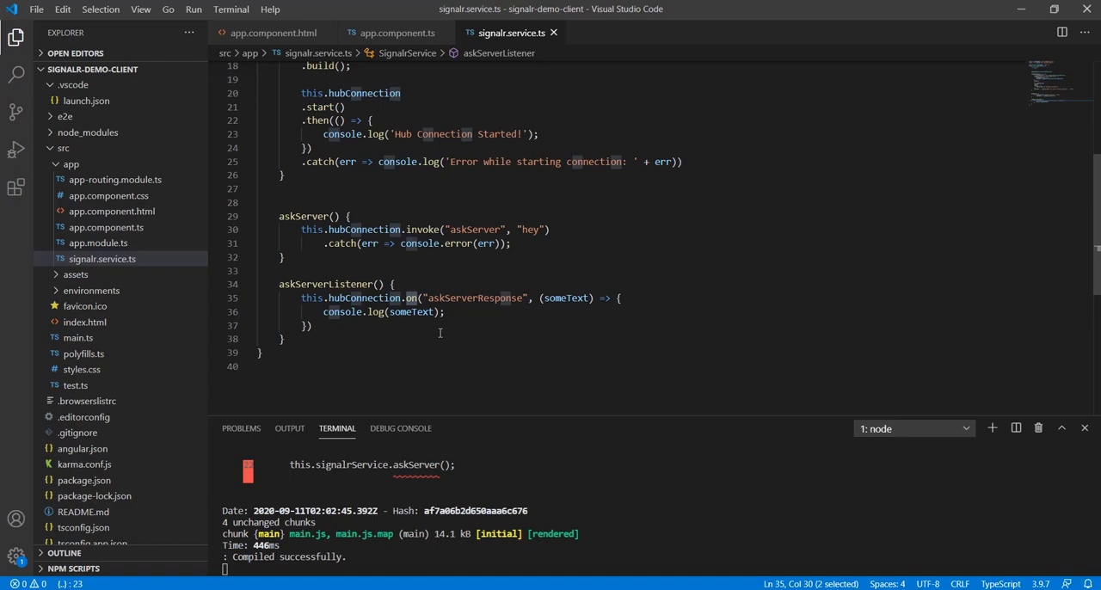
left_click(396, 33)
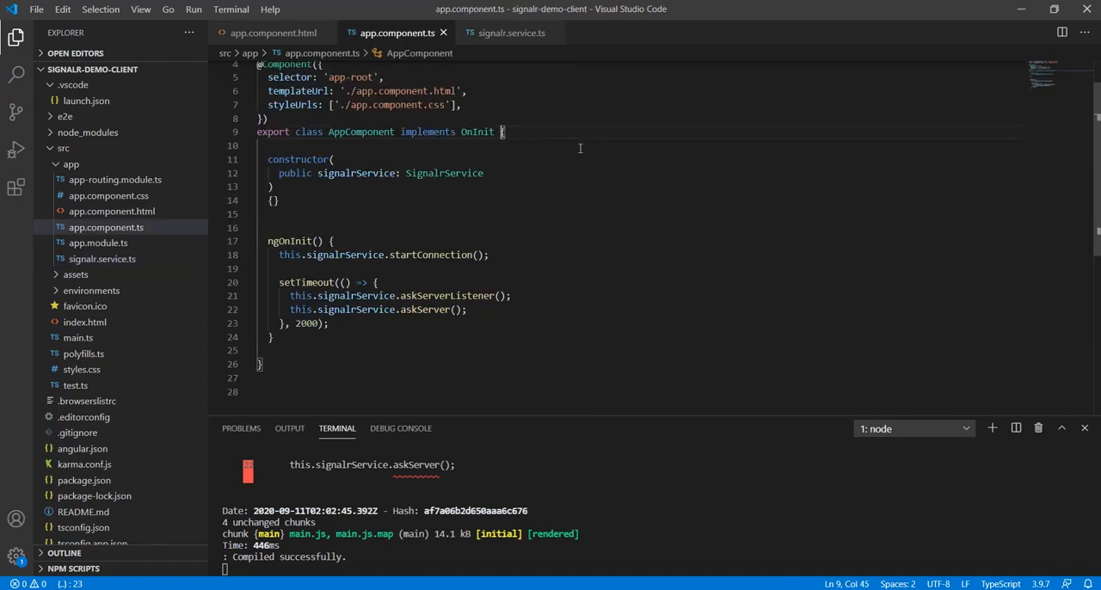
type(", o")
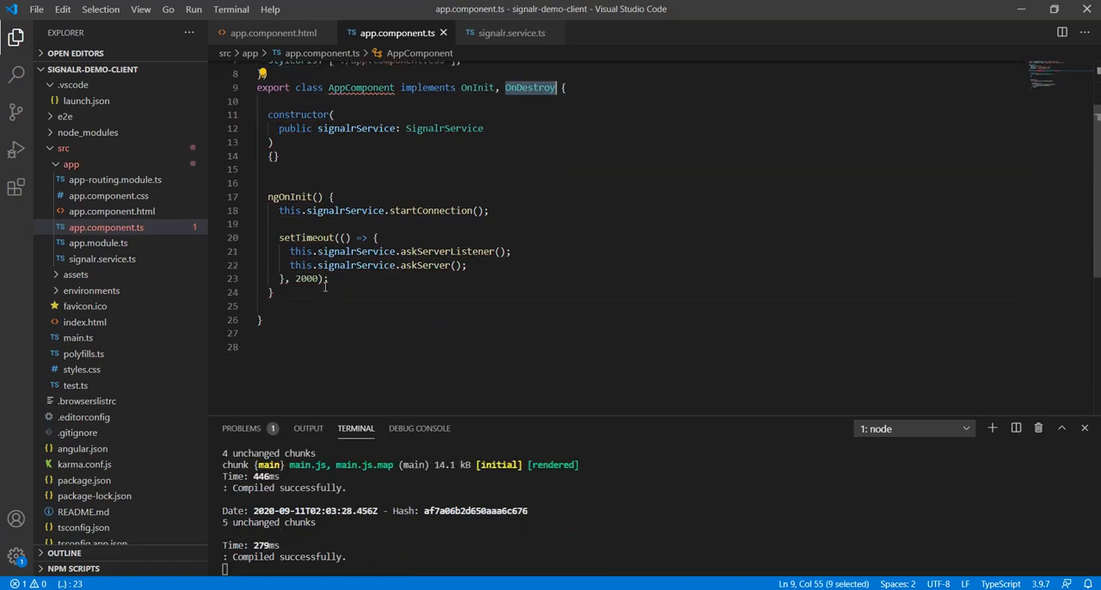
type("ngOnDestroy() {")
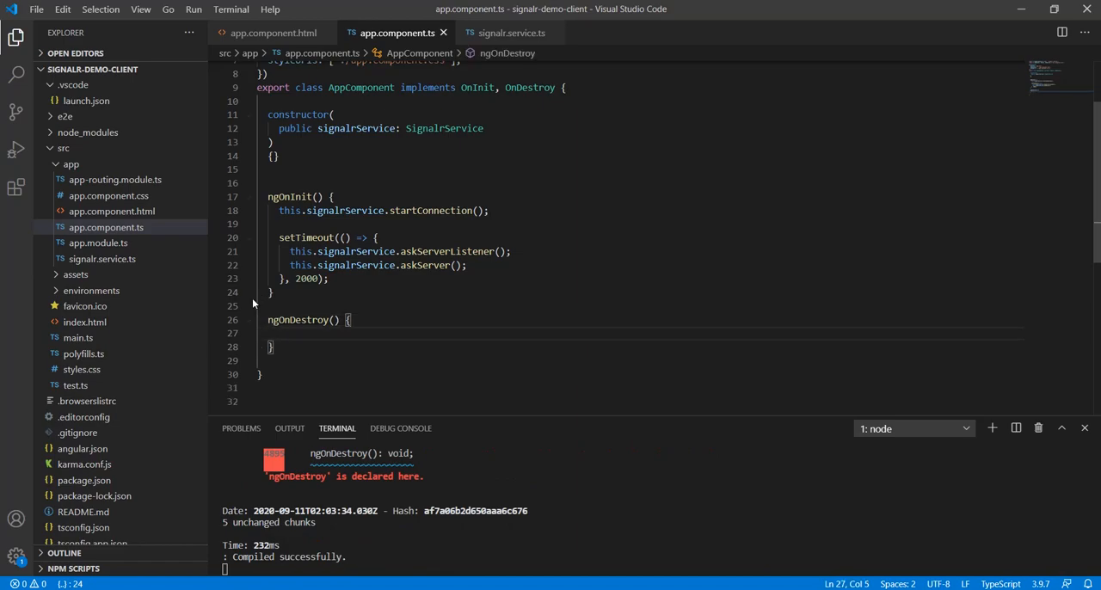
type("this.signalrService")
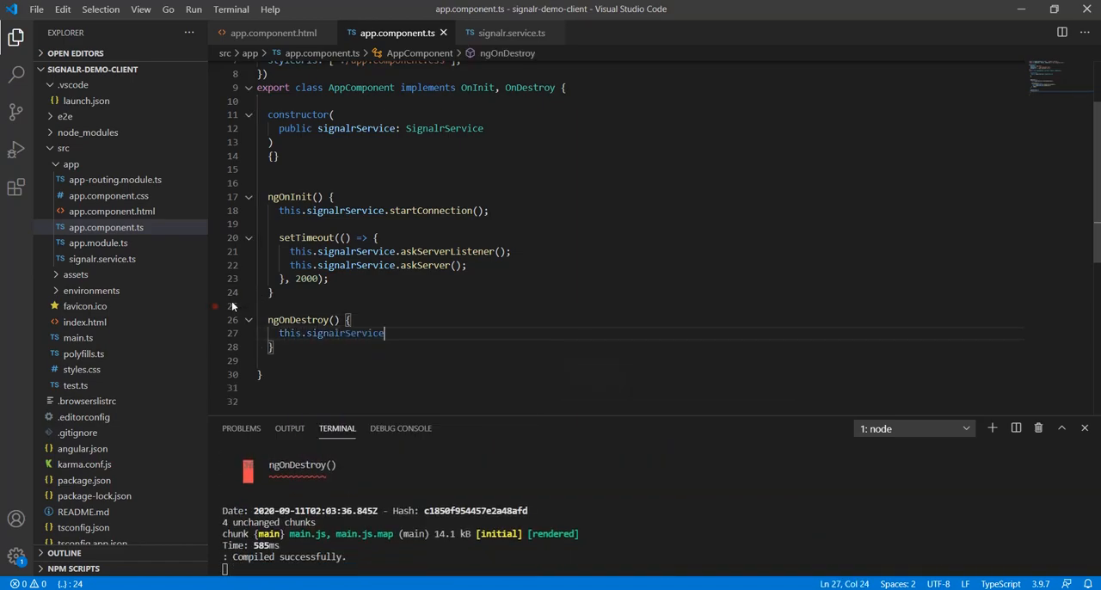
type(".hubConnection.off(")
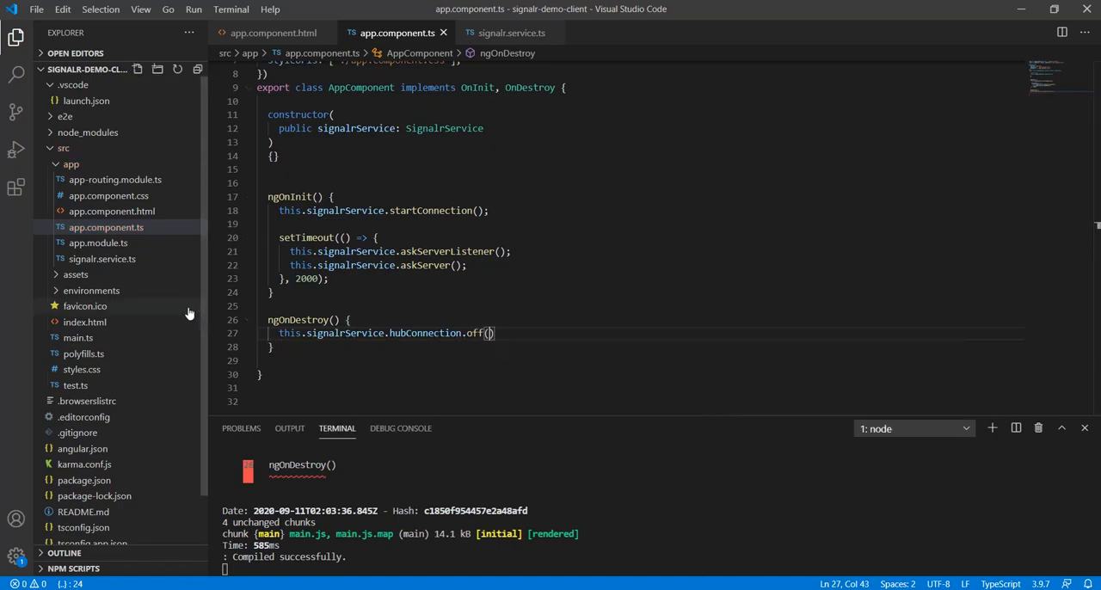
type("\"")
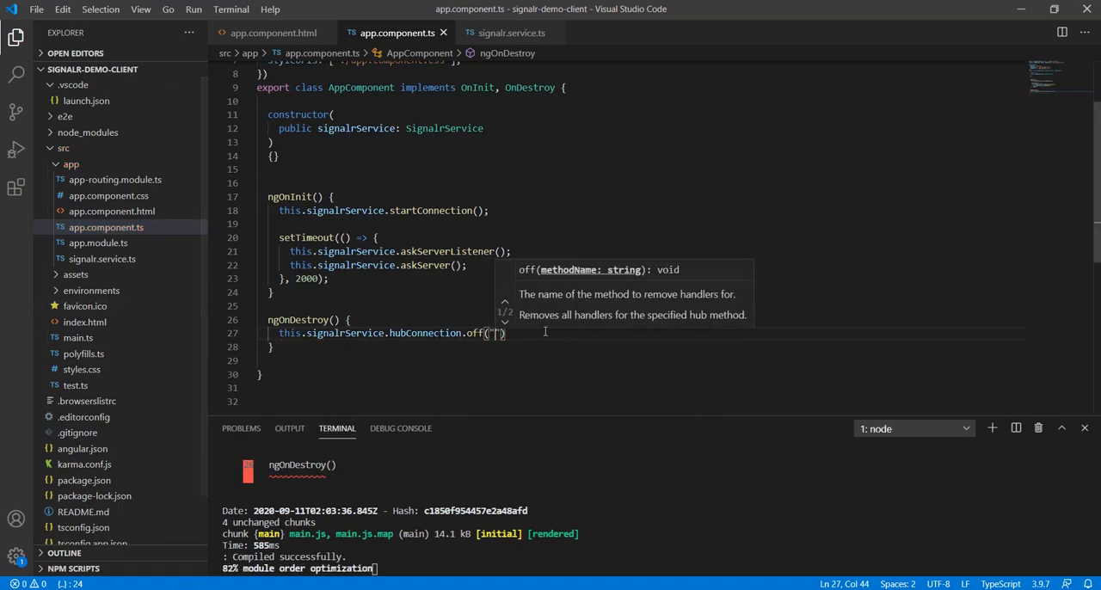
left_click(511, 33)
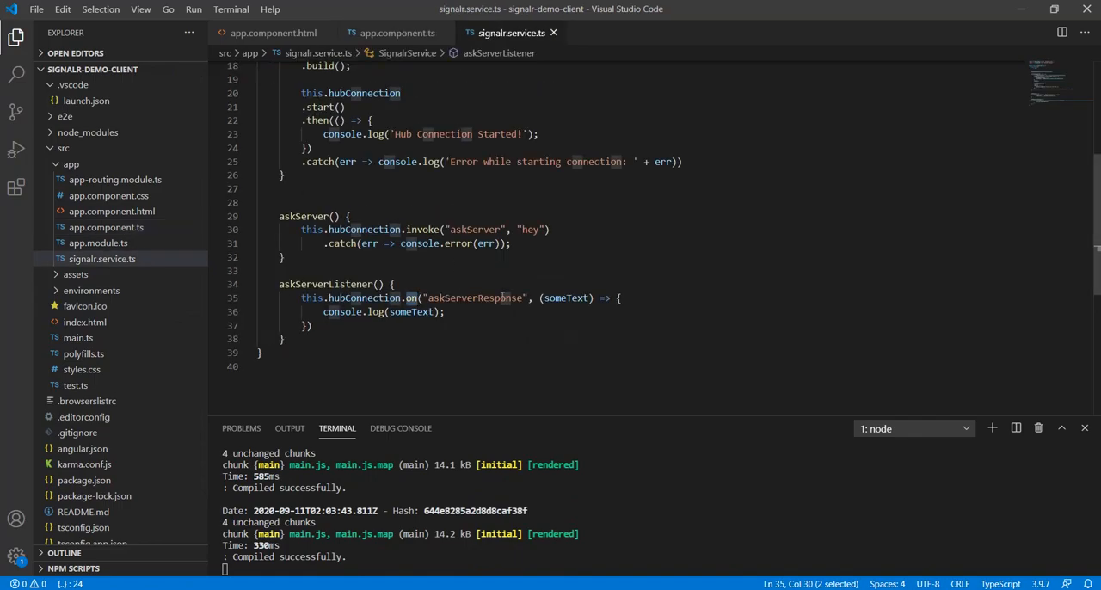
left_click(397, 32)
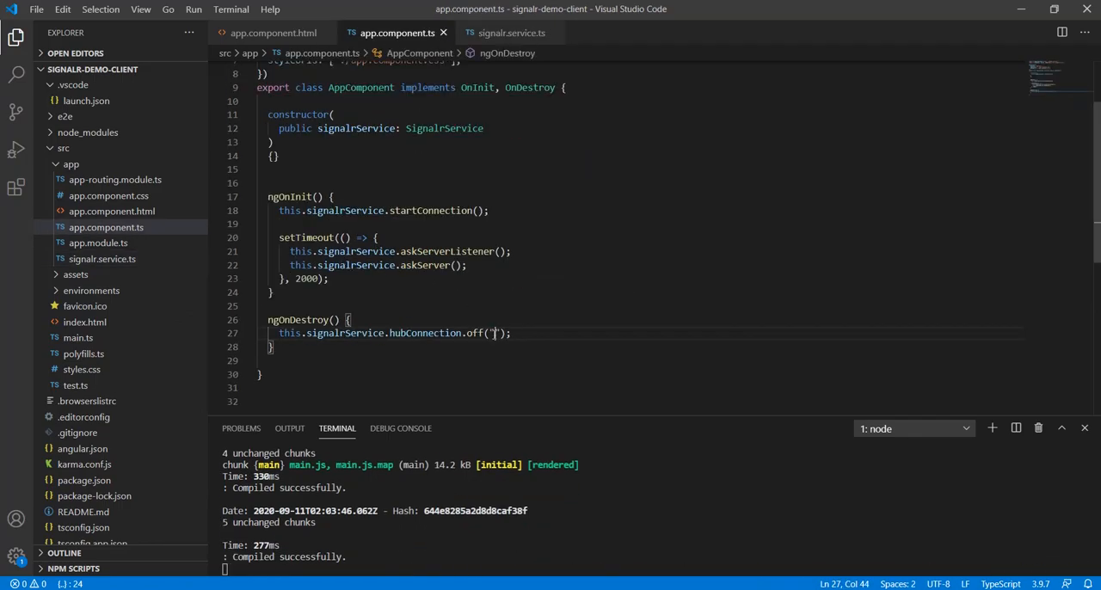
left_click(511, 33)
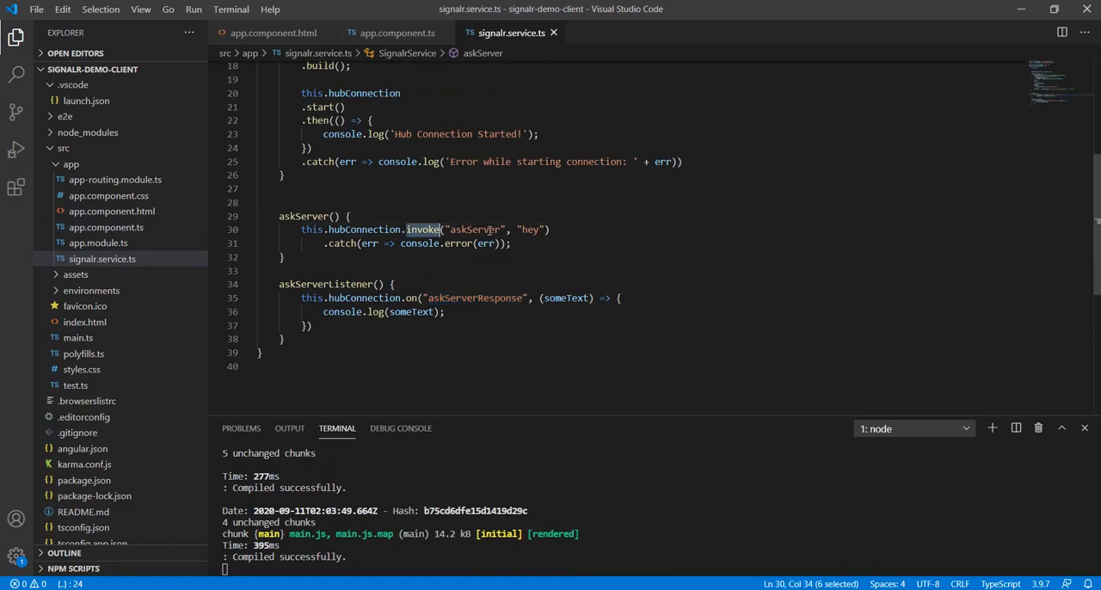
- Select the askServer method name in the service's invoke call
double_click(474, 229)
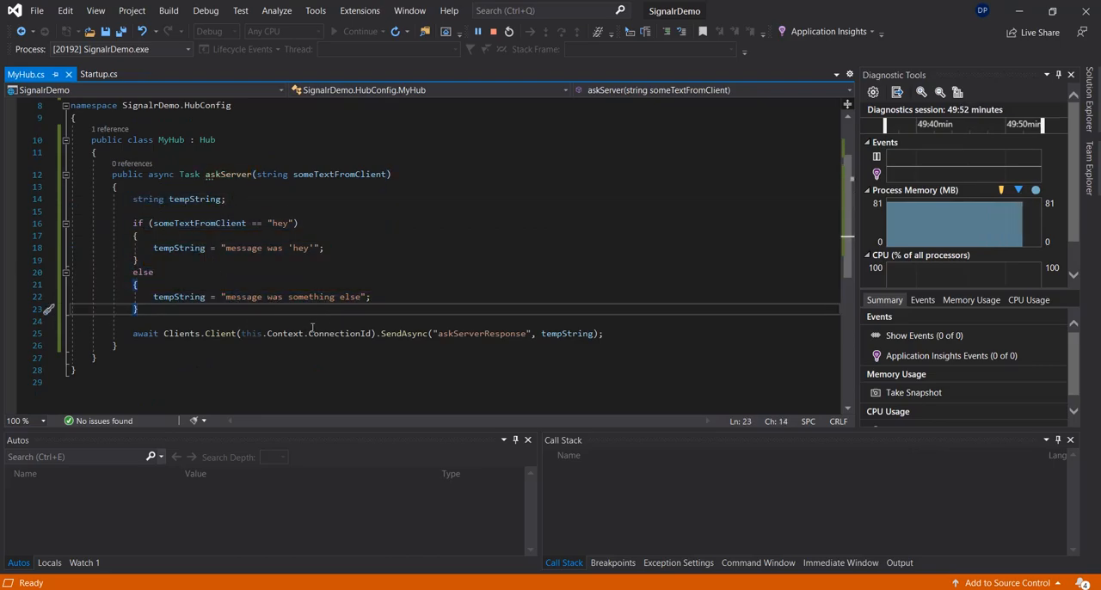
double_click(480, 334)
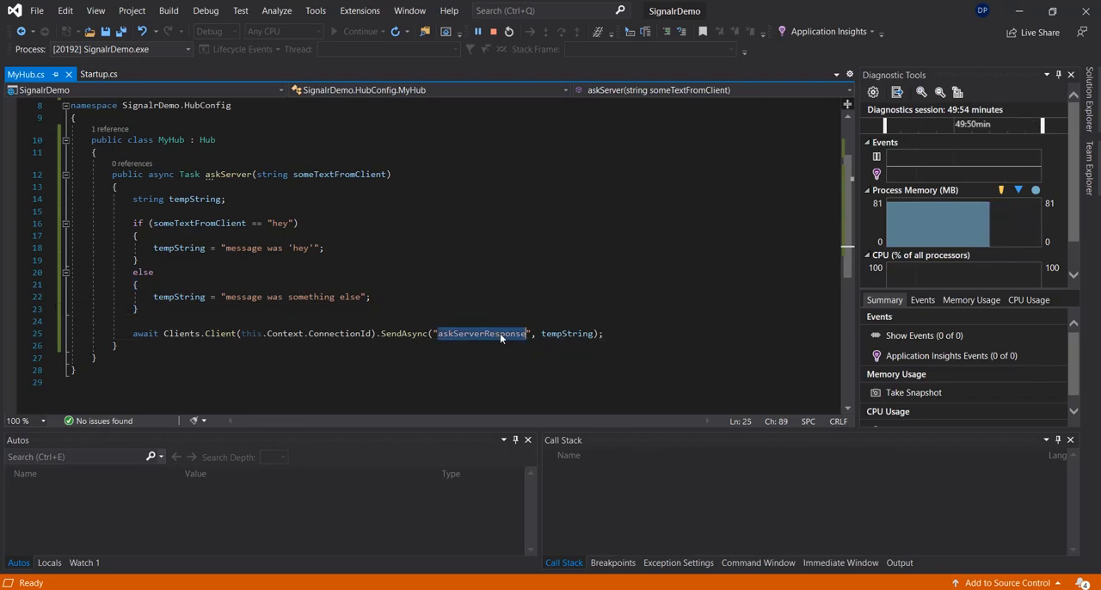
mouse_move(482, 333)
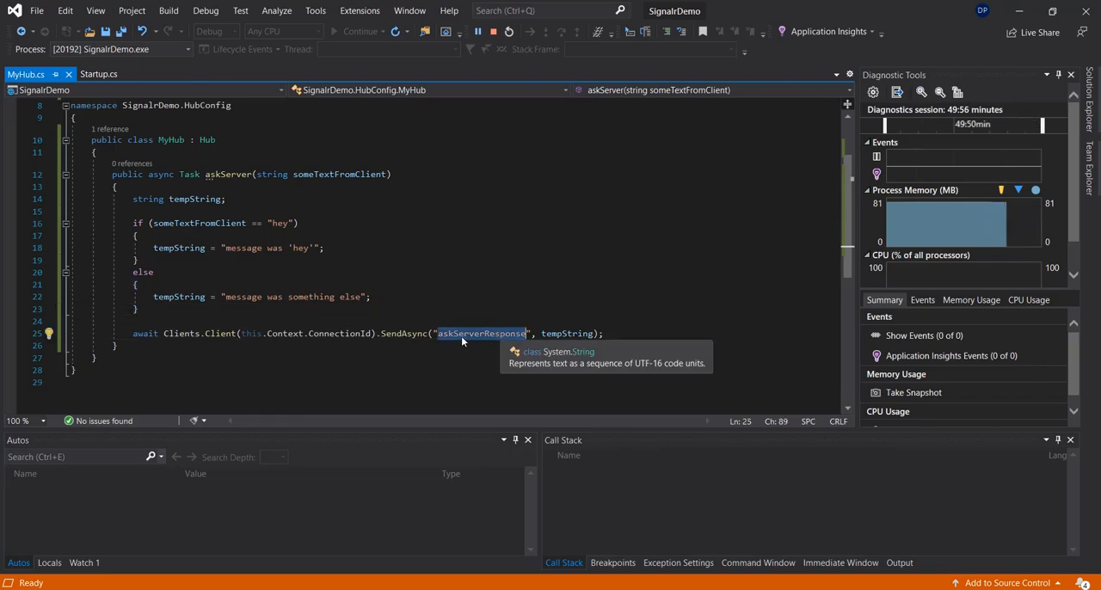
mouse_move(480, 339)
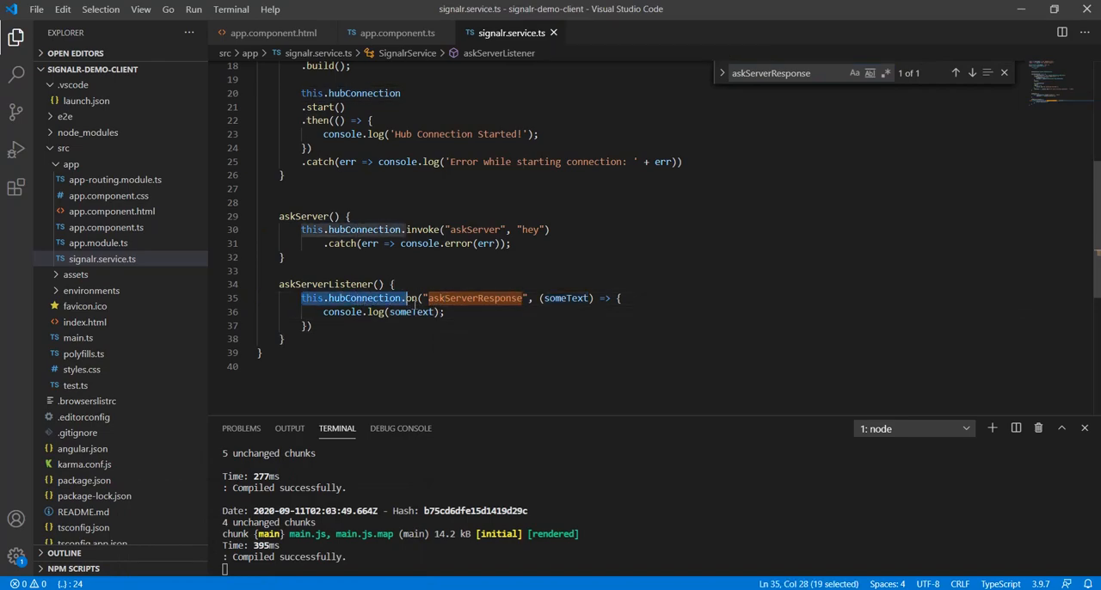
double_click(412, 298)
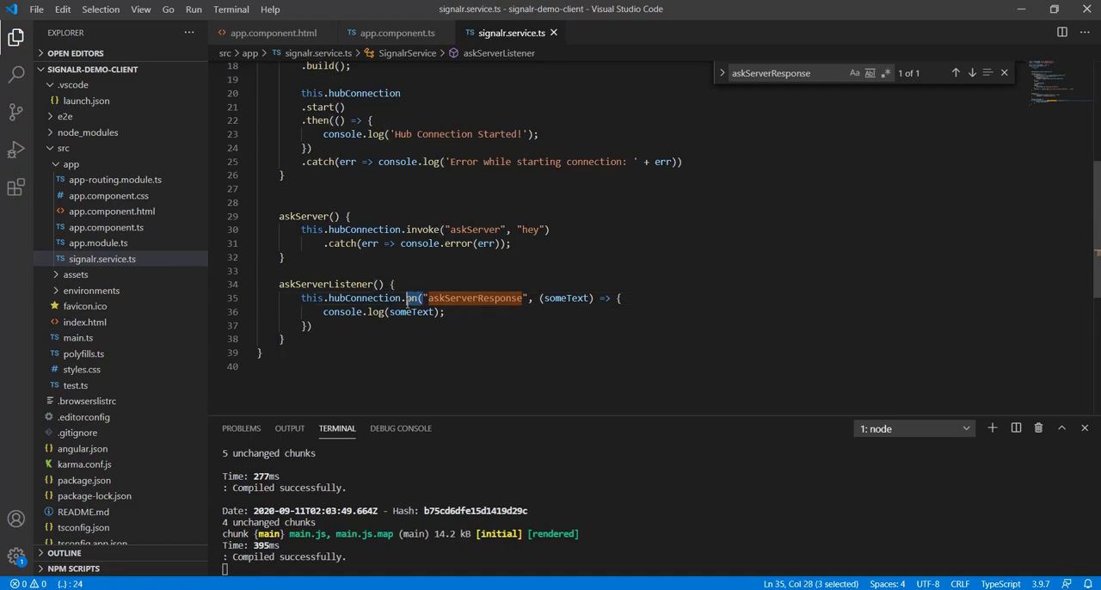
double_click(474, 297)
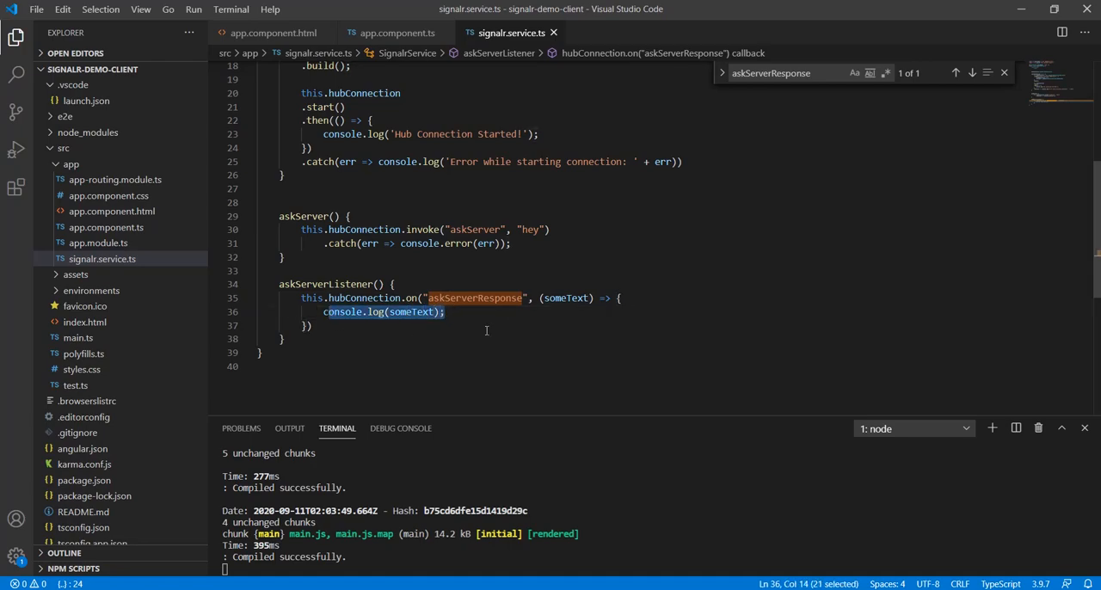
mouse_move(413, 331)
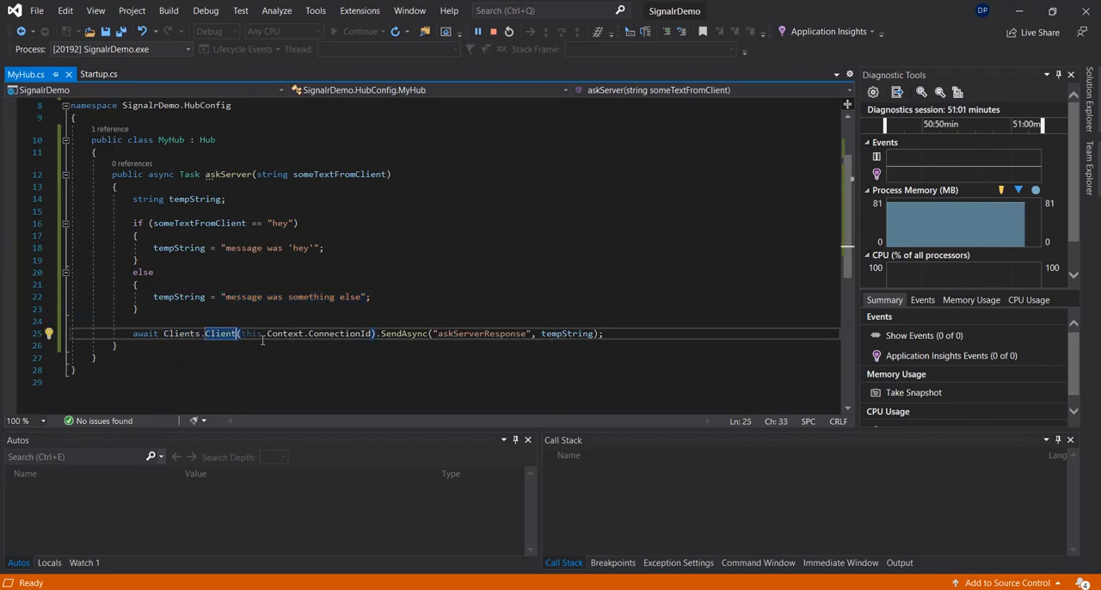
left_click_drag(237, 334, 372, 334)
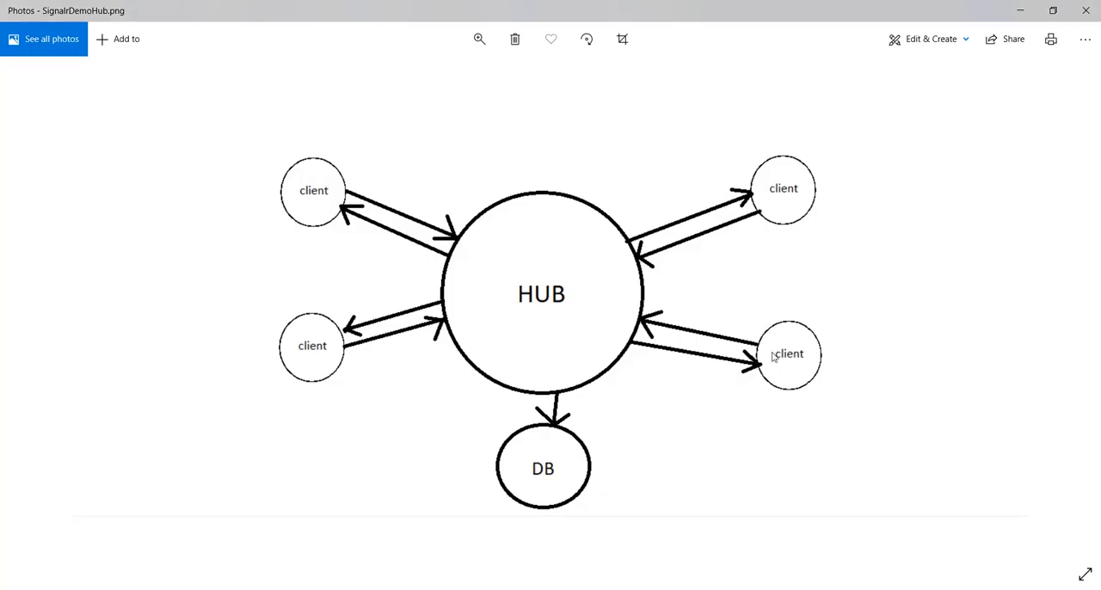
mouse_move(785, 377)
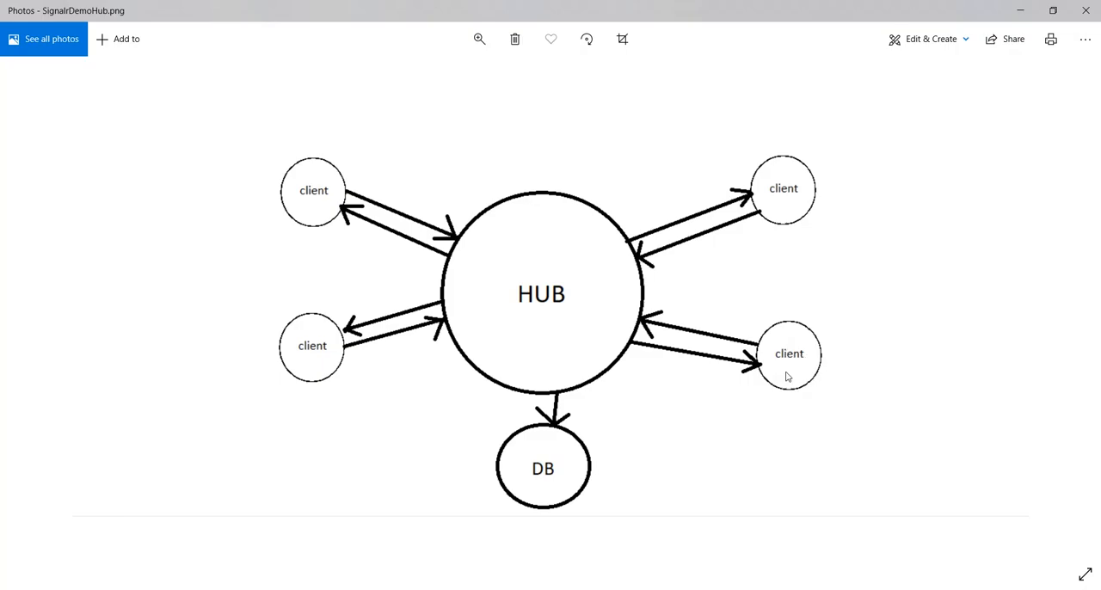
mouse_move(542, 299)
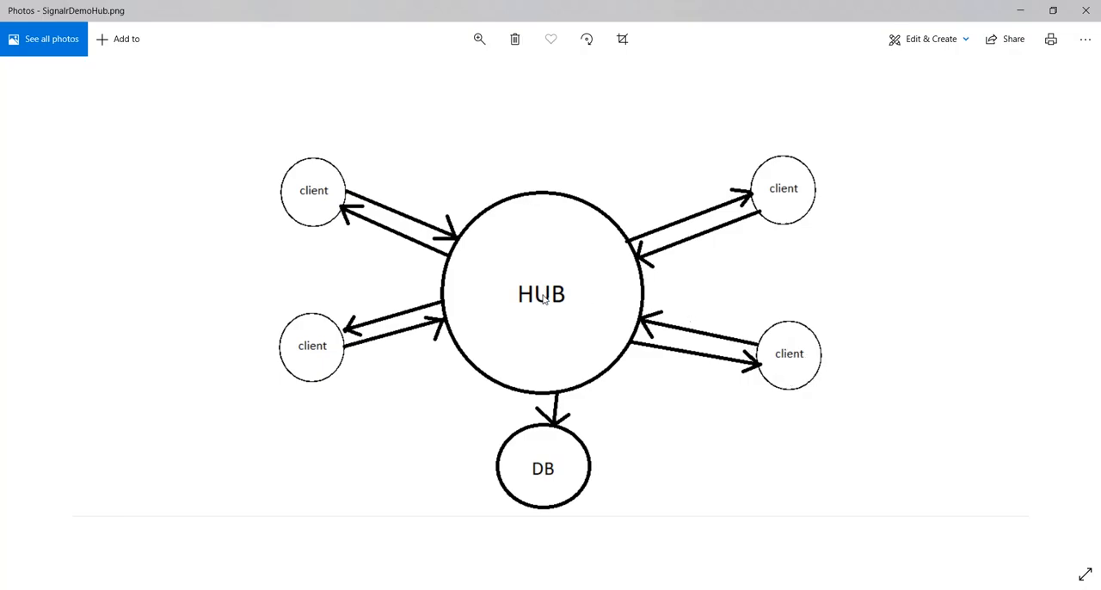
mouse_move(537, 337)
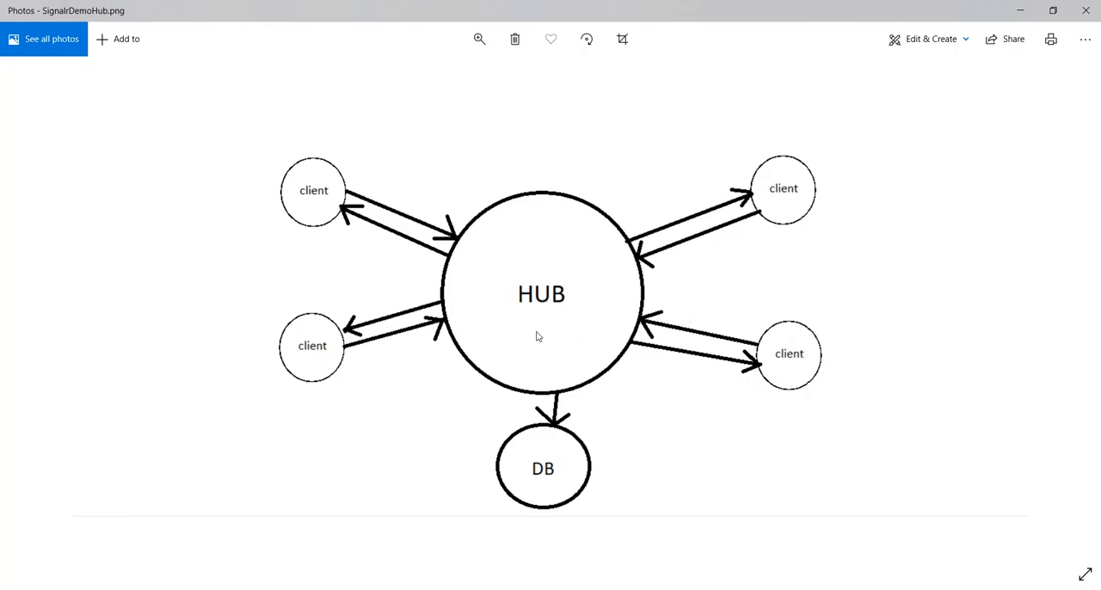
mouse_move(541, 346)
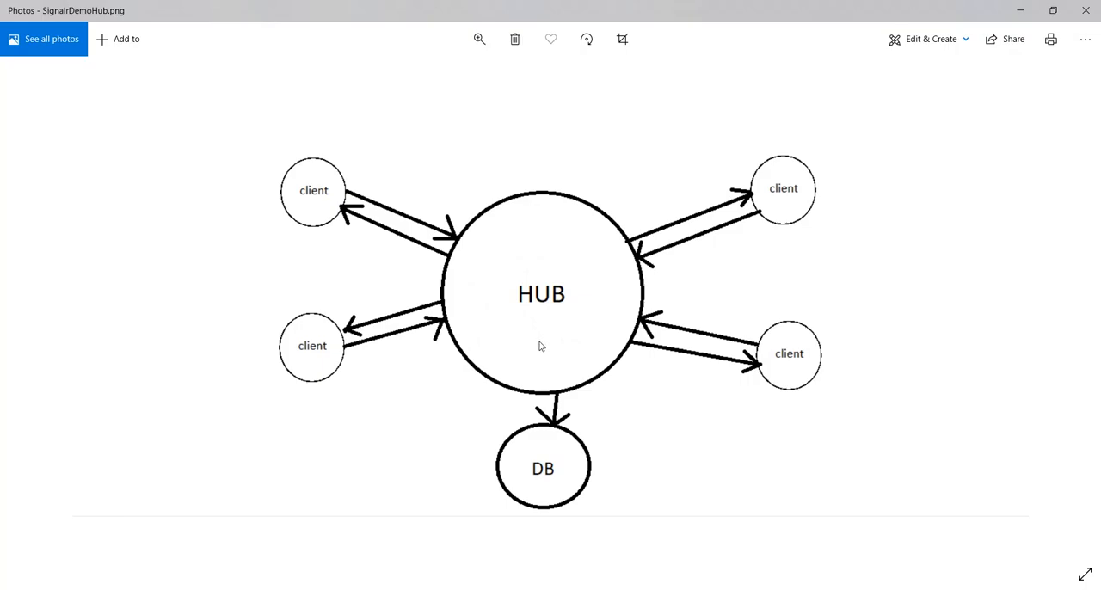
mouse_move(556, 344)
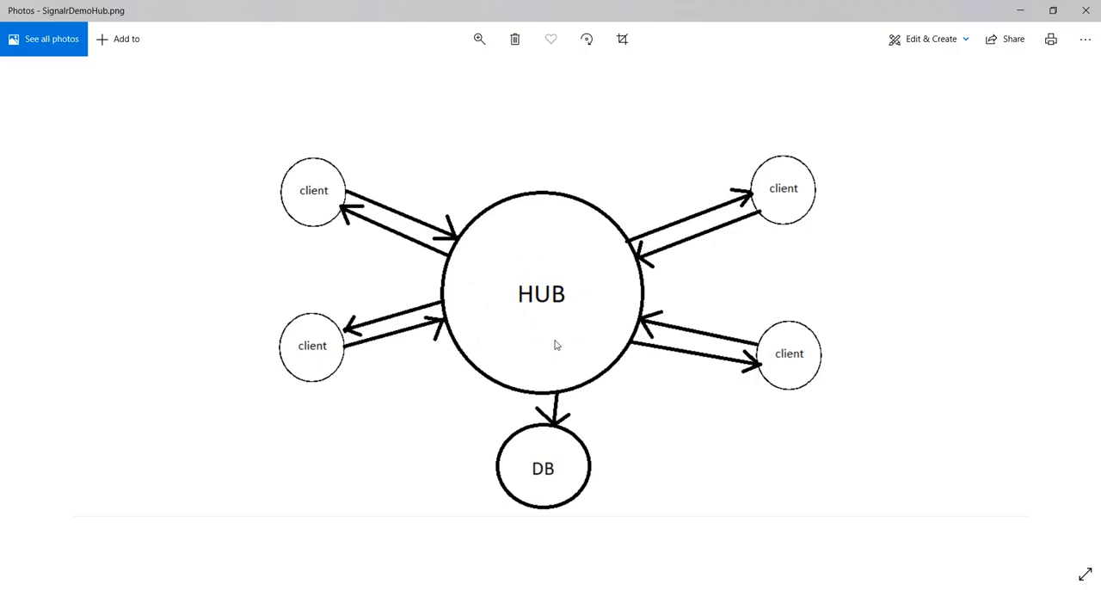
mouse_move(809, 359)
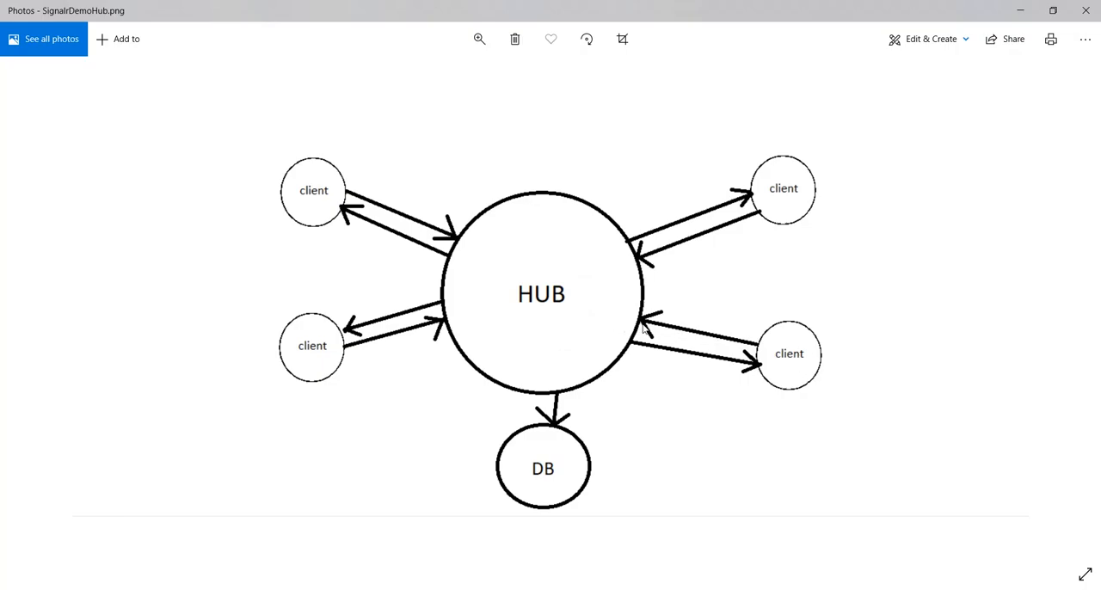
mouse_move(723, 336)
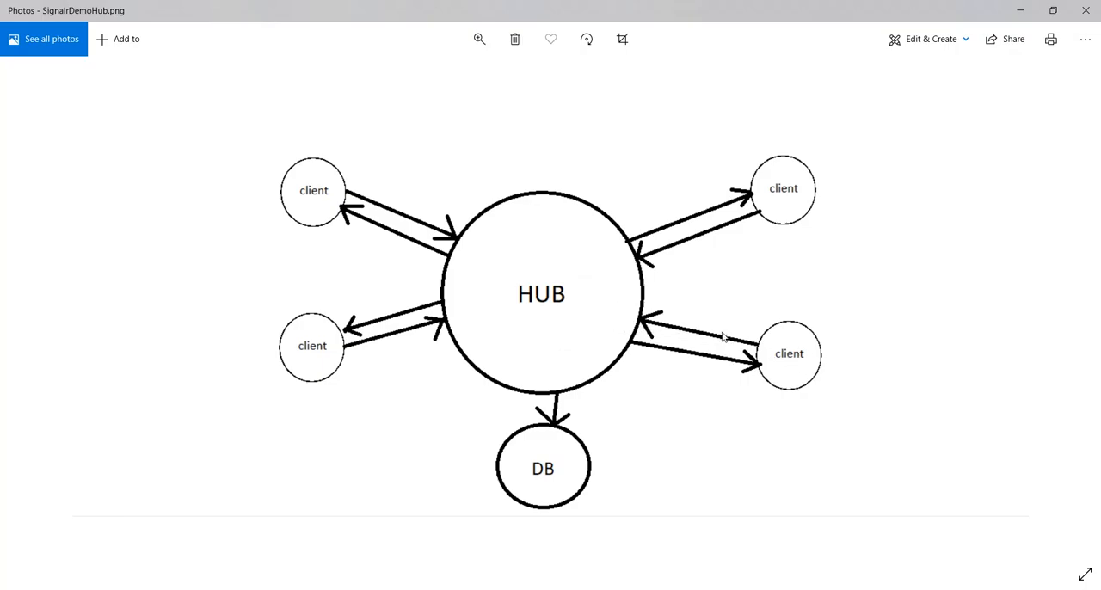
mouse_move(796, 364)
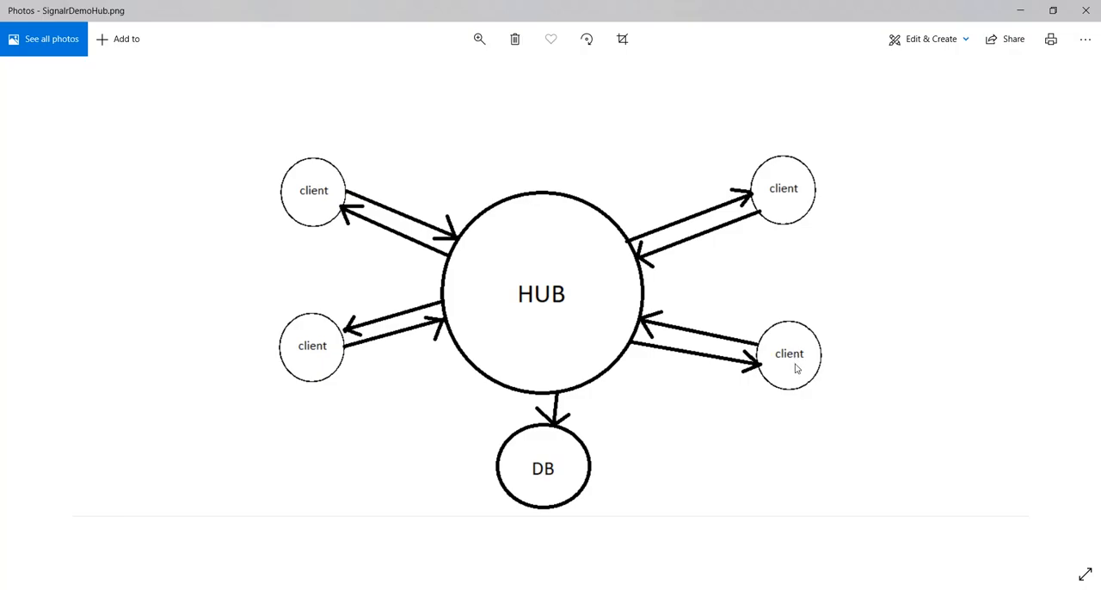
mouse_move(800, 365)
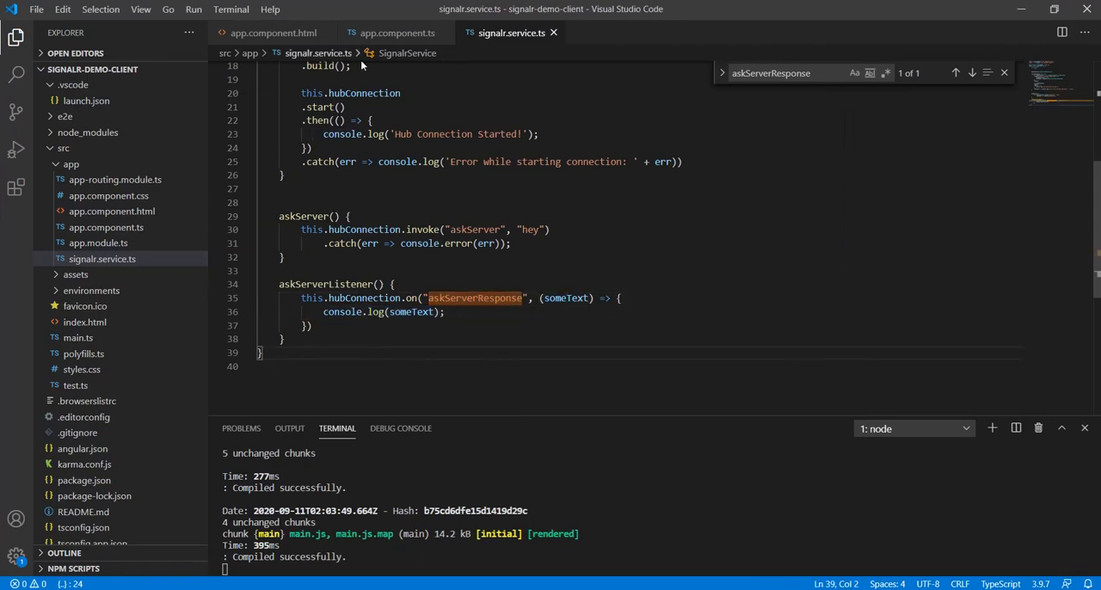
- Pass askServerResponse to off() in ngOnDestroy and change the invoke message from "hey" to "hi"
left_click(396, 33)
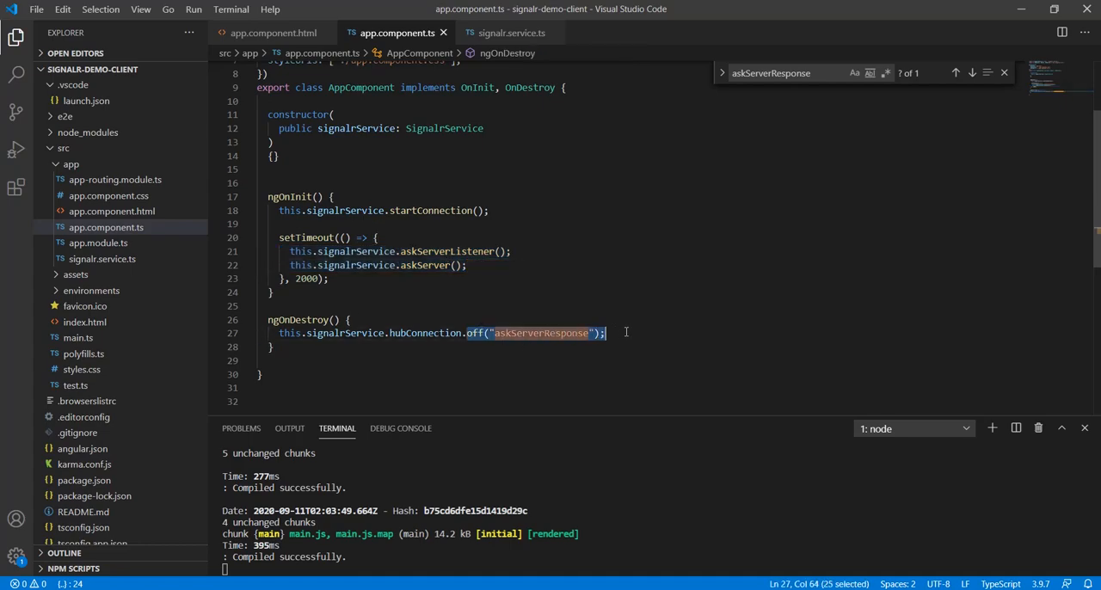
mouse_move(396, 32)
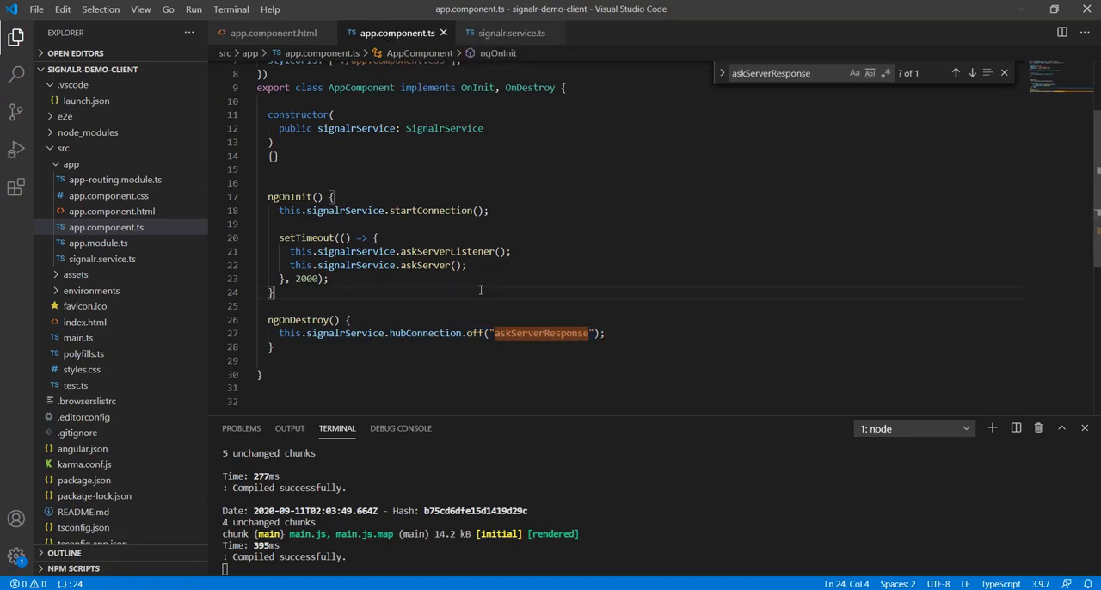
mouse_move(608, 307)
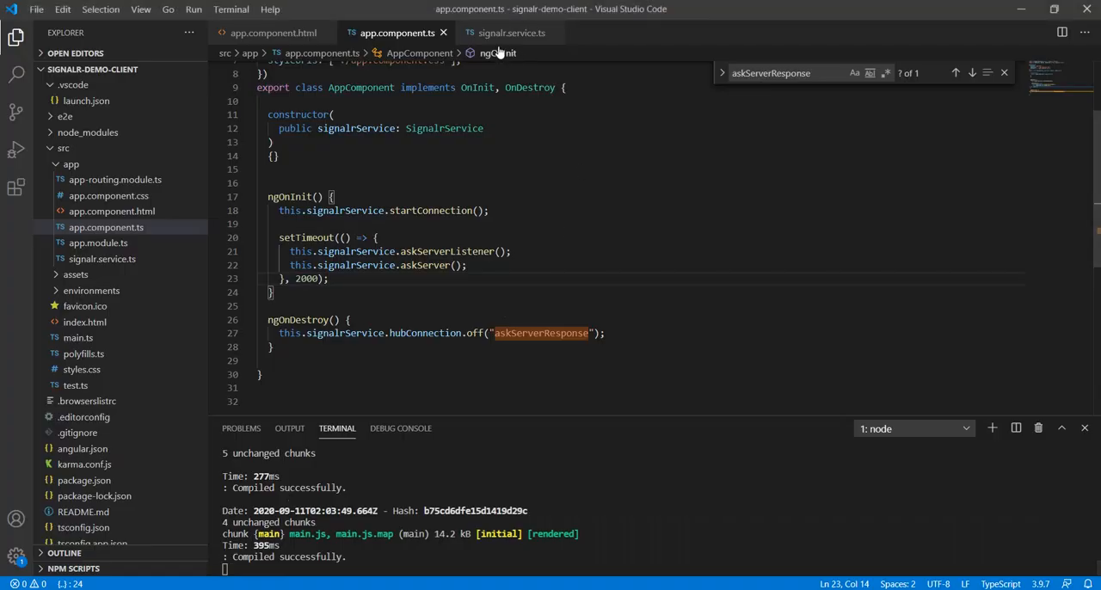
left_click(511, 33)
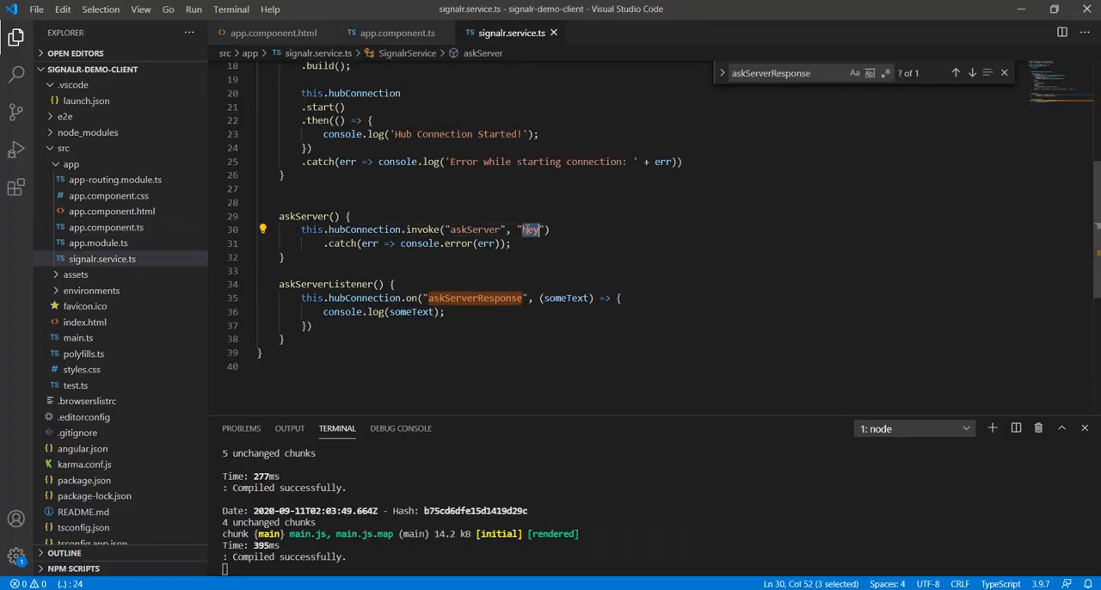
type("hi")
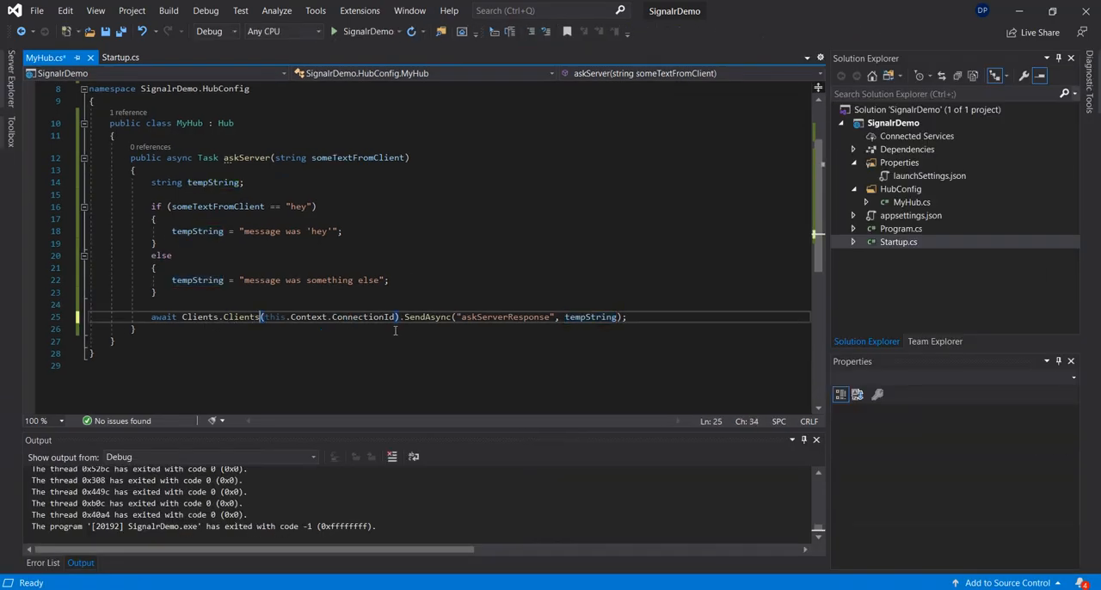
- Select the caller-only Clients.Client(...) call in MyHub's askServer to replace it with Clients.All
double_click(347, 317)
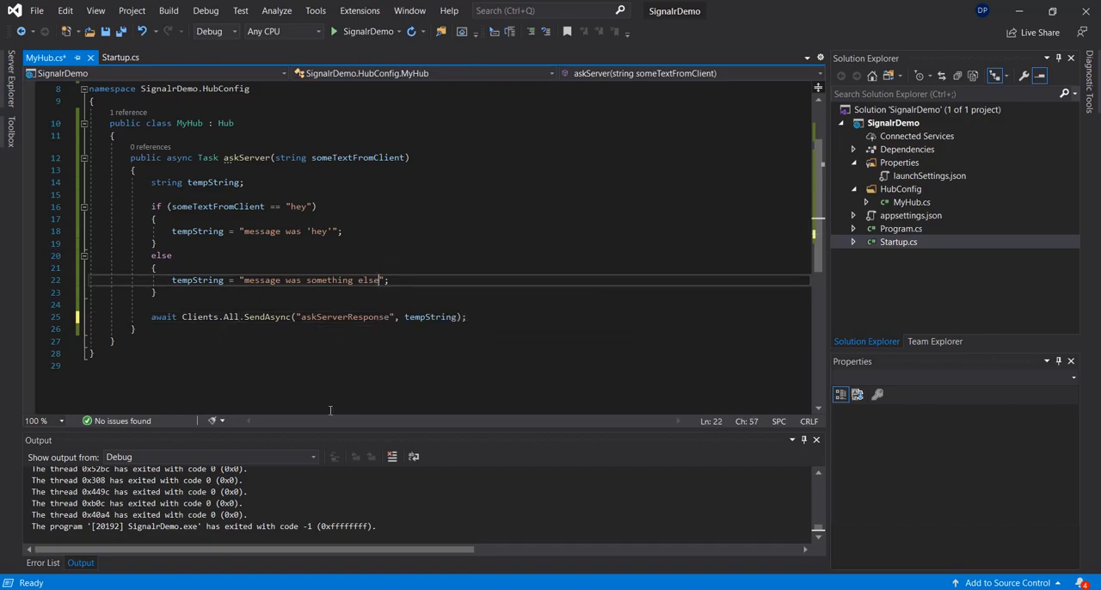
mouse_move(201, 317)
type("Client(this.Context.ConnectionId)")
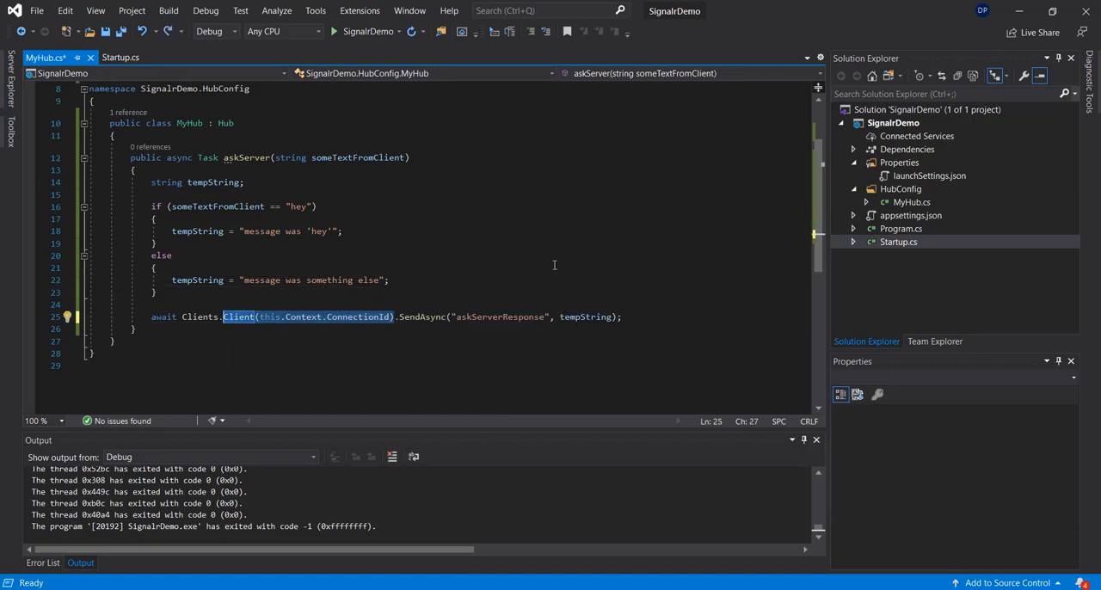
mouse_move(530, 266)
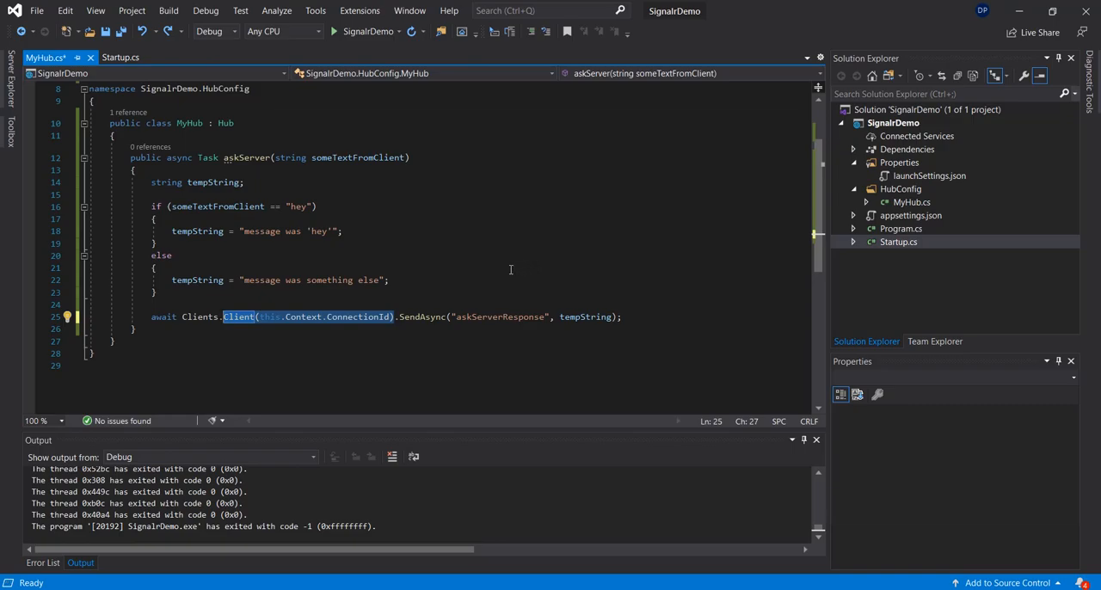
mouse_move(492, 272)
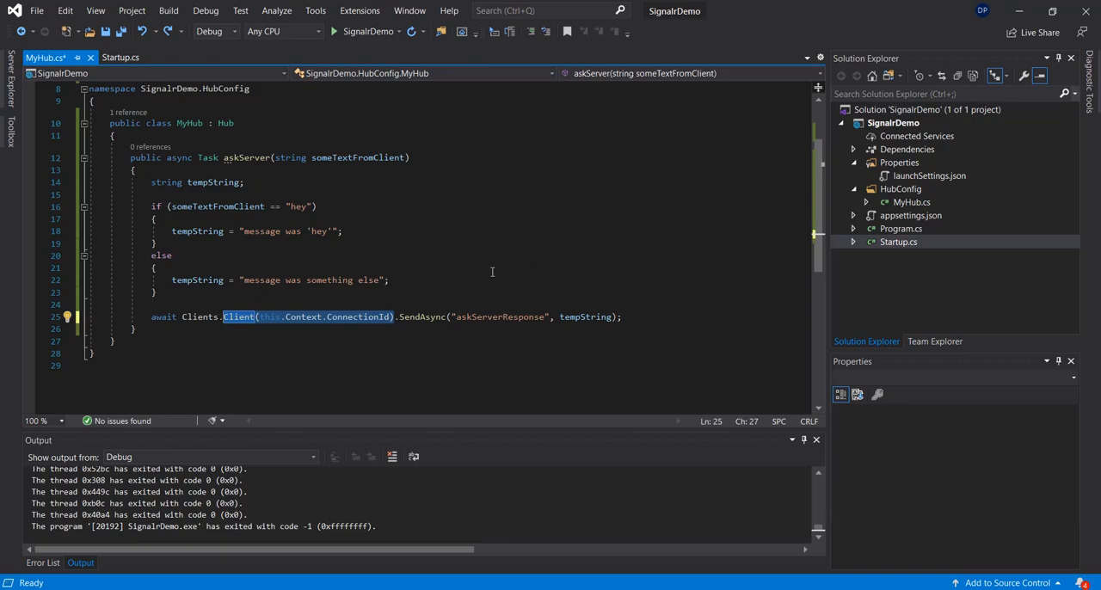